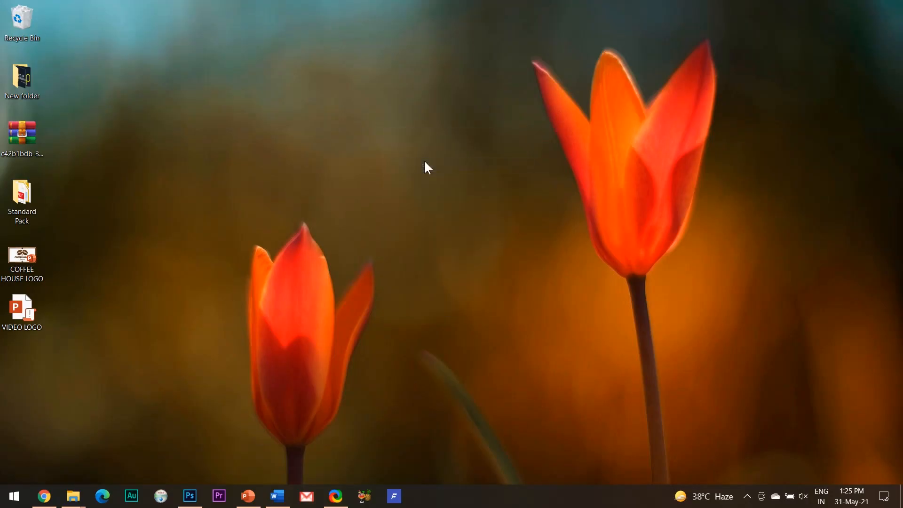
mouse_move(454, 225)
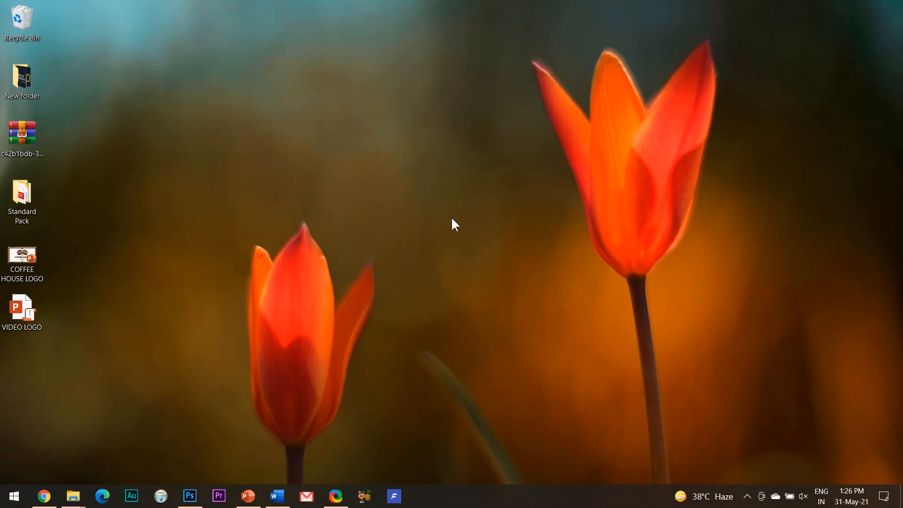
mouse_move(247, 495)
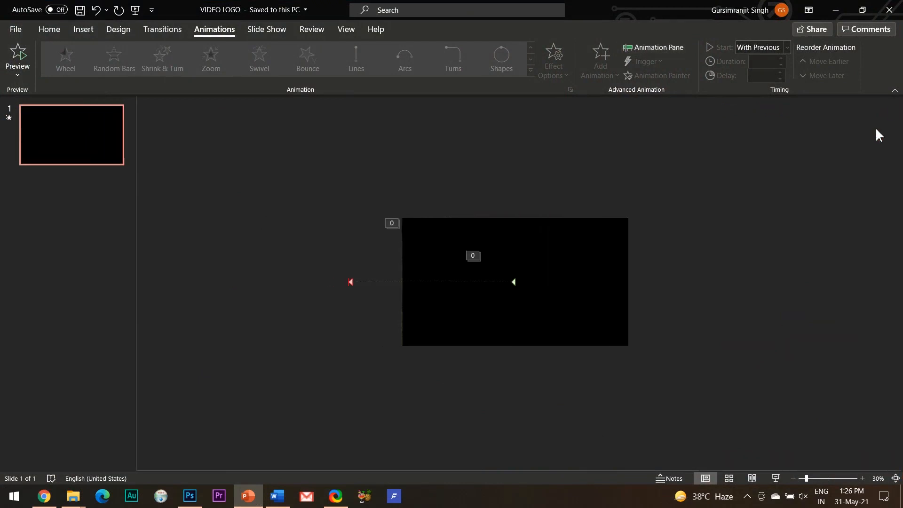
mouse_move(5, 113)
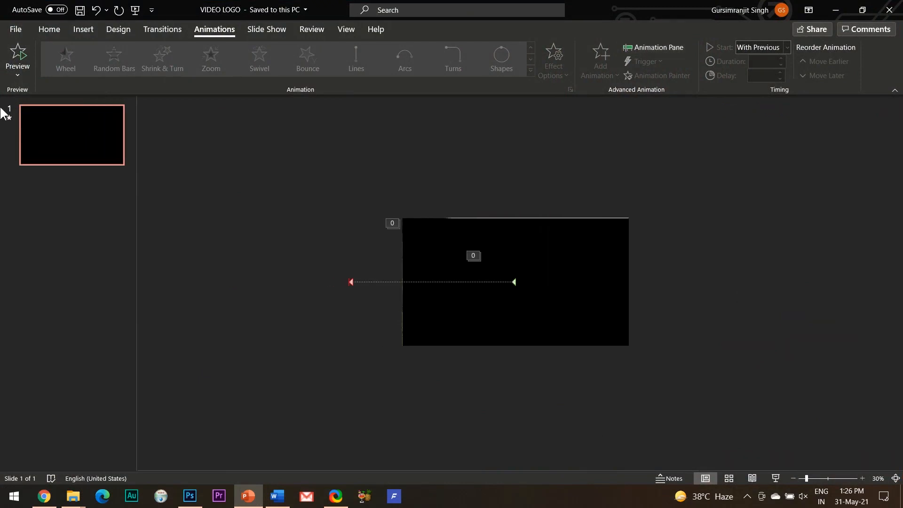
- Go to the Home tab of the opened VIDEO LOGO presentation
click(49, 29)
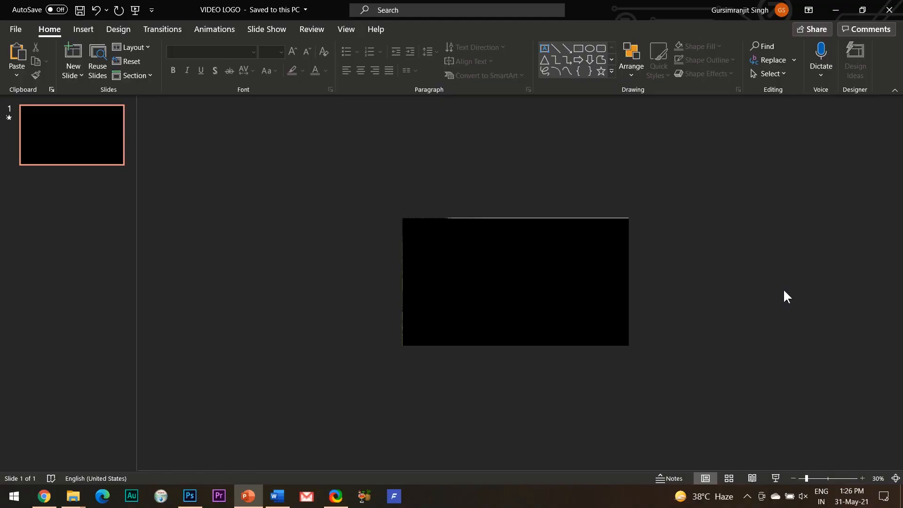
mouse_move(675, 424)
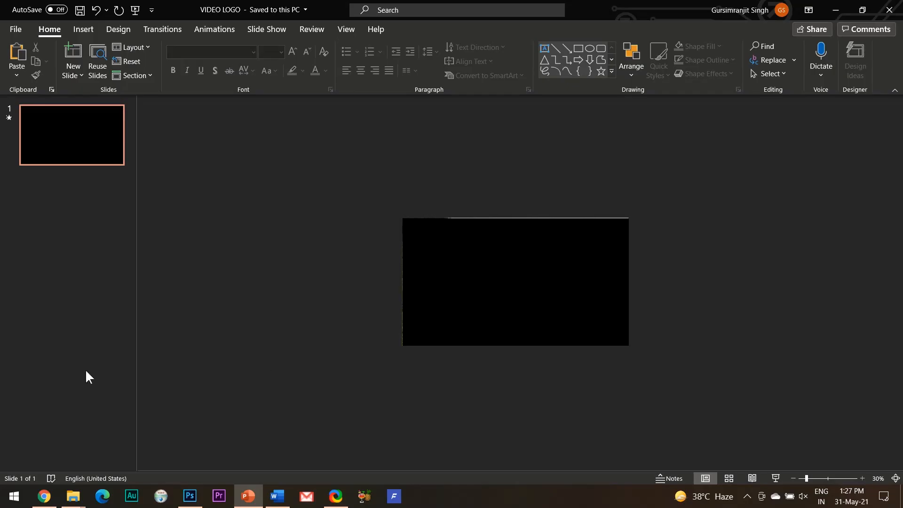
- In Chrome, review the Pexels and Pixabay stock-footage tabs and settle on Pexels
click(43, 496)
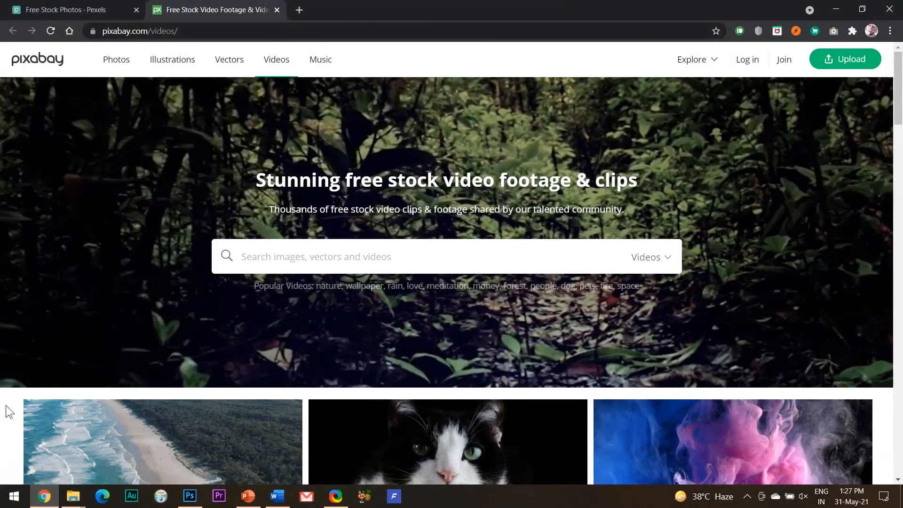
click(69, 9)
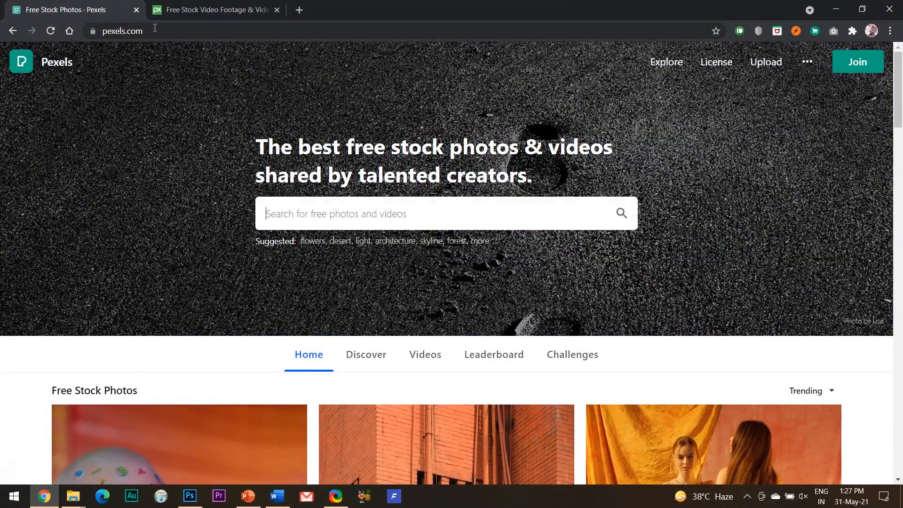
click(121, 31)
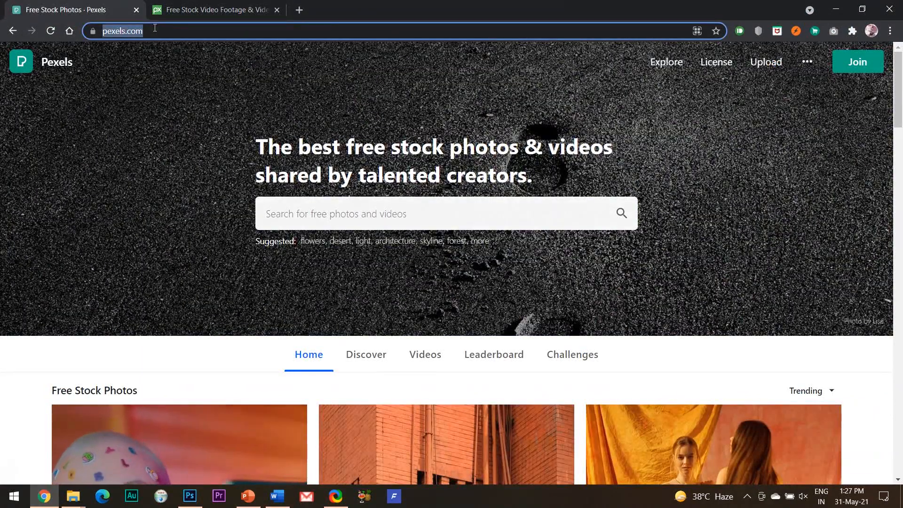
click(214, 10)
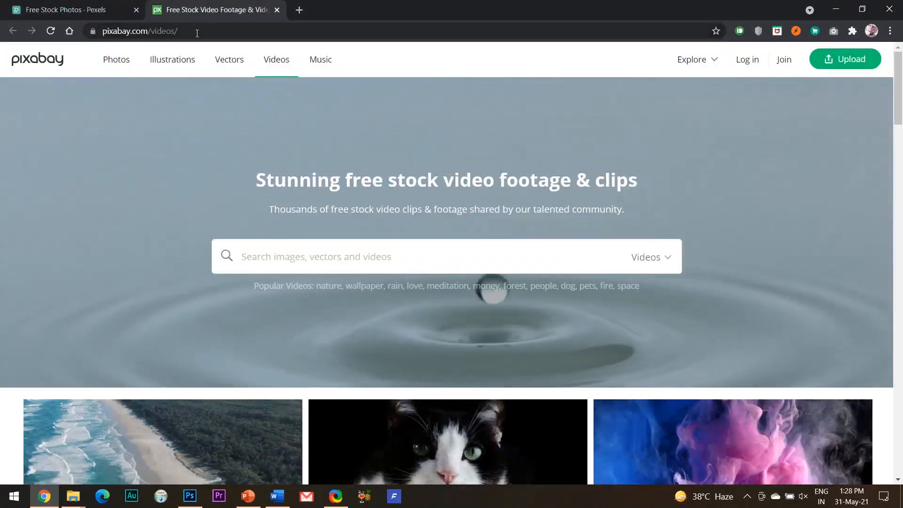
click(138, 31)
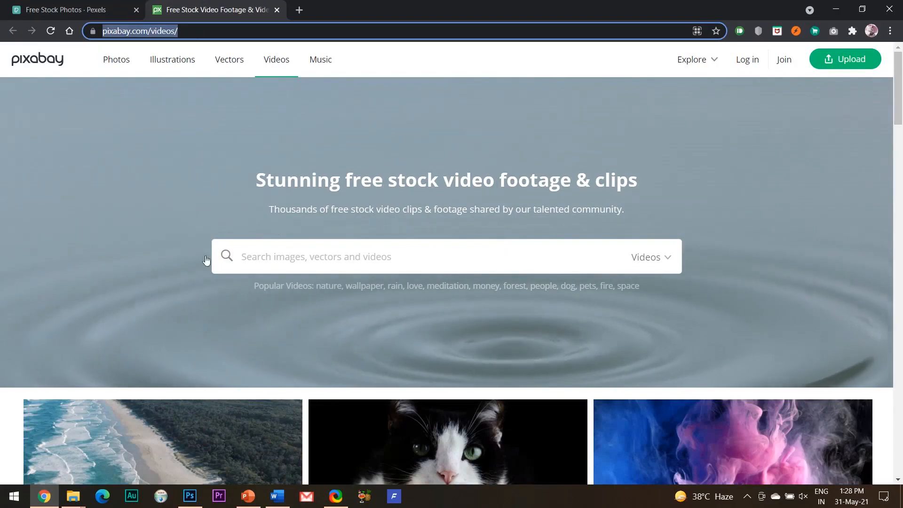
click(68, 9)
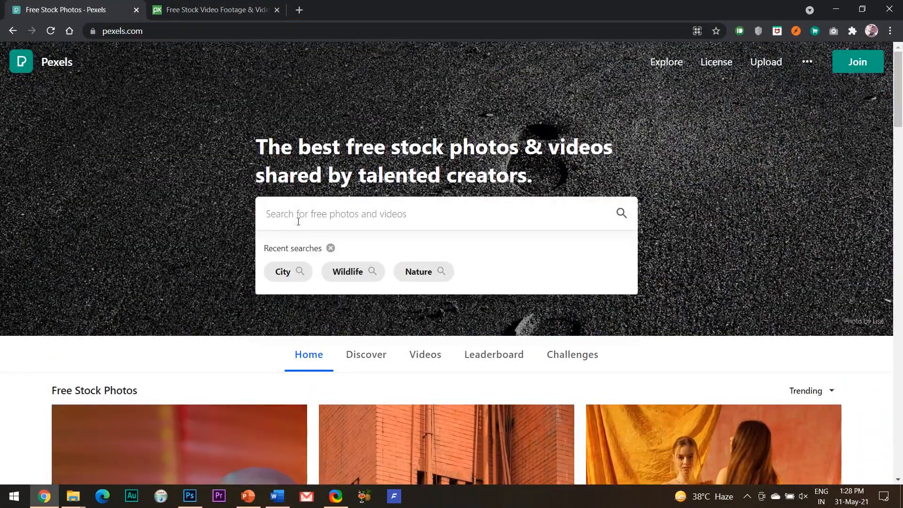
- Search Pexels for CITY, filter to horizontal videos, and start the free download of the intersection traffic clip
click(283, 271)
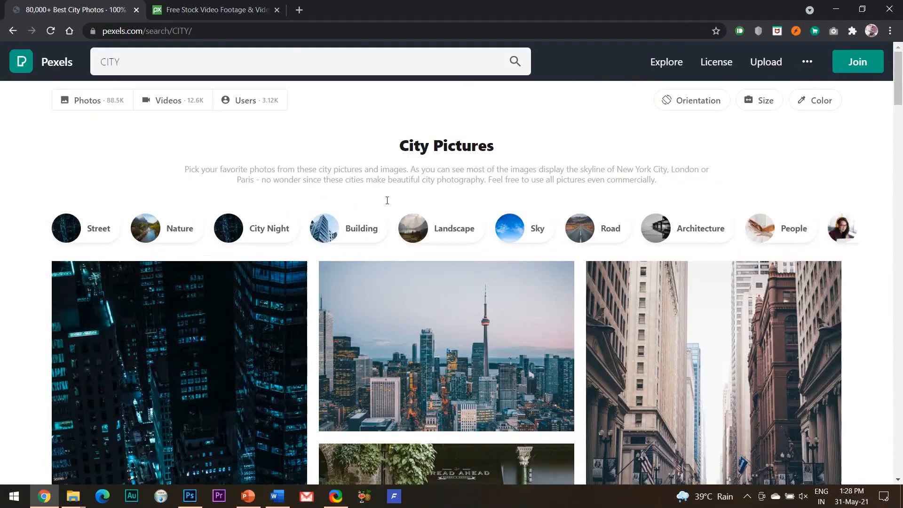
scroll(down, 3)
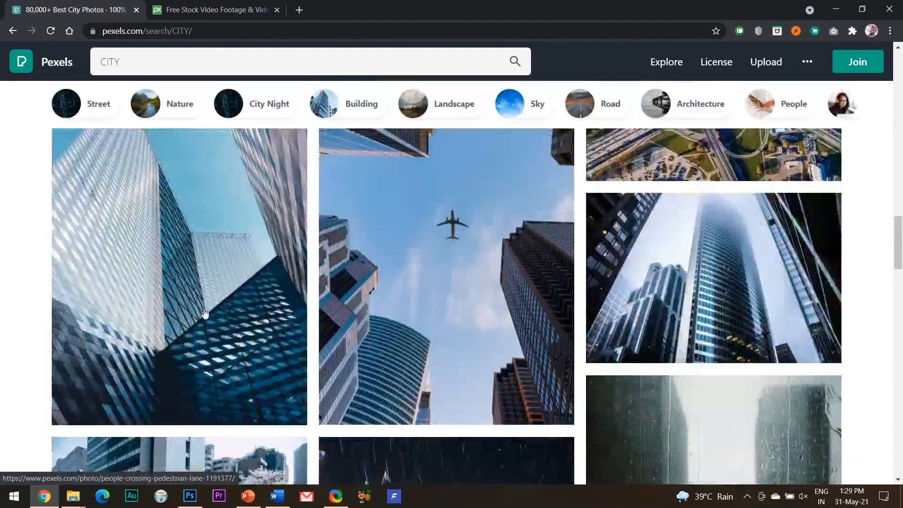
click(691, 100)
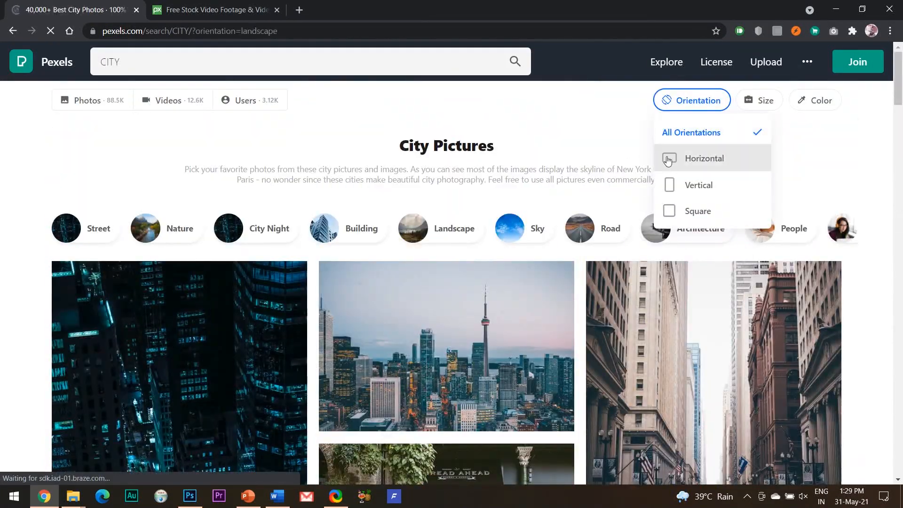
click(446, 345)
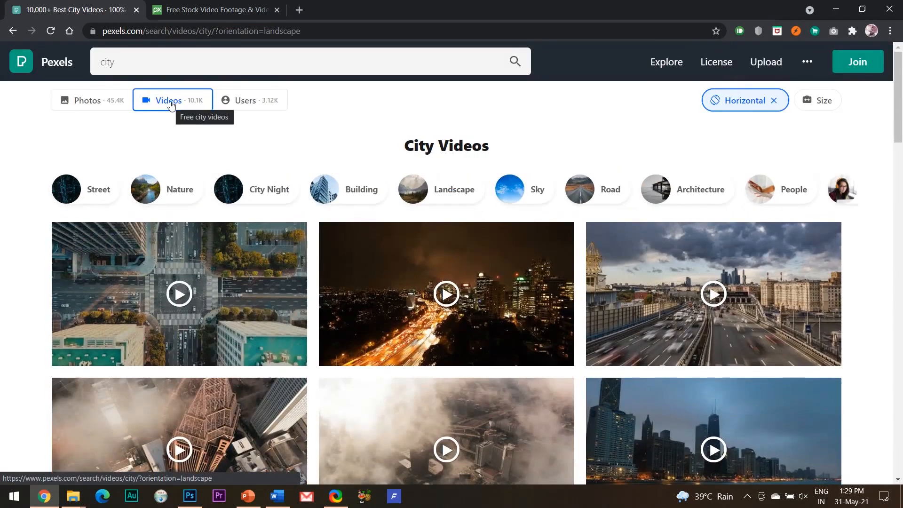
click(178, 294)
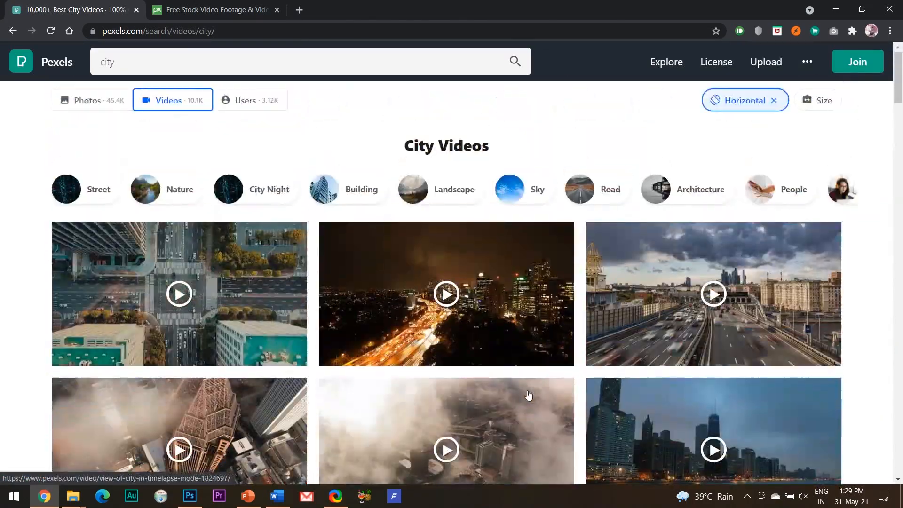
click(179, 293)
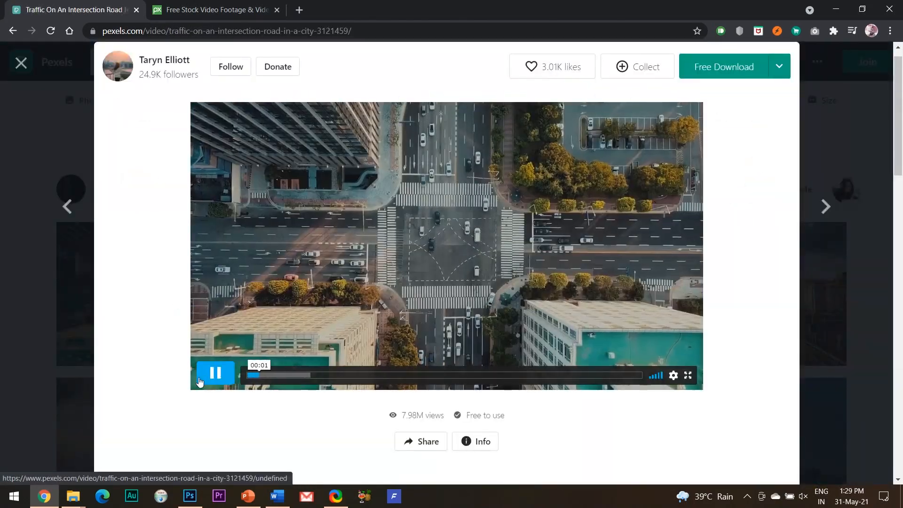
click(725, 65)
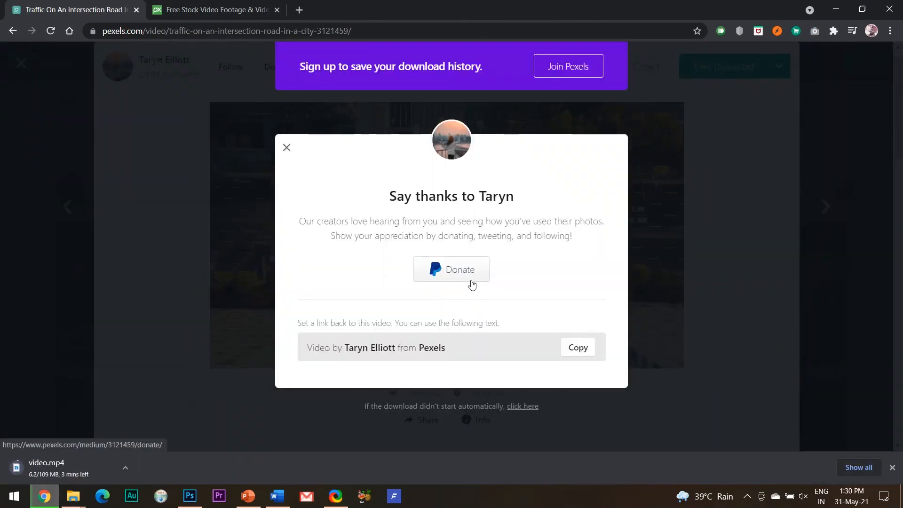
- With the inserted video filling slide 2, set its Playback Start option to Automatically
click(248, 500)
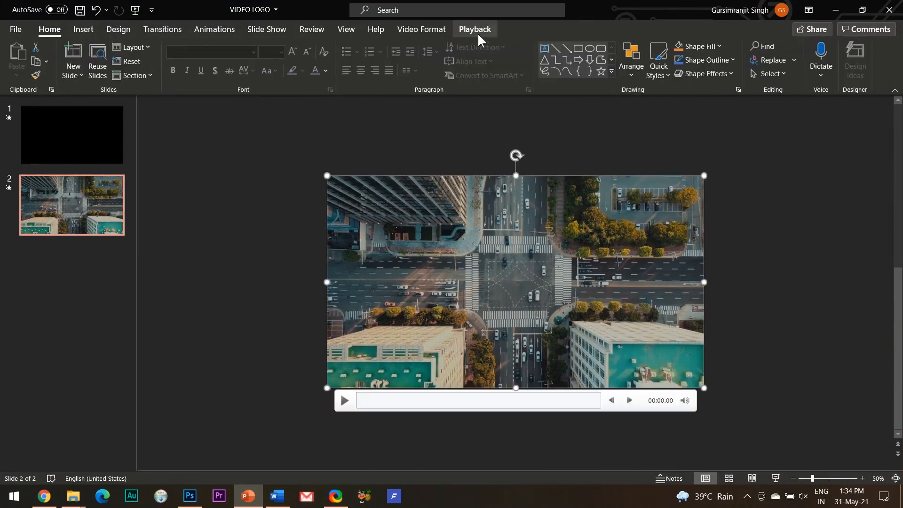
click(474, 29)
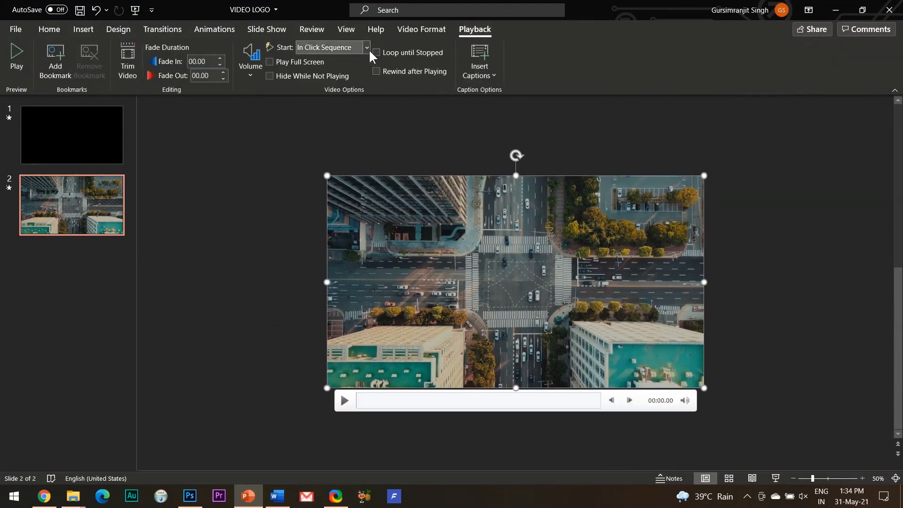
click(366, 47)
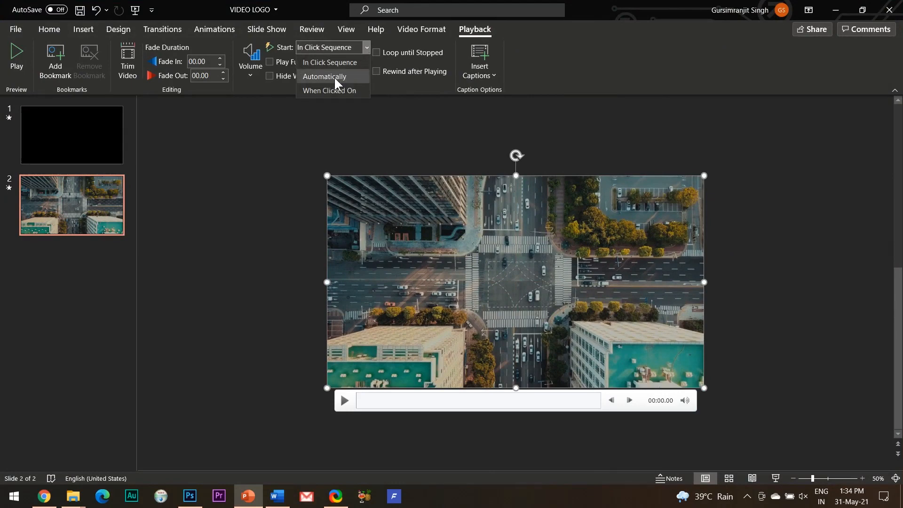
click(324, 76)
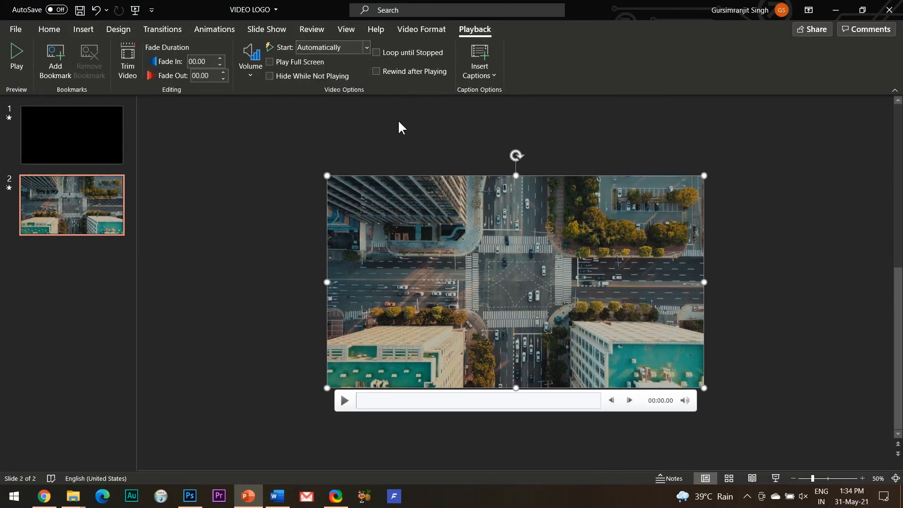
mouse_move(286, 208)
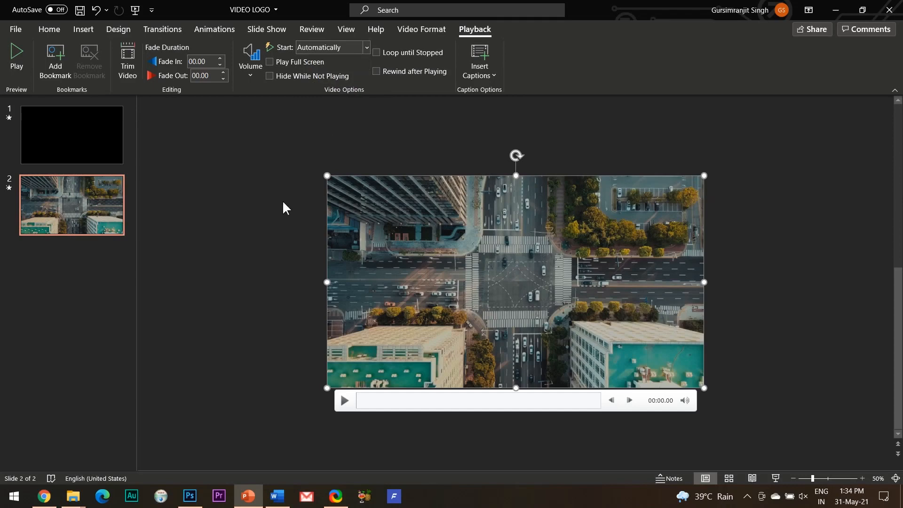
click(284, 236)
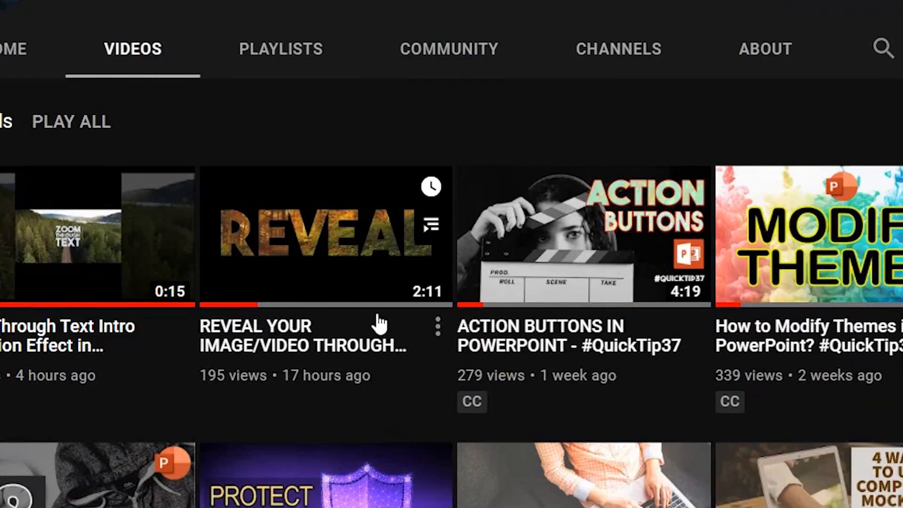
mouse_move(391, 344)
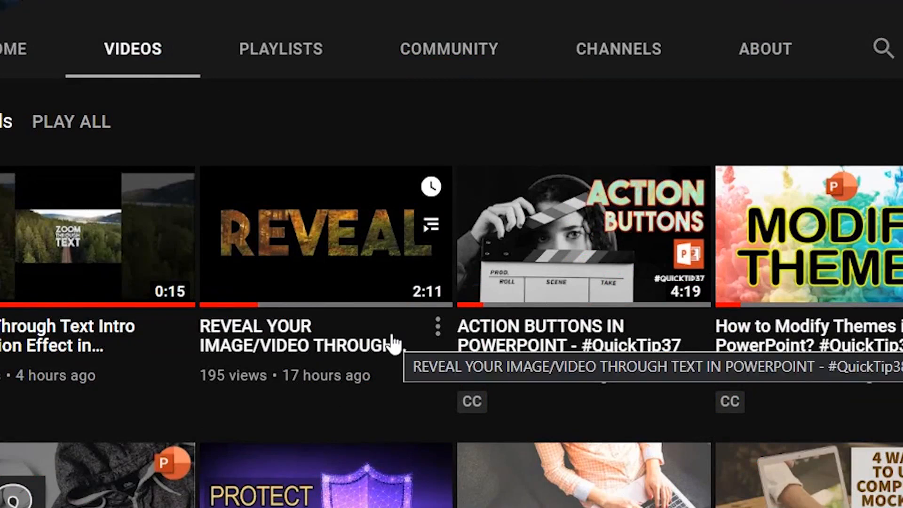
mouse_move(409, 371)
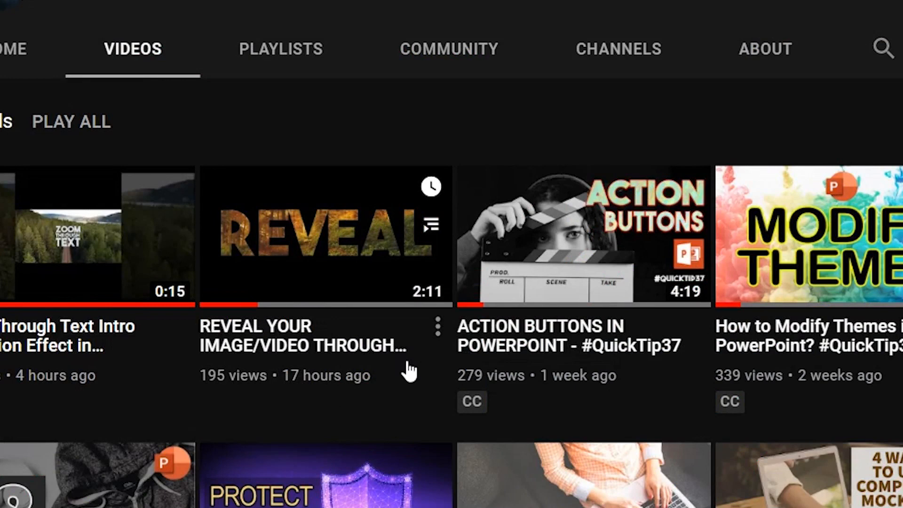
- Insert a text box over the black rectangle and enter CITY in huge bold white letters
click(248, 496)
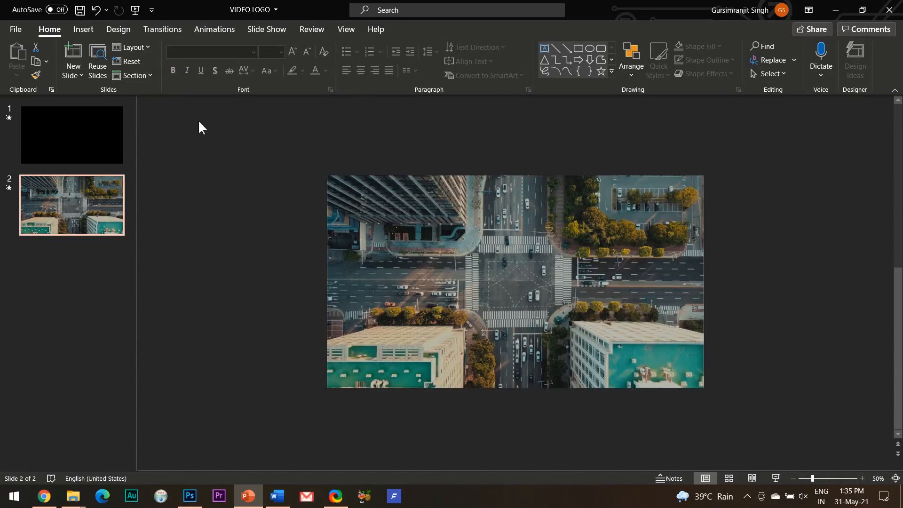
click(83, 29)
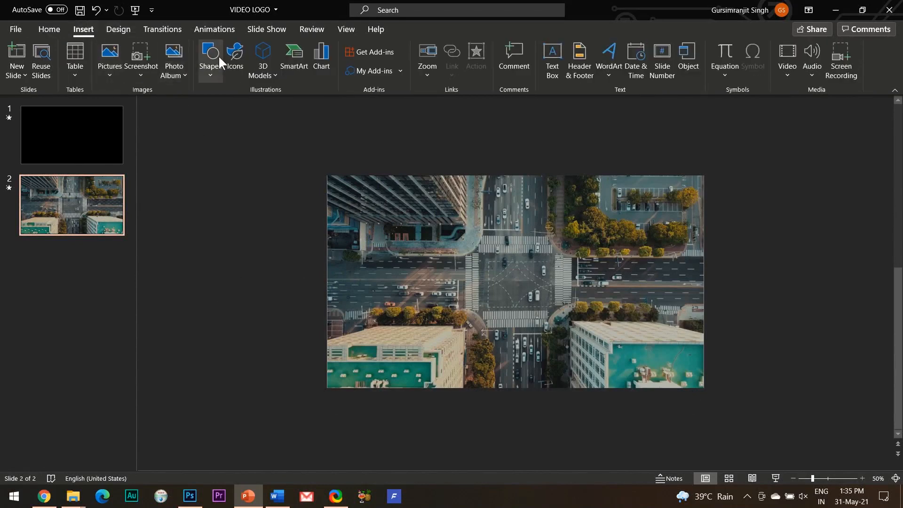
click(210, 57)
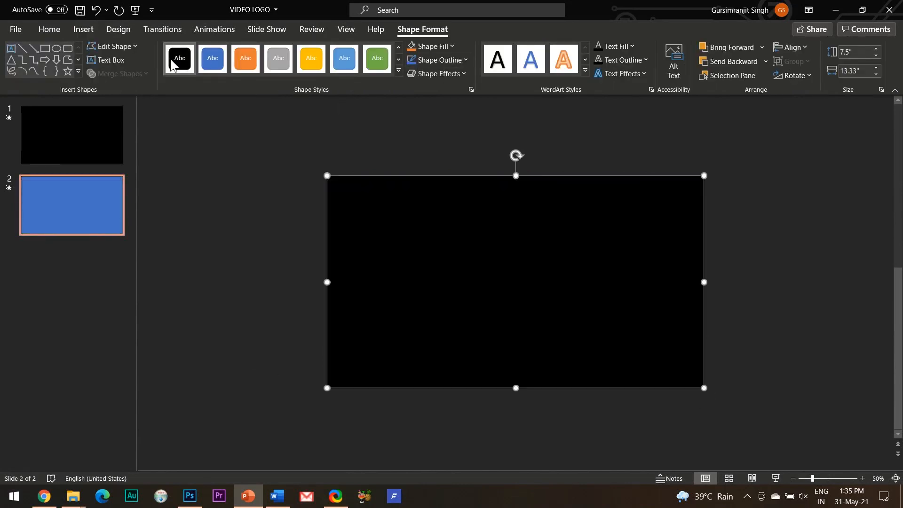
click(83, 29)
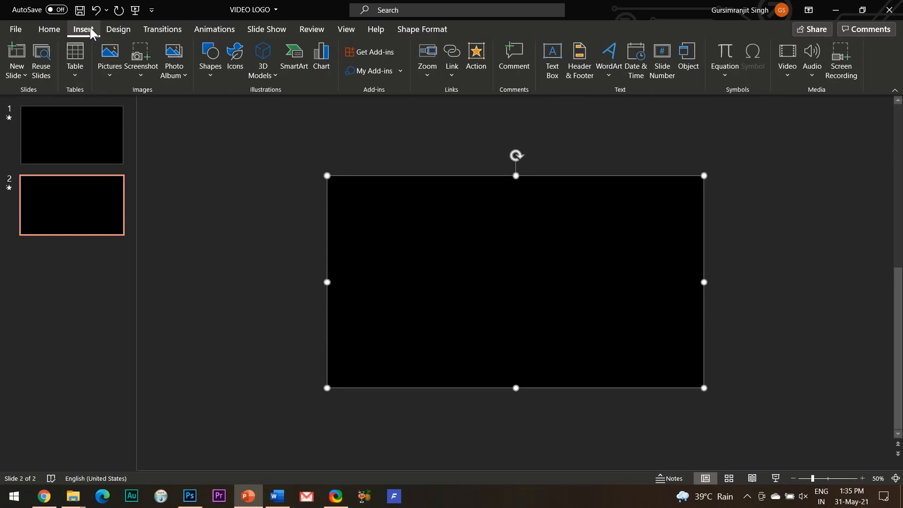
click(552, 59)
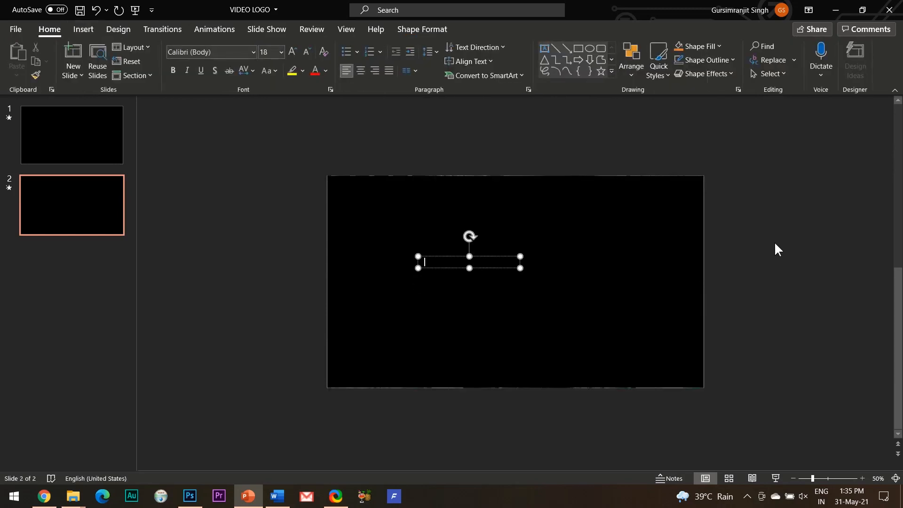
text(CITY)
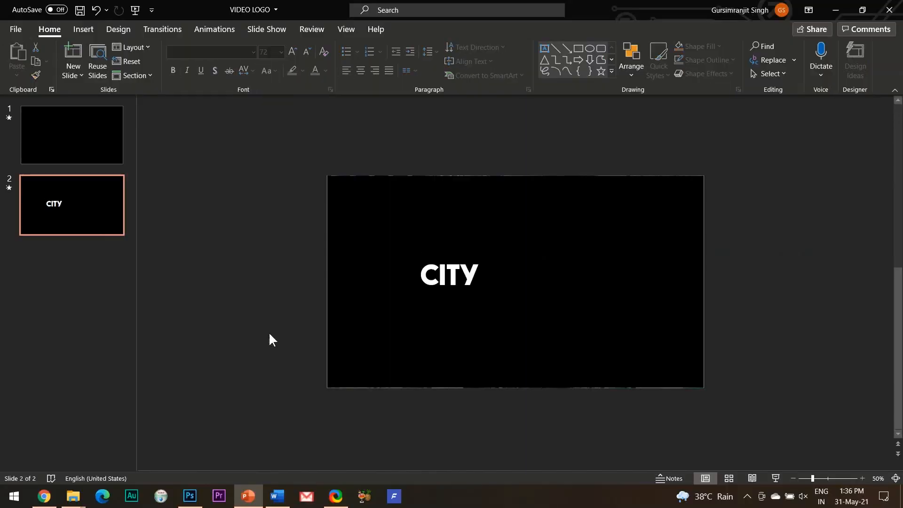
click(449, 273)
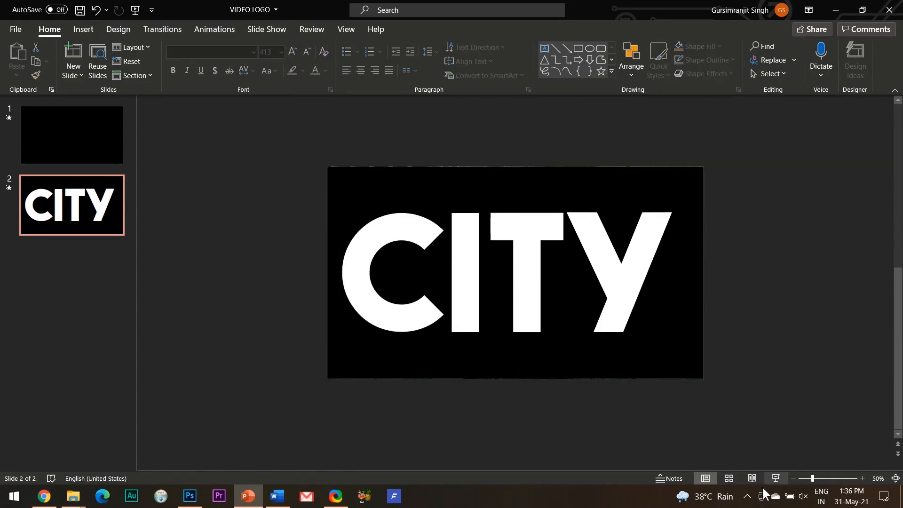
mouse_move(264, 301)
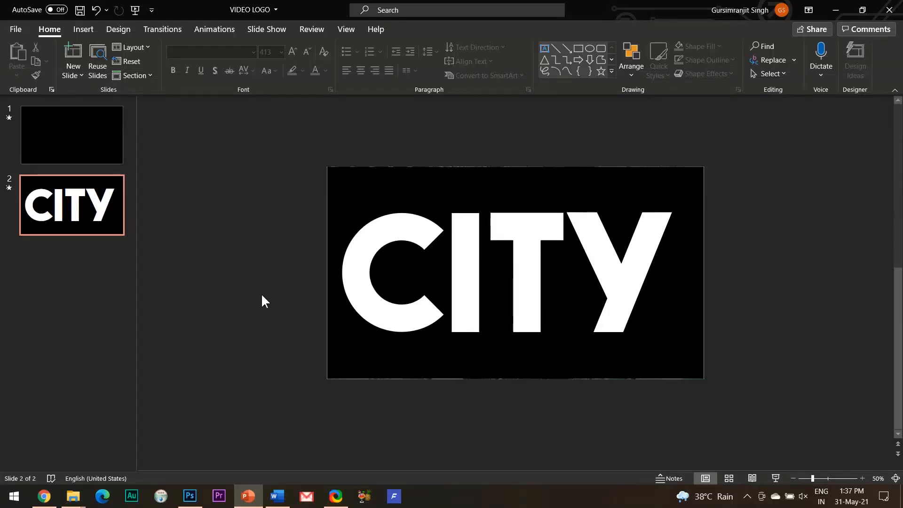
mouse_move(773, 371)
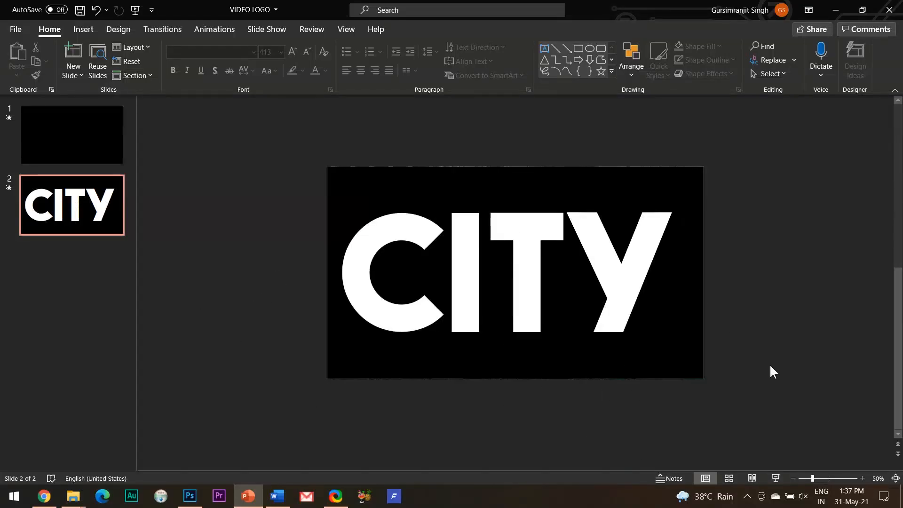
- Select the black rectangle together with the CITY text ready for Merge Shapes > Subtract
click(513, 271)
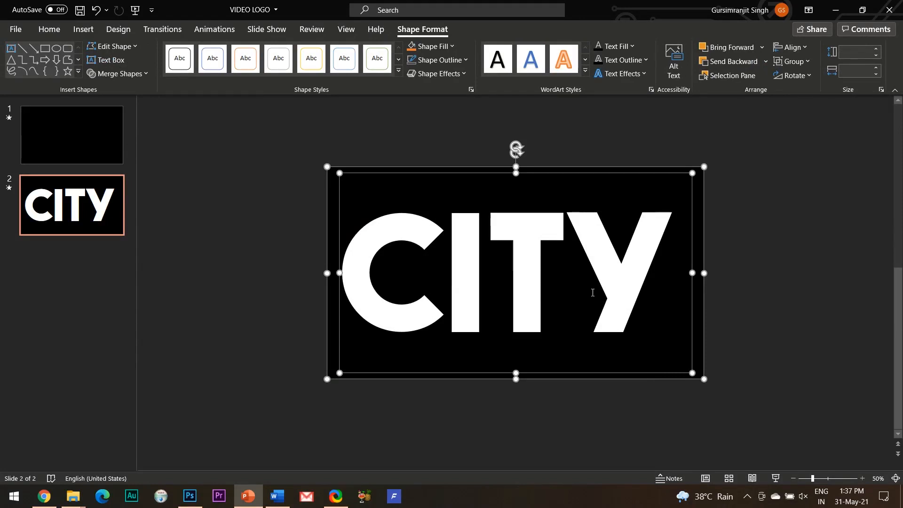
mouse_move(604, 324)
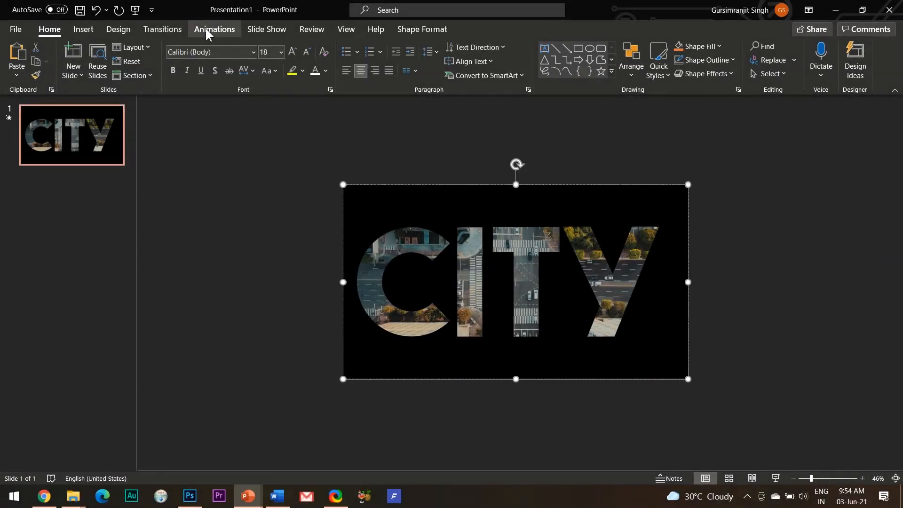
- Add a Grow/Shrink animation to the CITY shape and show the Animation Pane
click(215, 30)
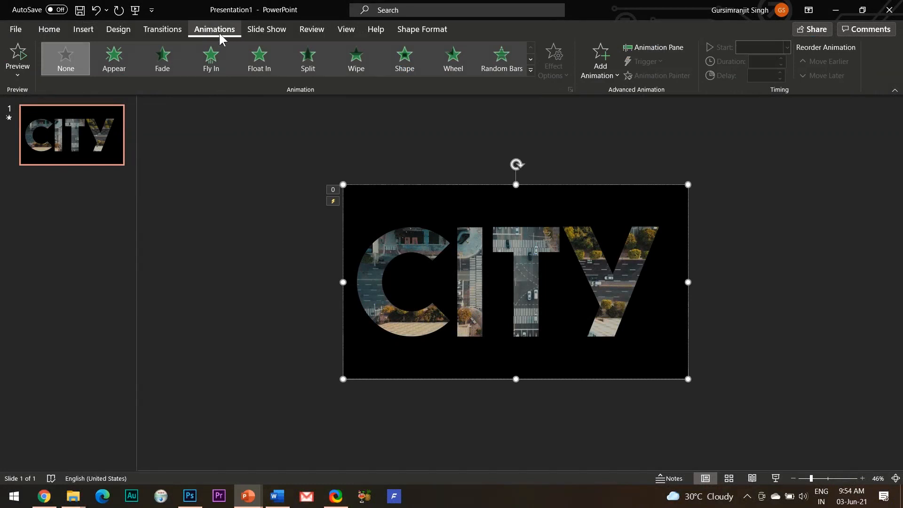
click(599, 60)
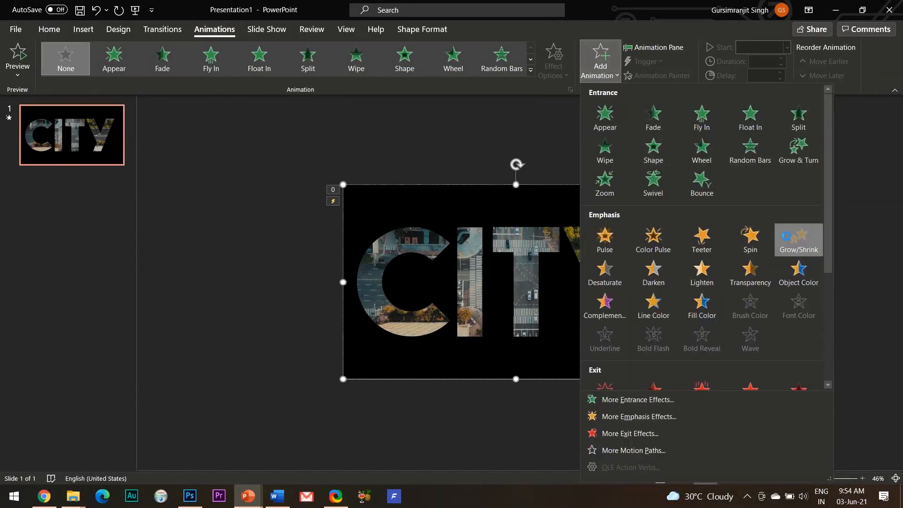
click(798, 240)
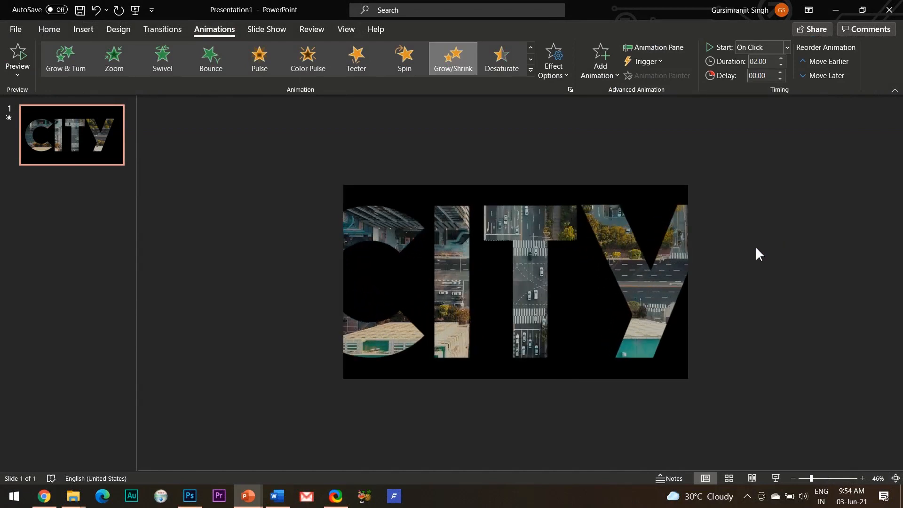
click(653, 47)
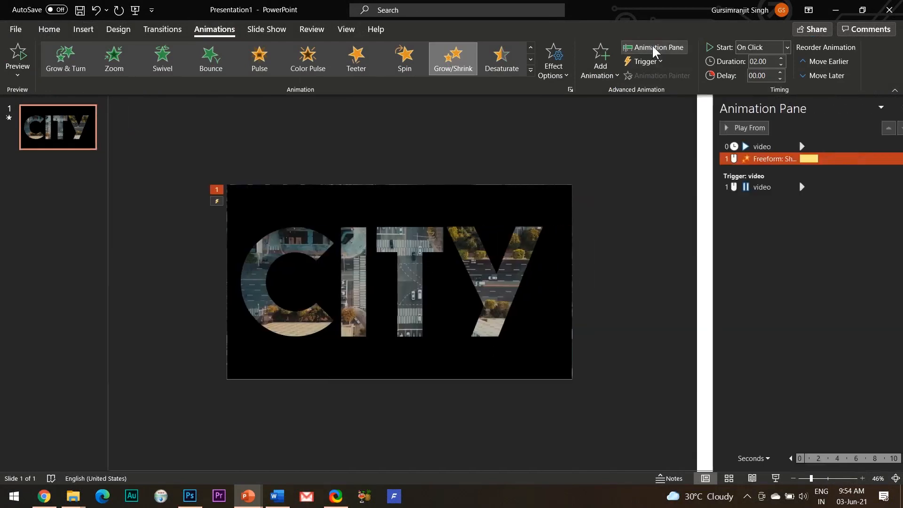
- In Effect Options set the grow size to custom 6500% and its duration to 10 seconds
click(889, 158)
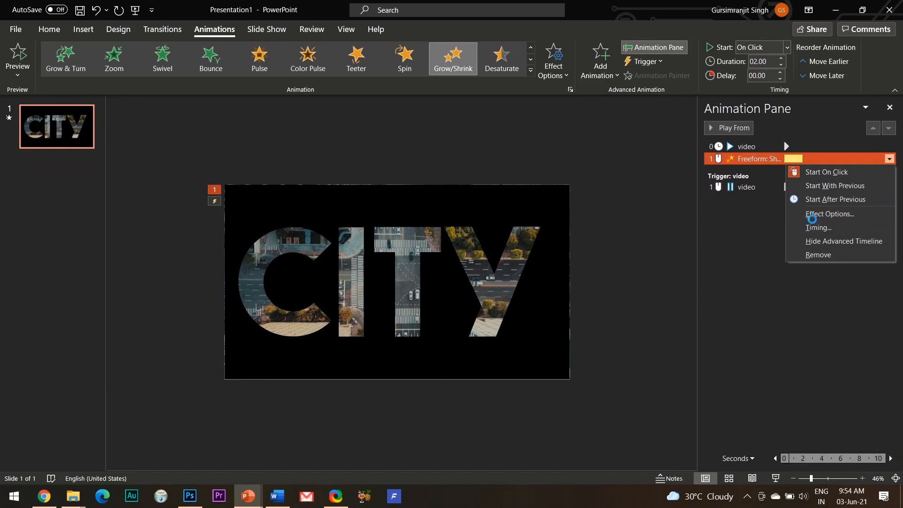
click(830, 214)
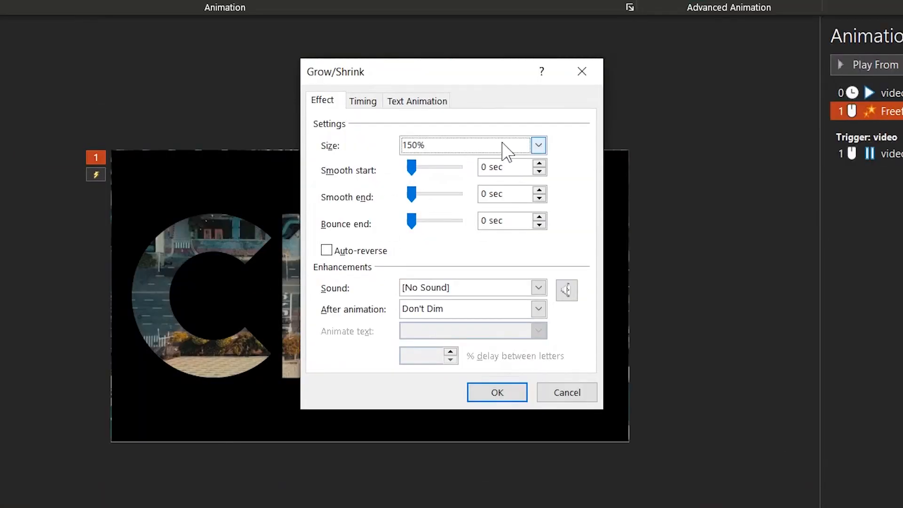
click(537, 145)
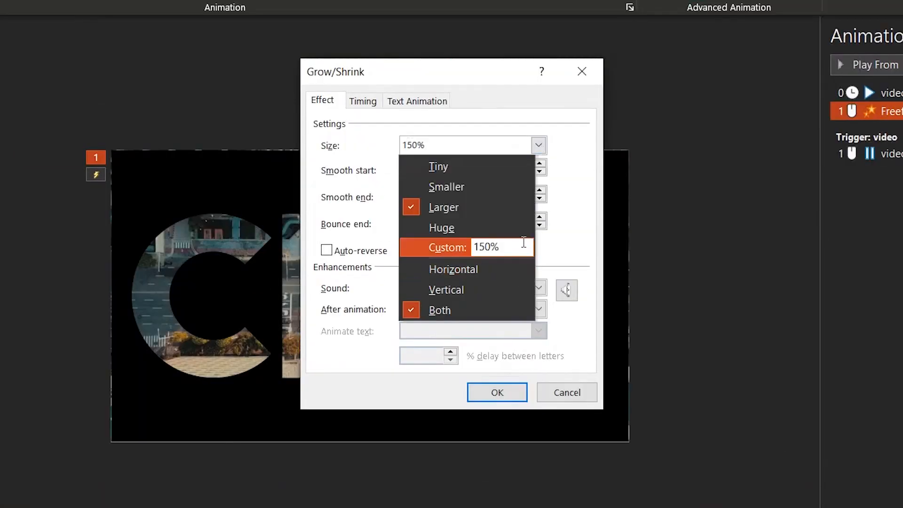
text(6500)
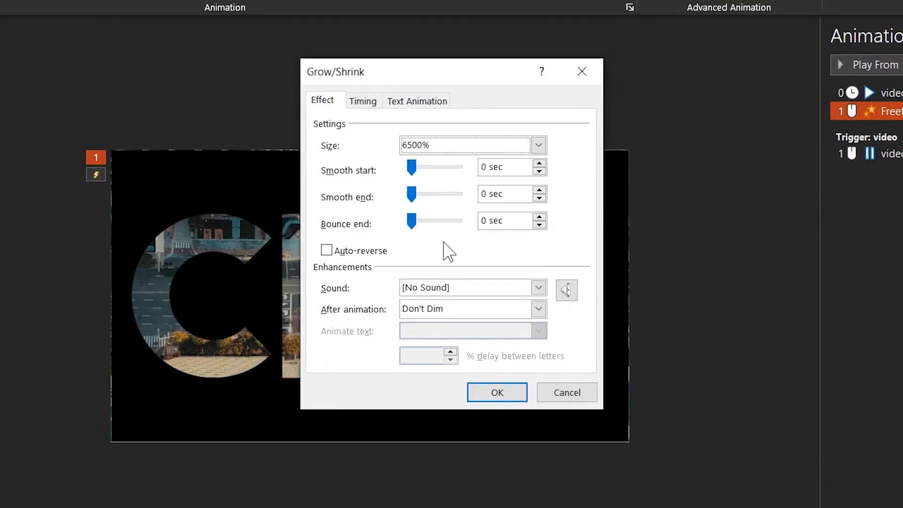
click(363, 100)
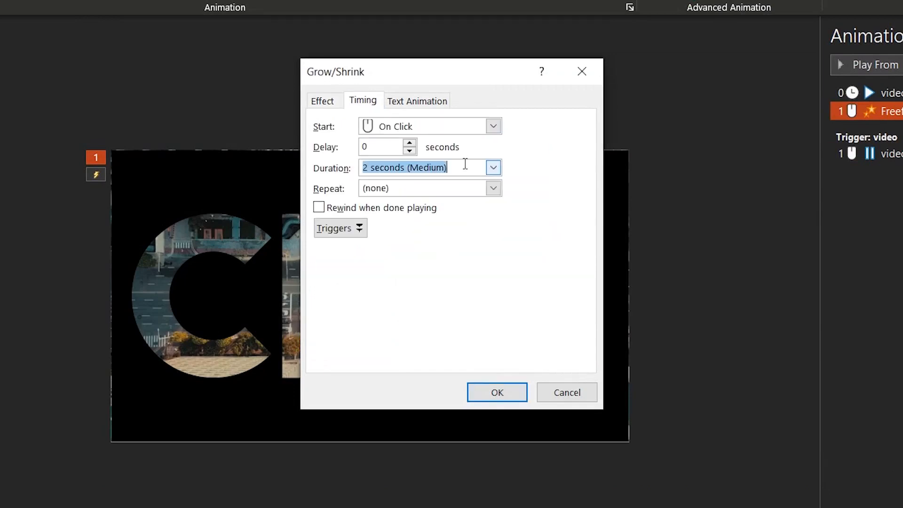
text(10)
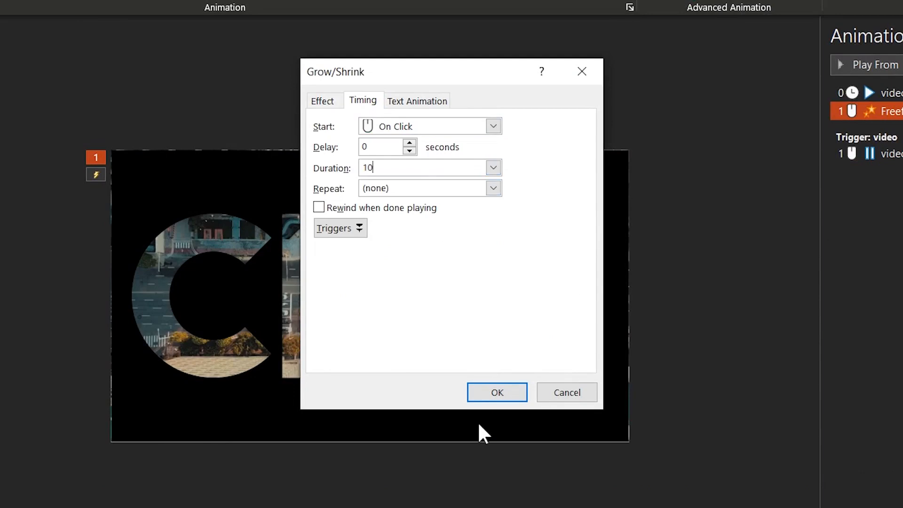
click(496, 392)
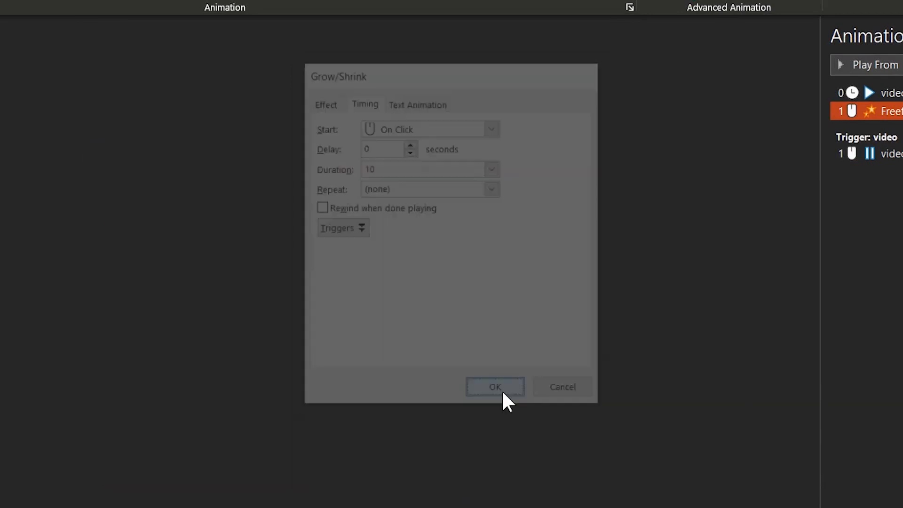
- Preview the grow effect, then bring up the Add Animation gallery for the CITY shape
click(494, 387)
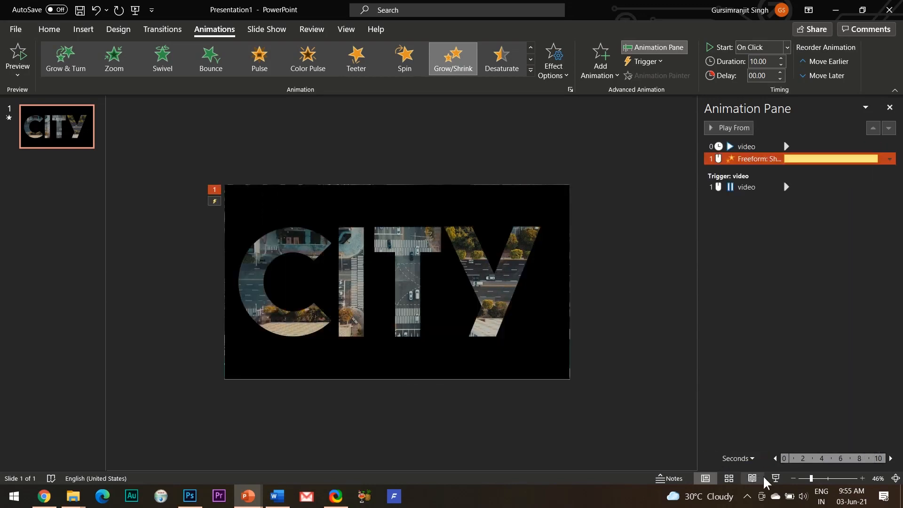
click(599, 61)
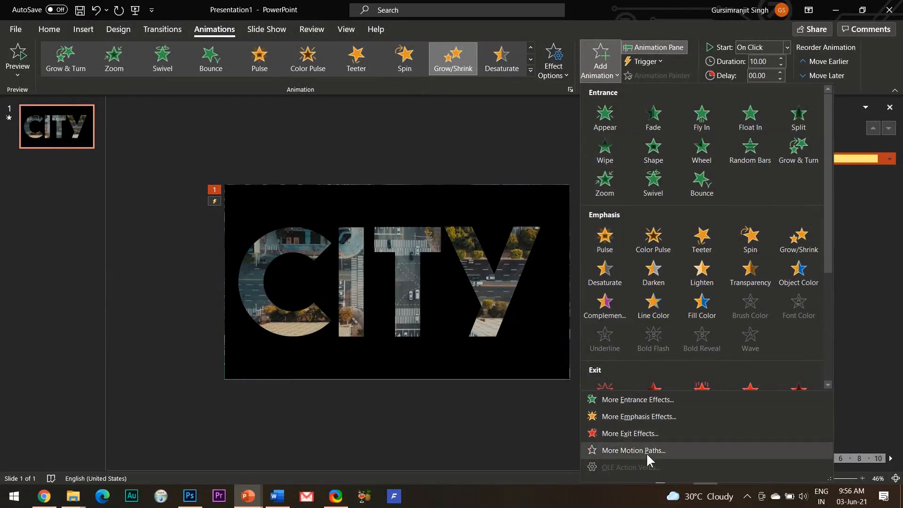
- Add a Left motion path from More Motion Paths to the CITY shape
click(633, 450)
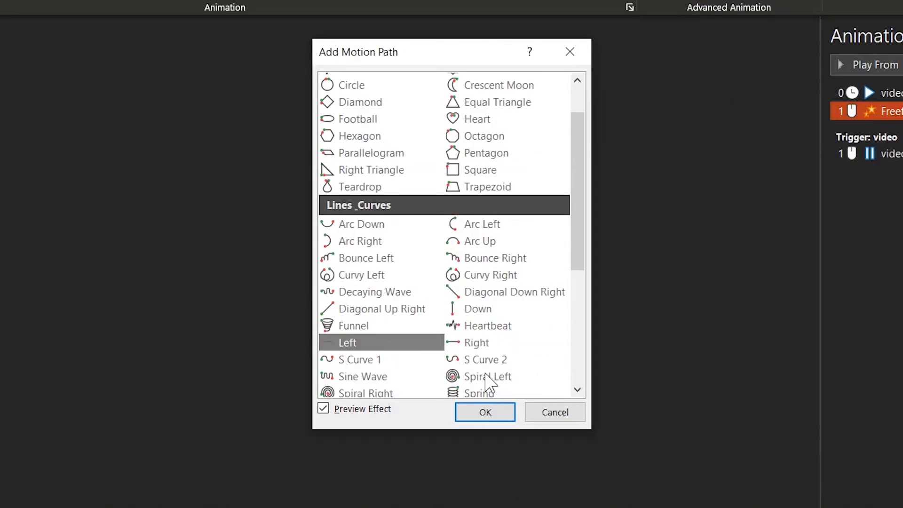
click(485, 412)
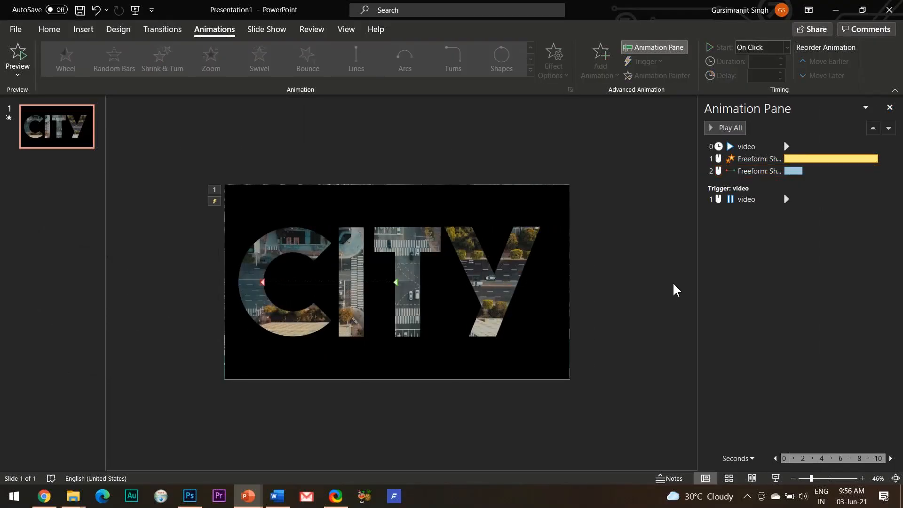
click(760, 170)
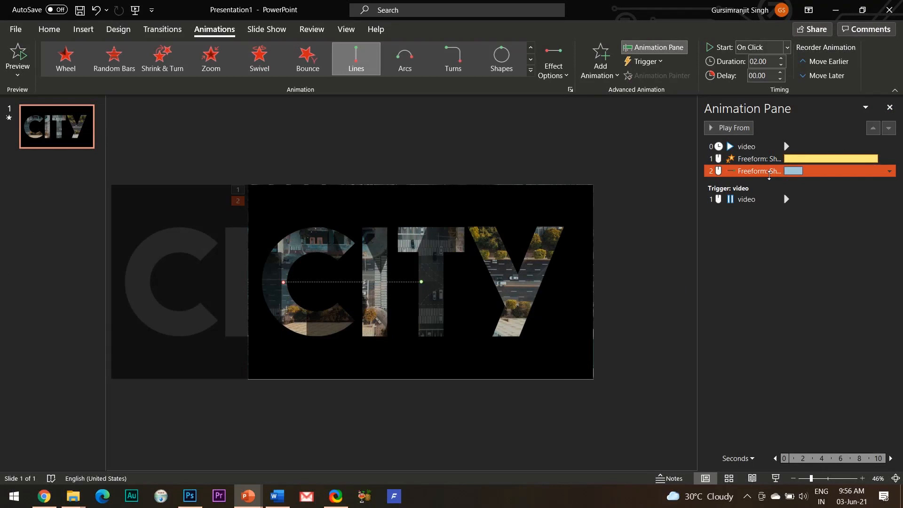
- Set the motion path's timing to Start With Previous with a 10-second duration
click(888, 171)
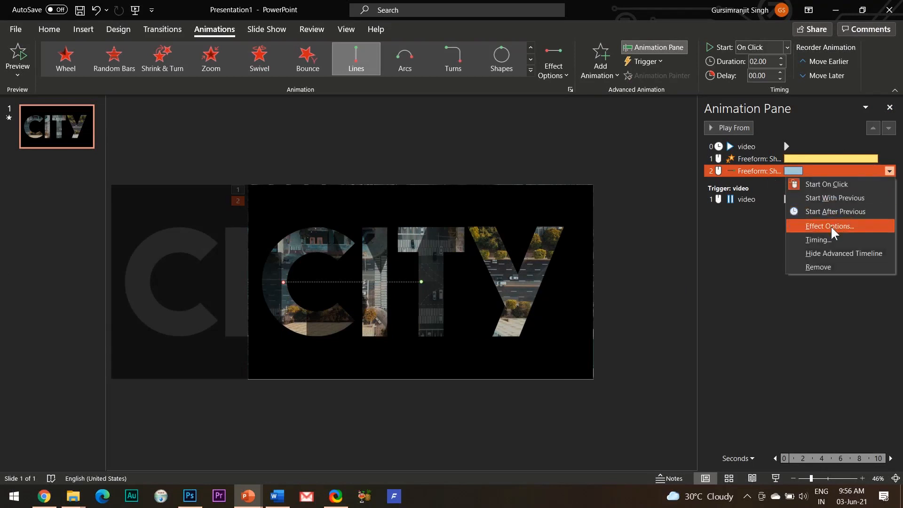
click(828, 226)
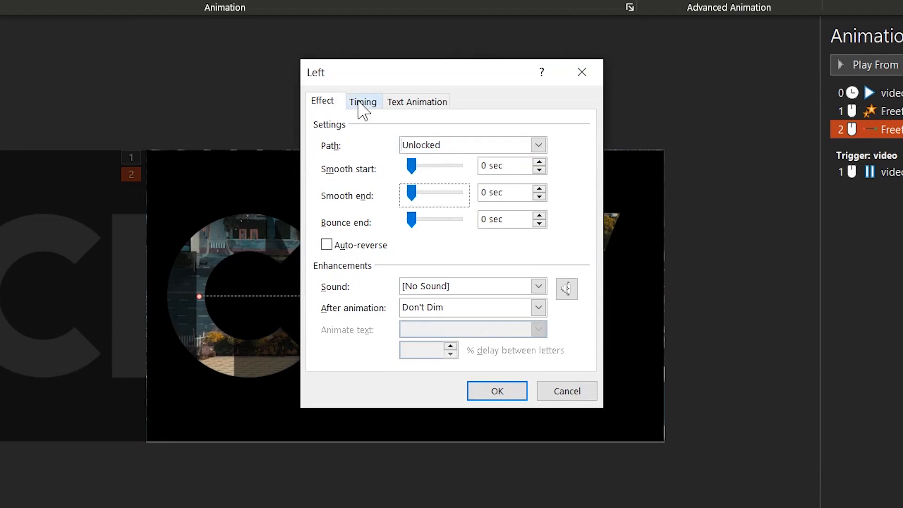
click(363, 101)
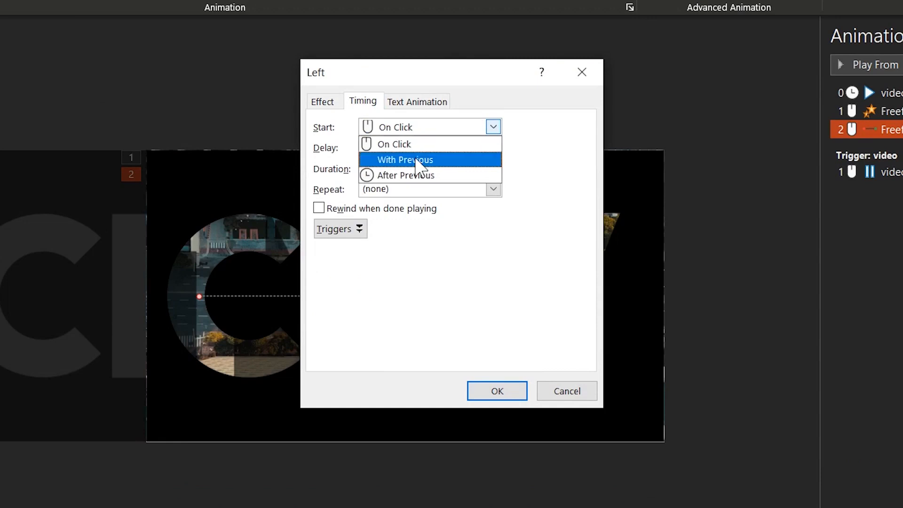
click(404, 159)
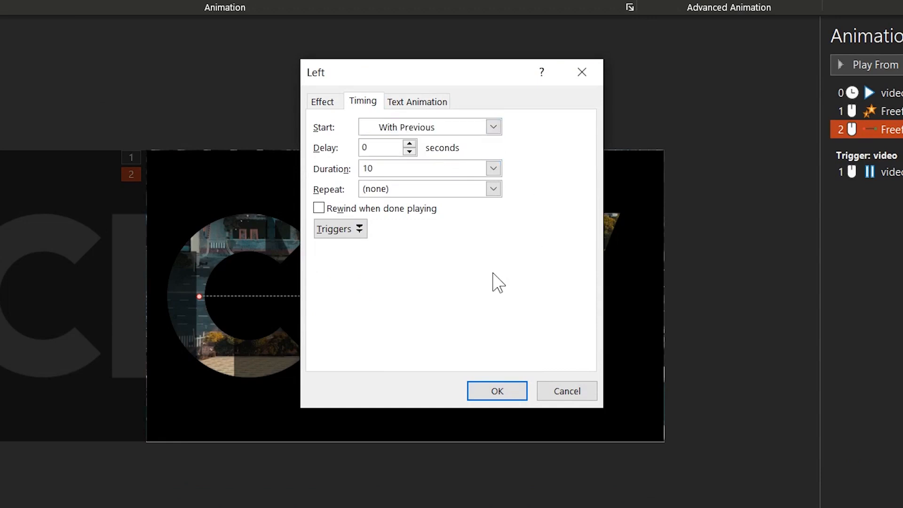
click(496, 391)
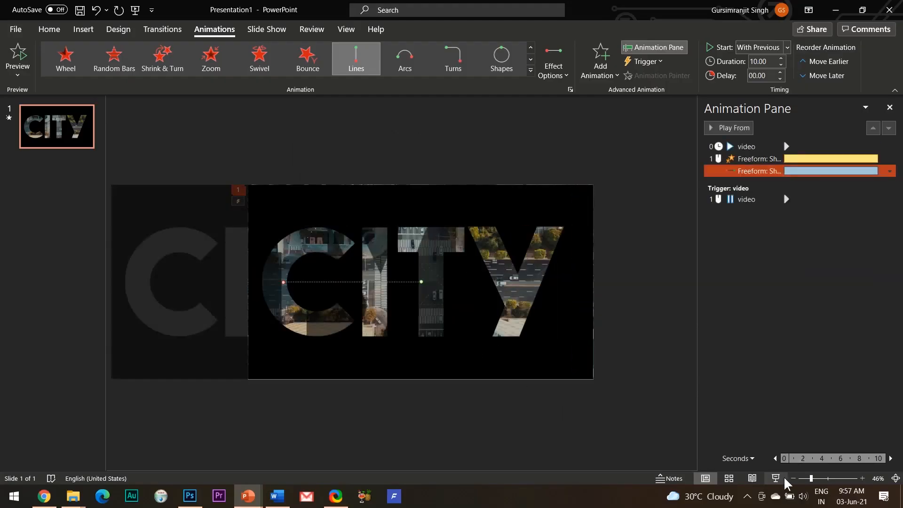
mouse_move(545, 428)
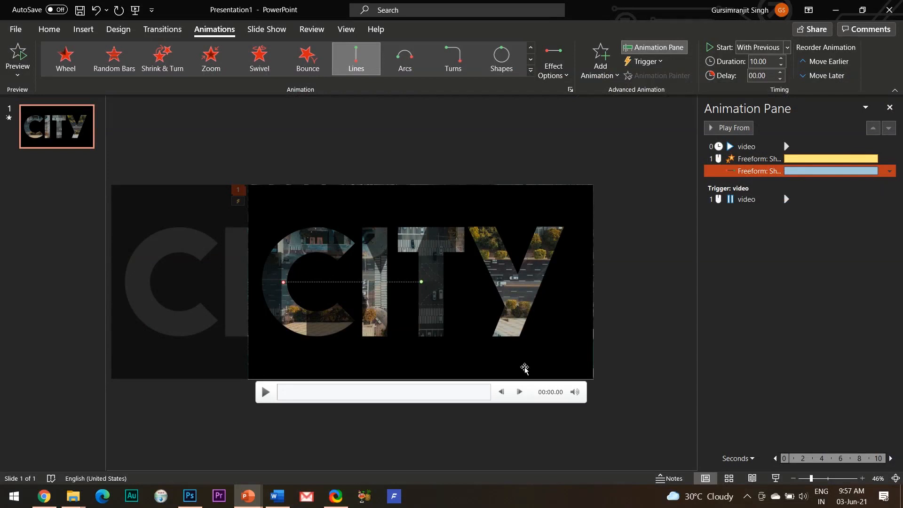
mouse_move(602, 368)
text(07.75)
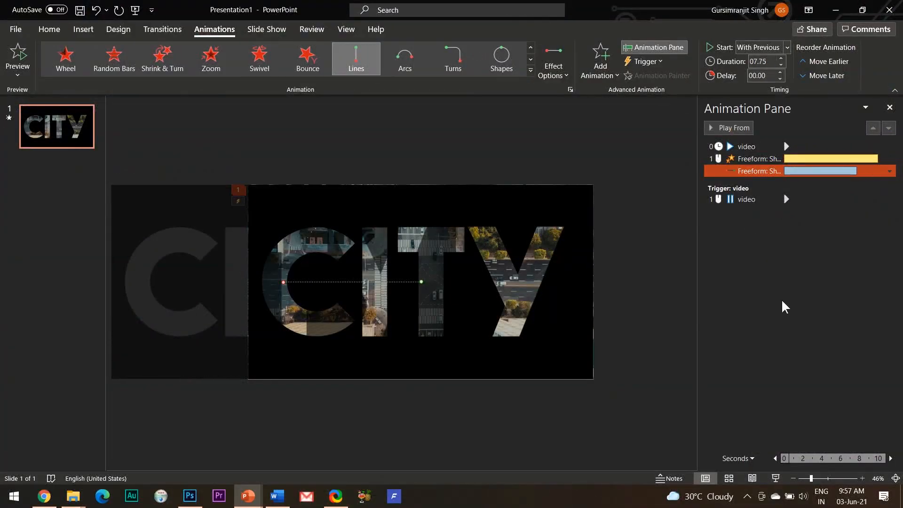
- Select the Lines motion path in the Animation Pane to shorten it and run it with the grow effect
click(755, 158)
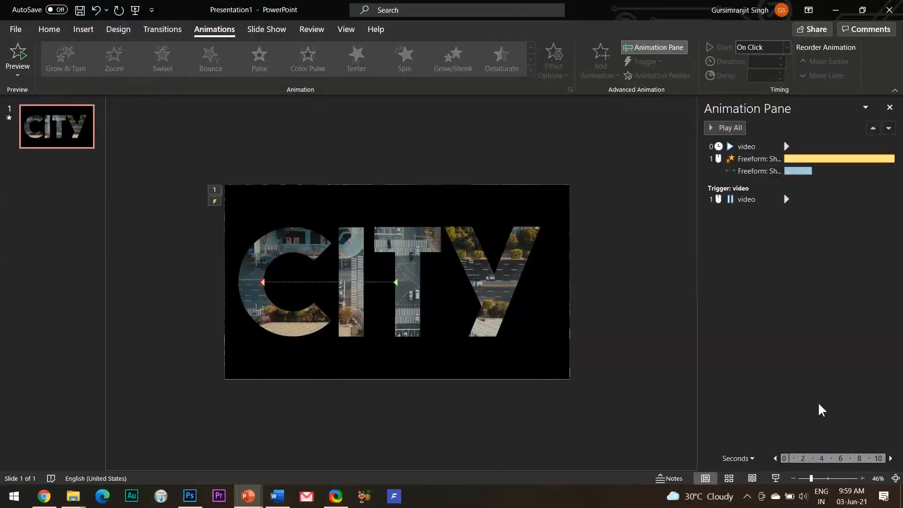
- Run the slideshow with F5 to check the effect before comparing with the YouTube tutorial
key(F5)
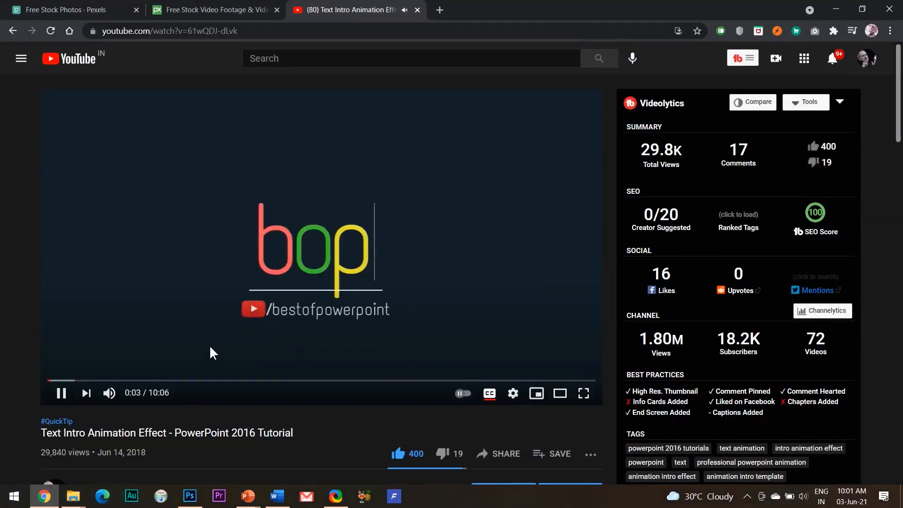
mouse_move(3, 304)
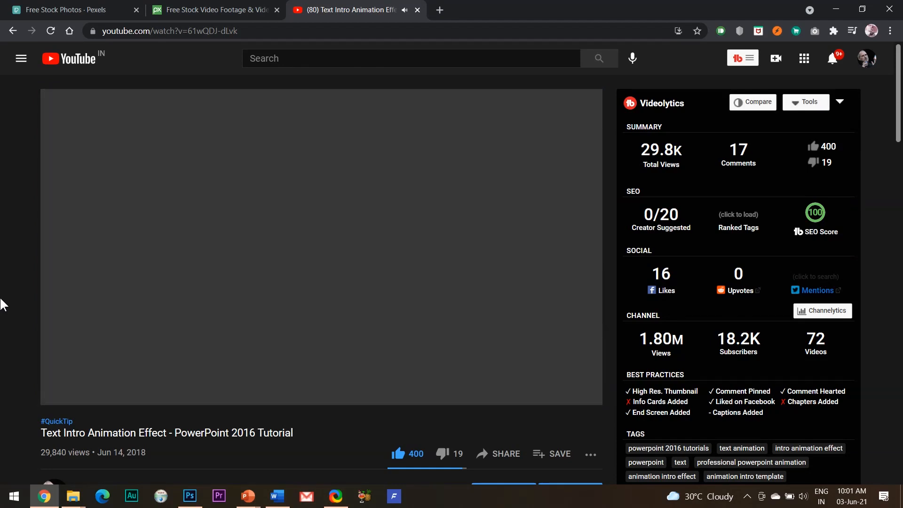
- Show the Selection Pane and name the CITY cut-out shape BLACK
click(247, 496)
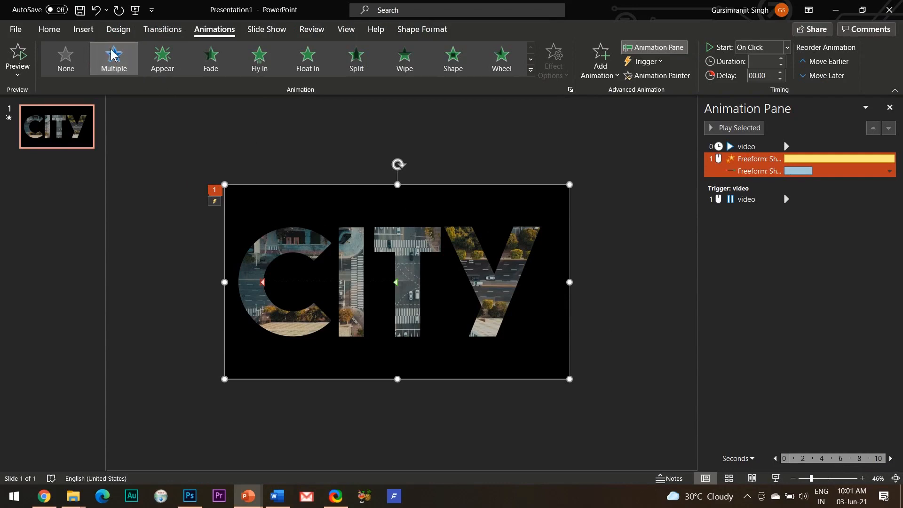
click(49, 29)
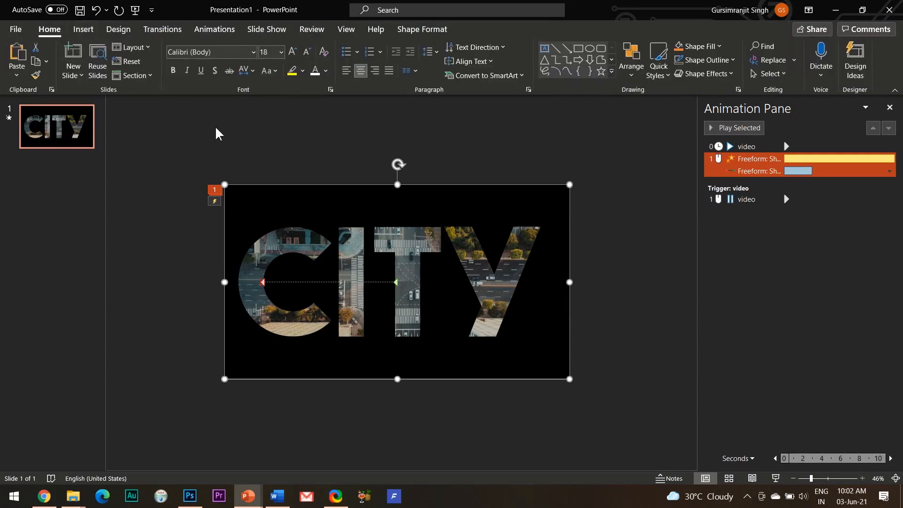
click(769, 73)
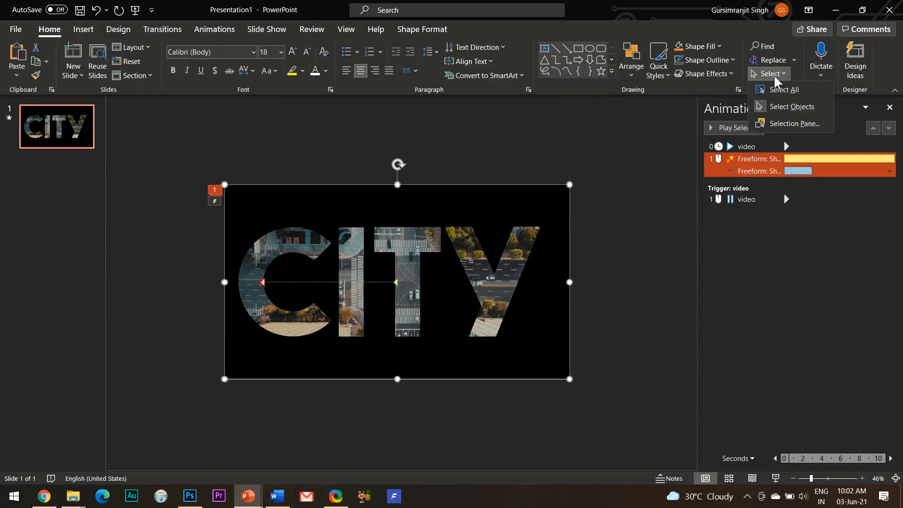
click(797, 123)
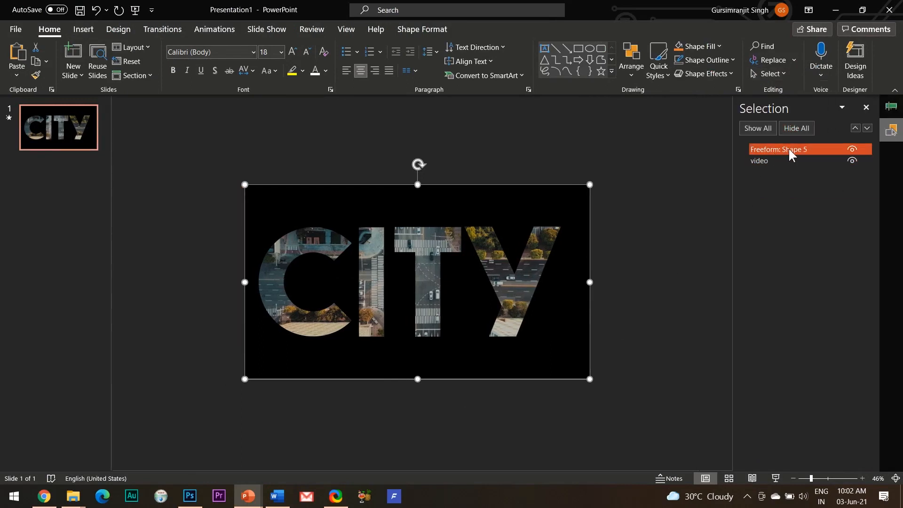
double_click(779, 150)
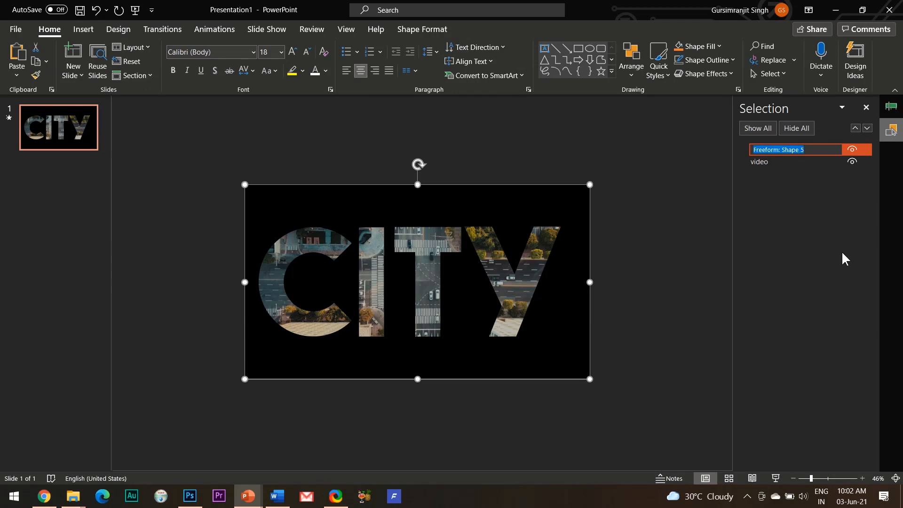
text(BLACK)
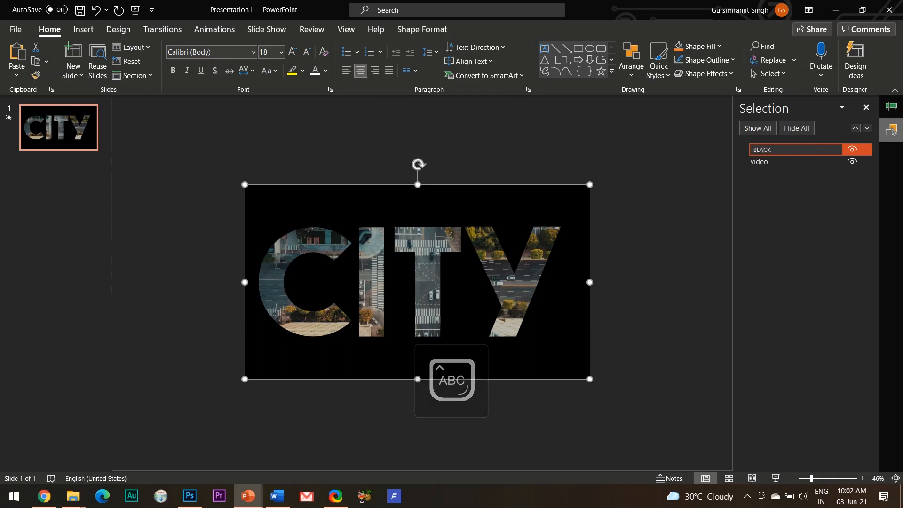
click(605, 353)
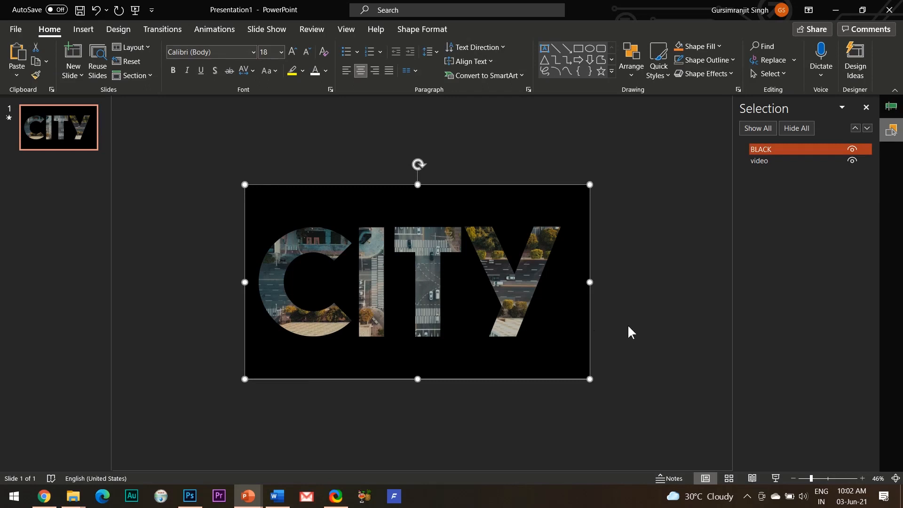
- Paste copies of the cut-out filled red, green, blue, yellow, rust and pink, each named by colour
key(ctrl+v)
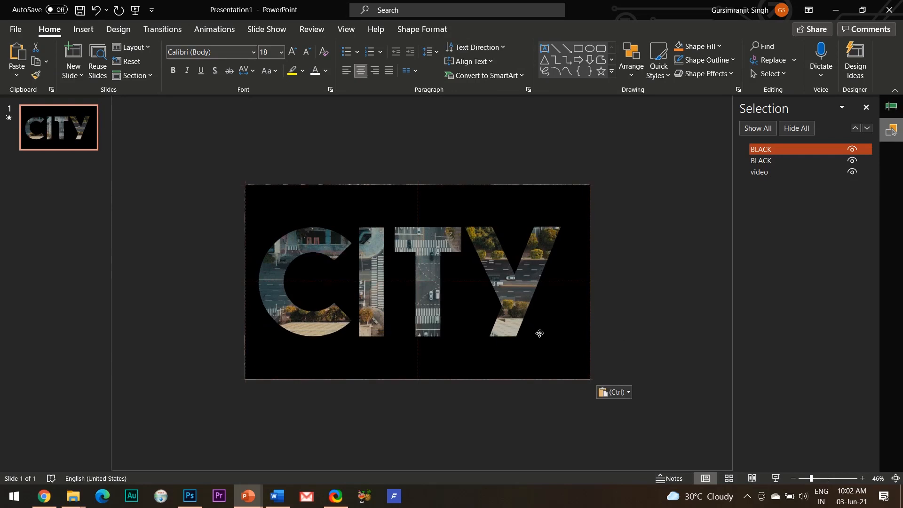
click(783, 160)
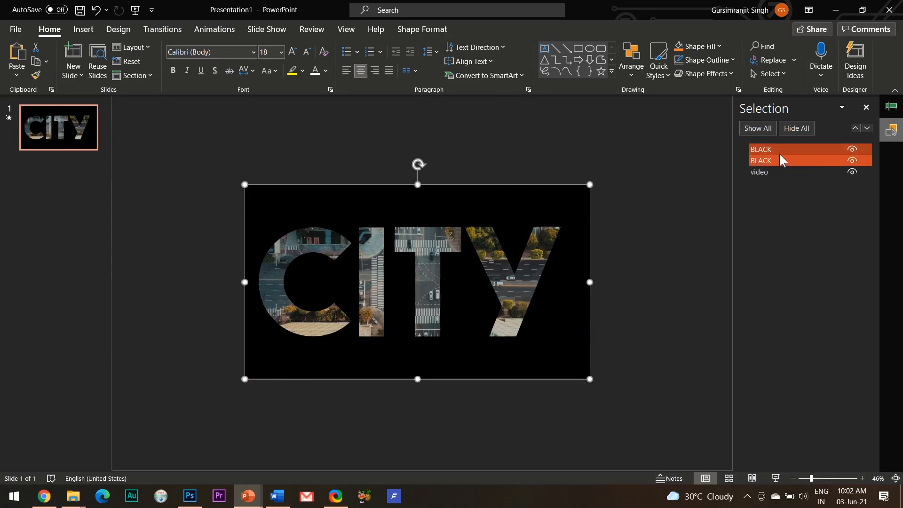
click(761, 161)
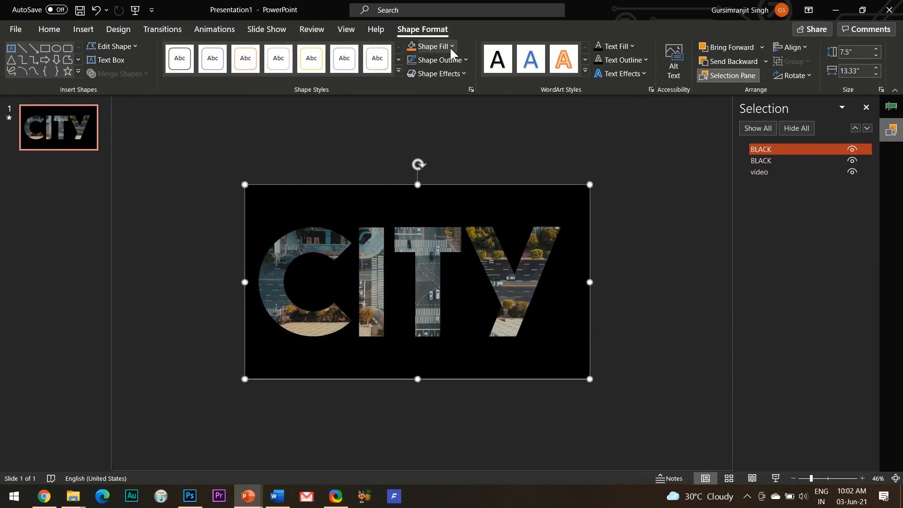
click(429, 46)
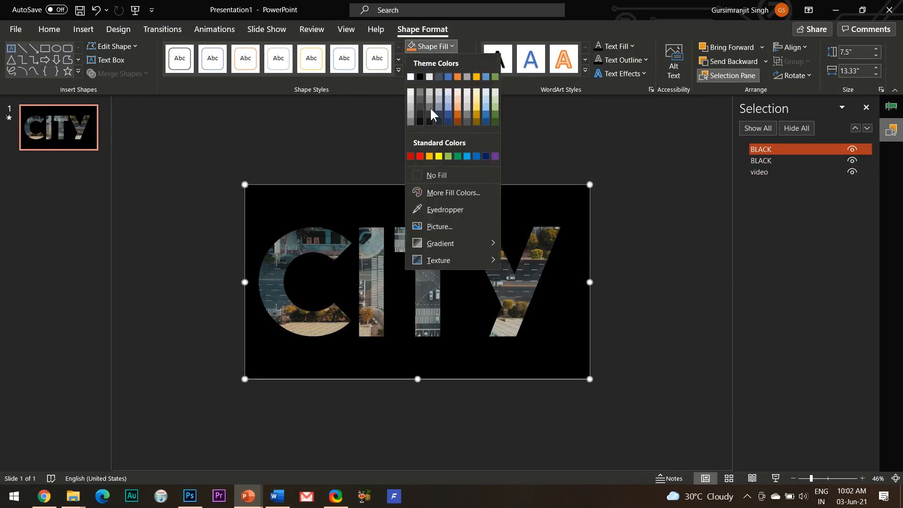
click(420, 156)
text(RED)
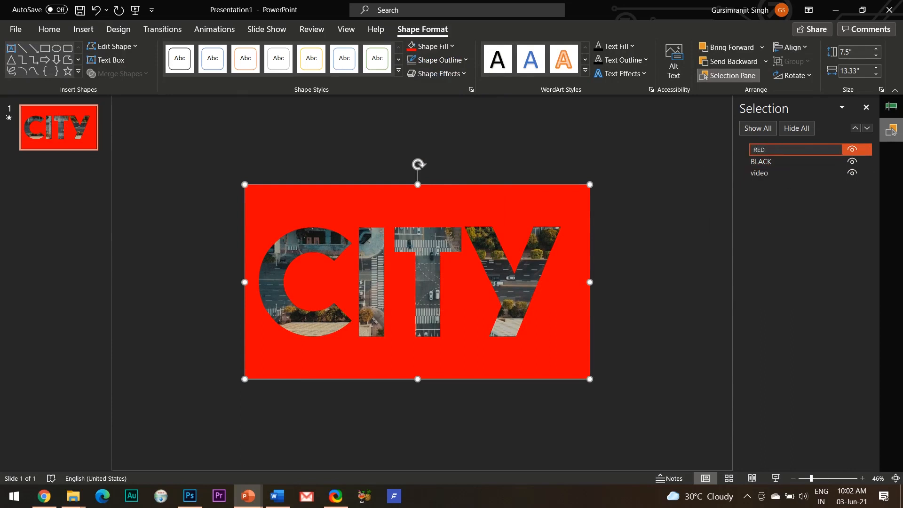
key(ctrl+v)
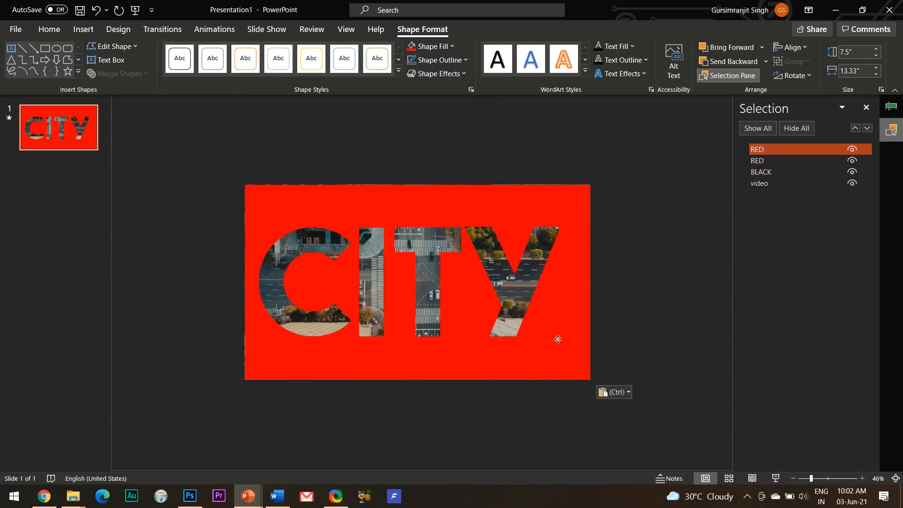
click(792, 47)
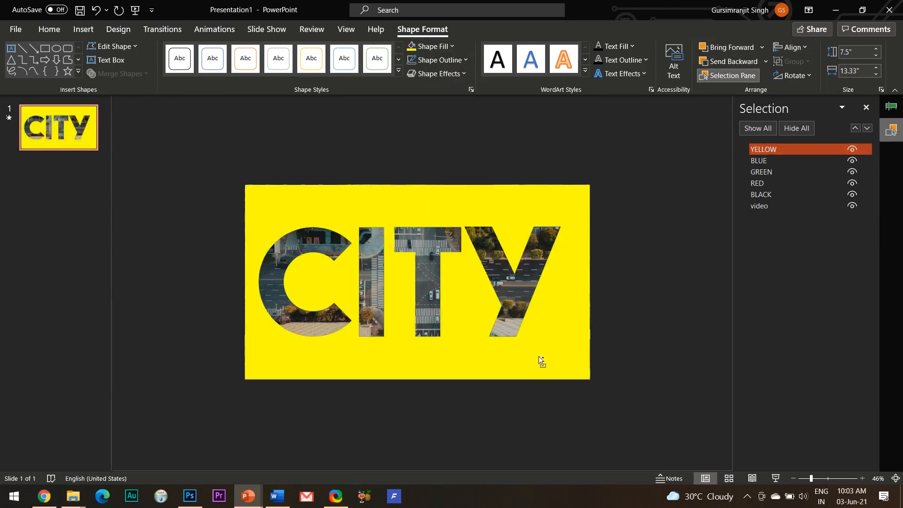
click(429, 46)
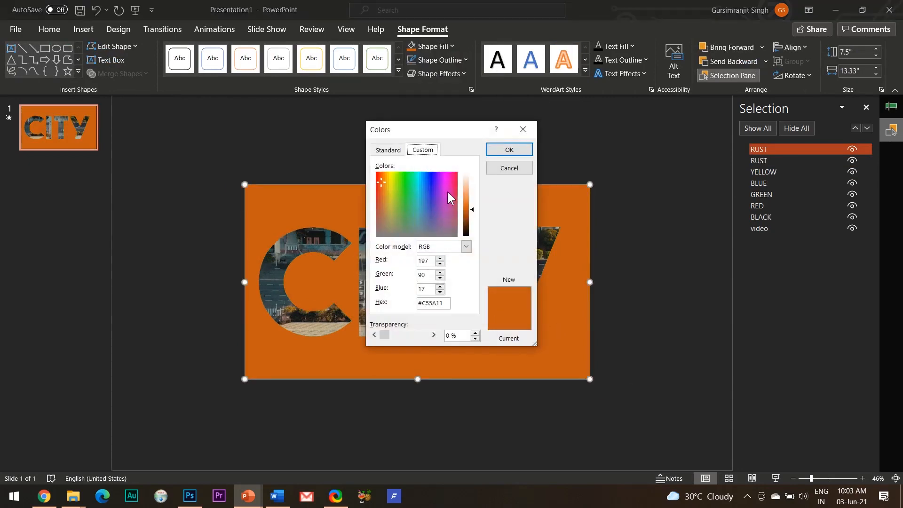
click(508, 150)
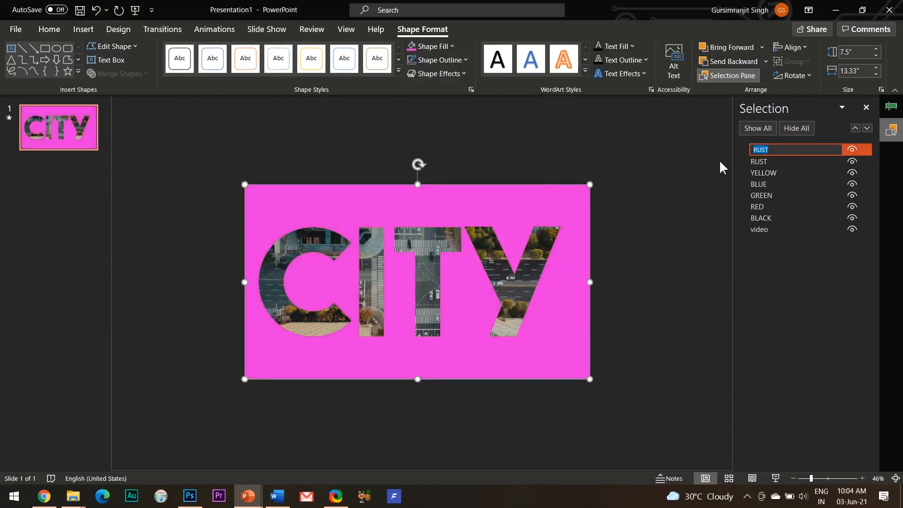
key(ctrl+v)
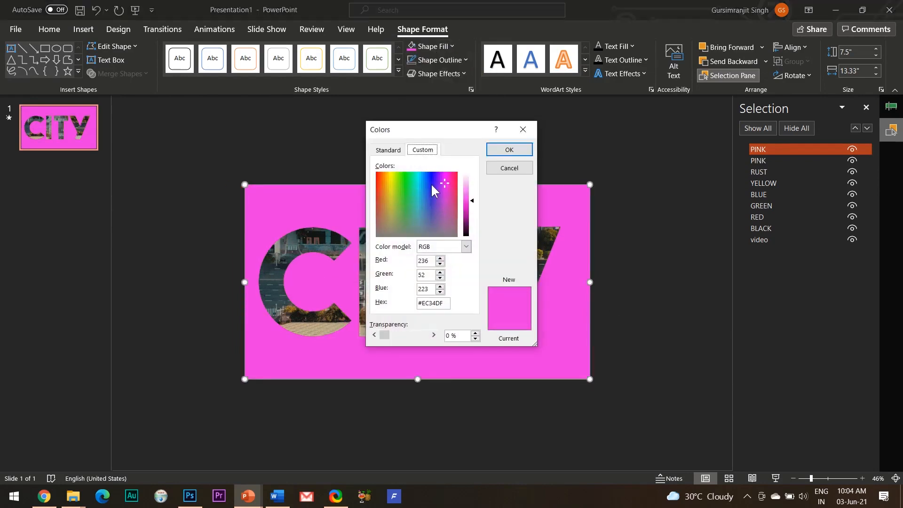
- Add the remaining copies named SEA BLUE, GREY and WHITE, completing the ten-colour stack
click(508, 150)
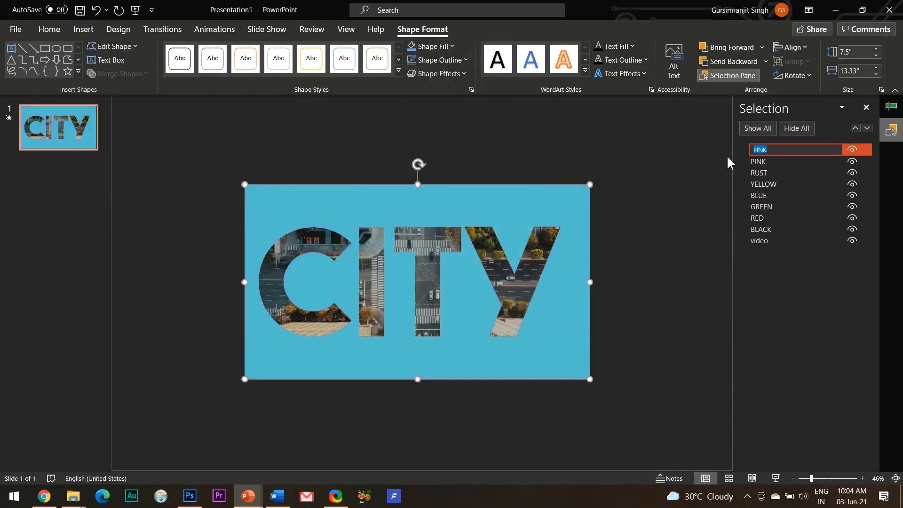
text(SEA BLU)
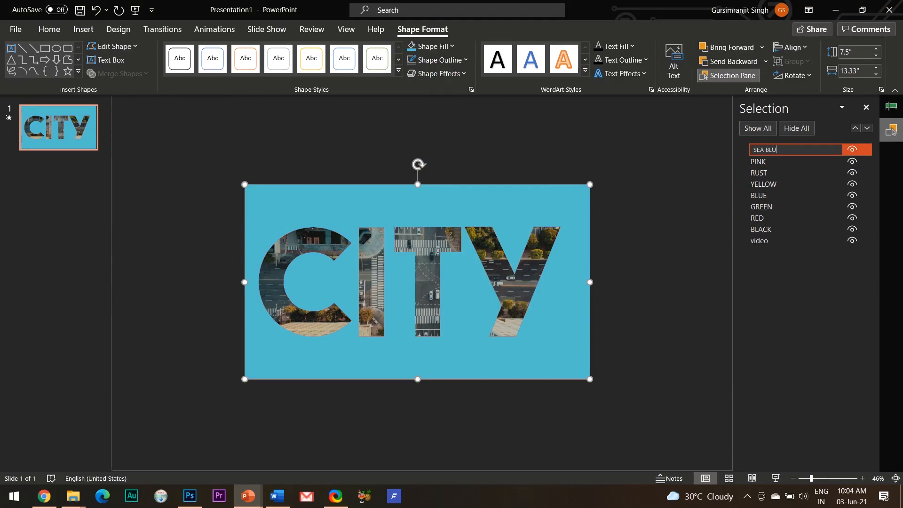
key(Return)
text(GR)
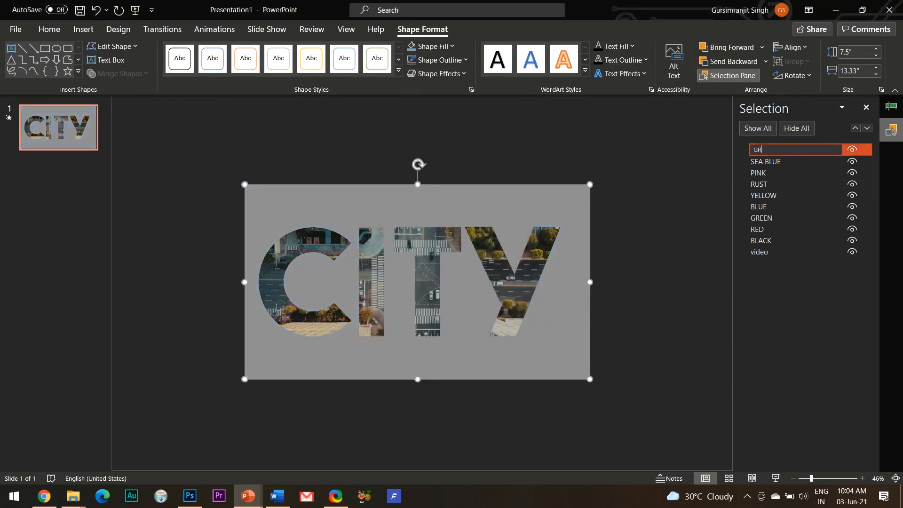
click(429, 46)
text(WHI)
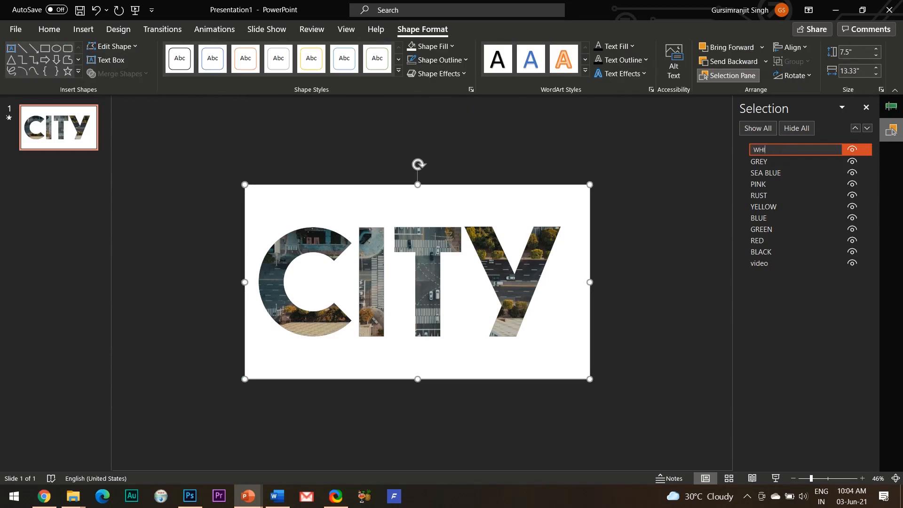
click(680, 284)
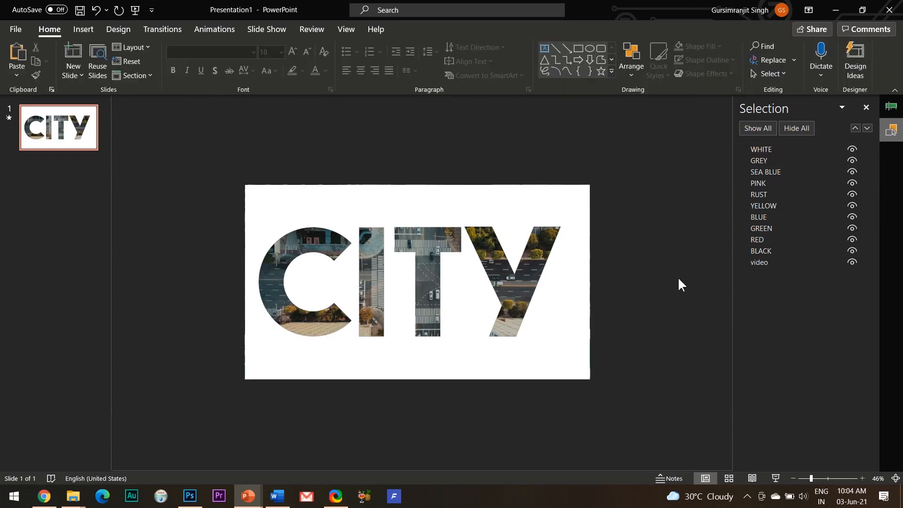
click(890, 107)
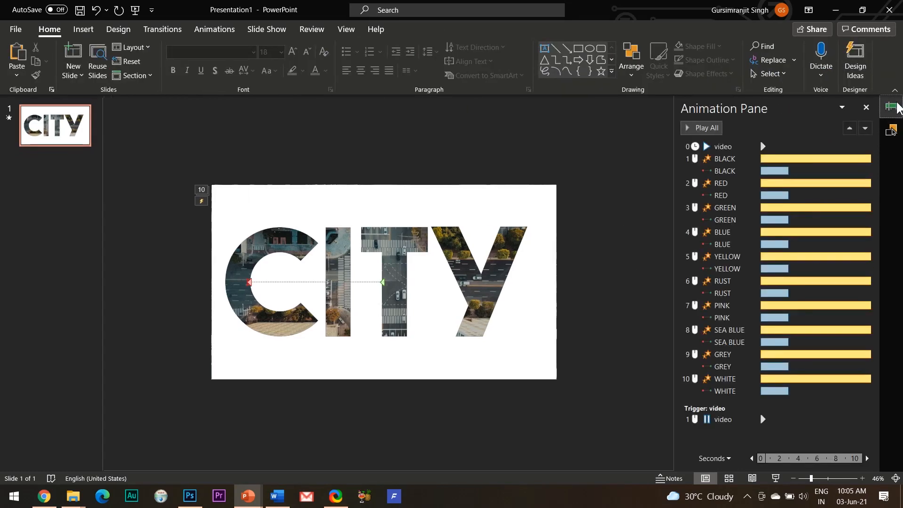
- Delete the coloured copies' animation entries so only BLACK keeps its entrance effects
click(722, 305)
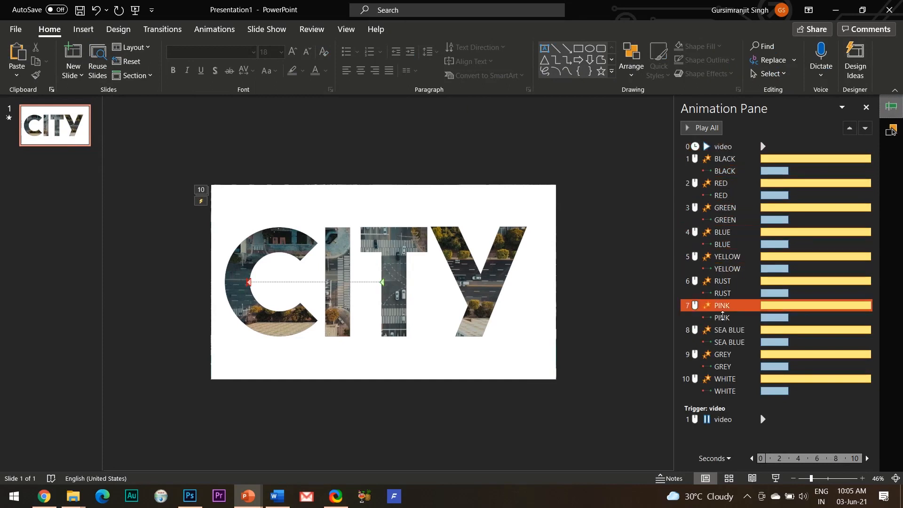
click(721, 184)
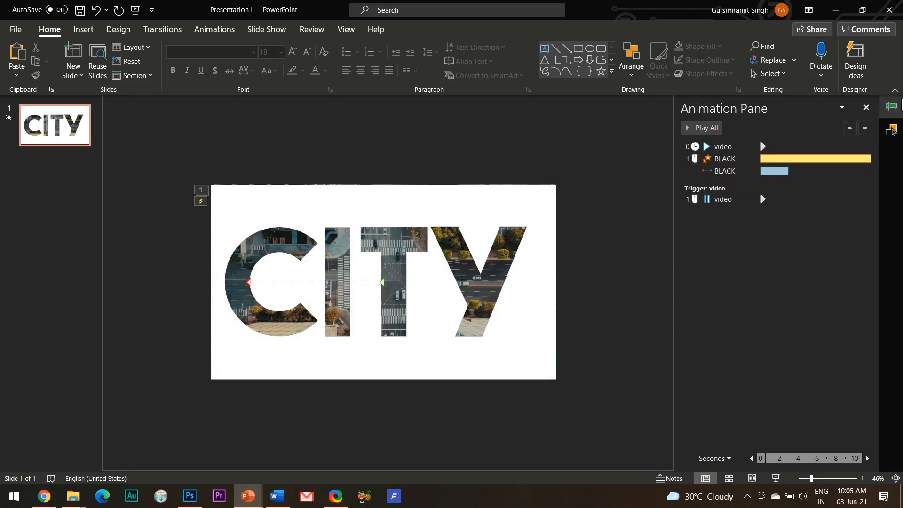
click(890, 130)
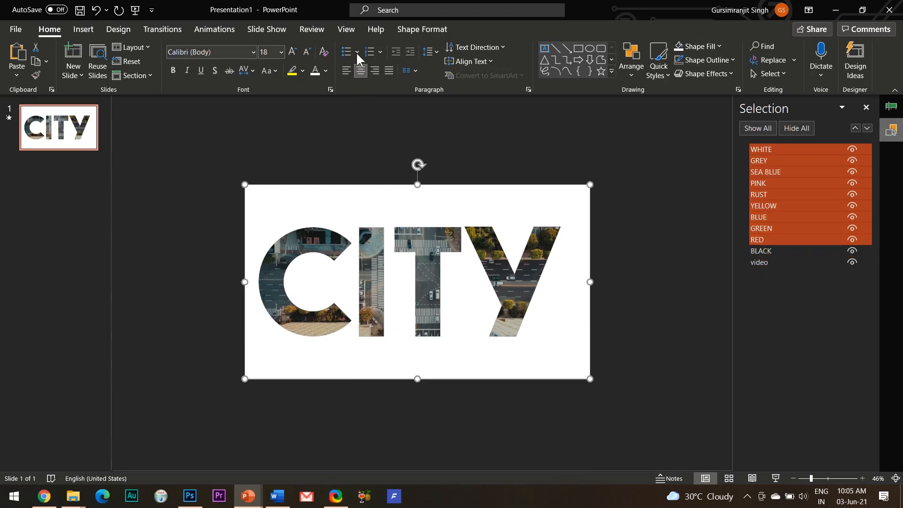
- Add a Lines motion path to BLACK and set its entries to start With Previous
click(215, 29)
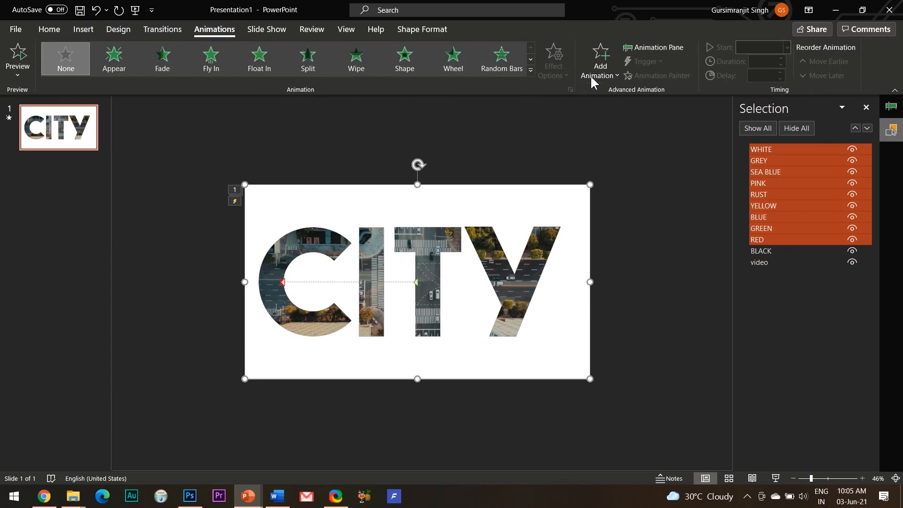
click(599, 60)
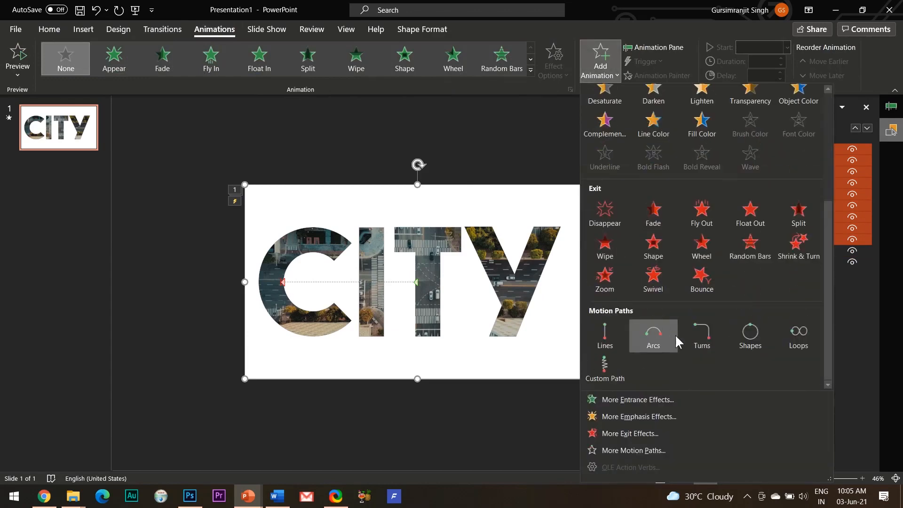
click(604, 214)
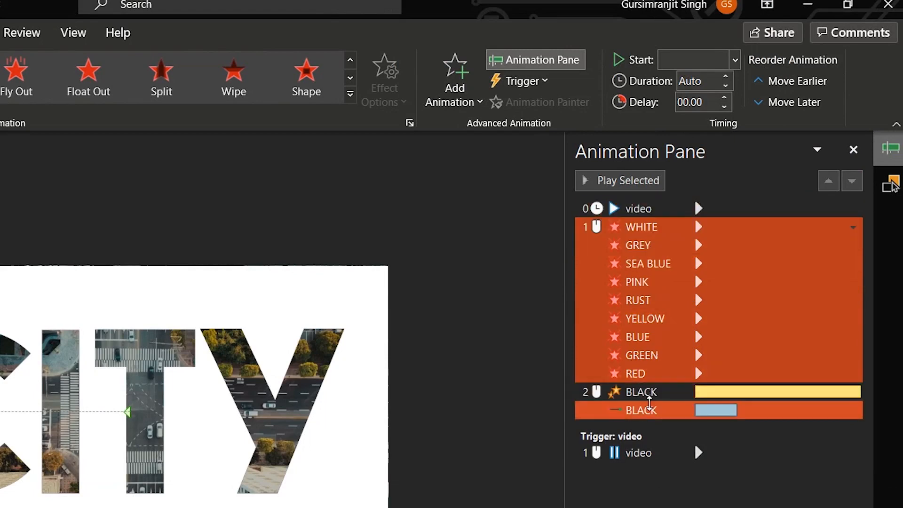
click(638, 227)
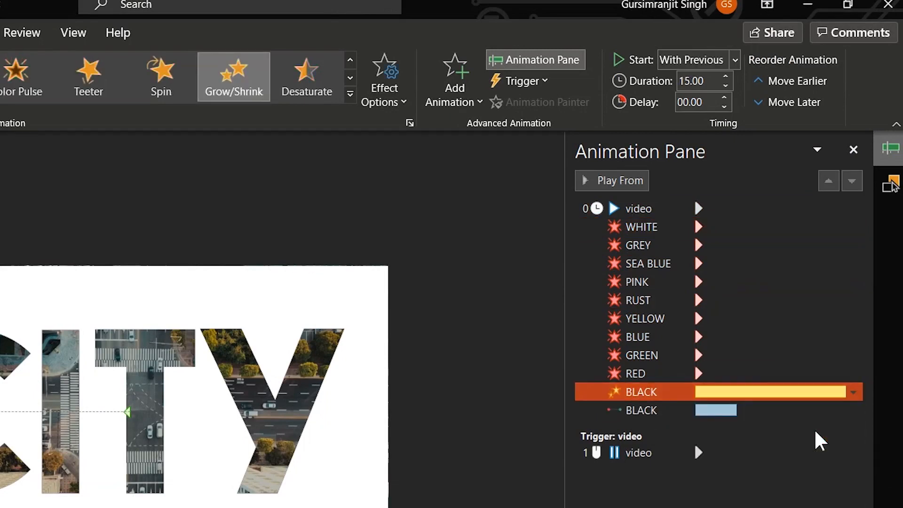
click(638, 227)
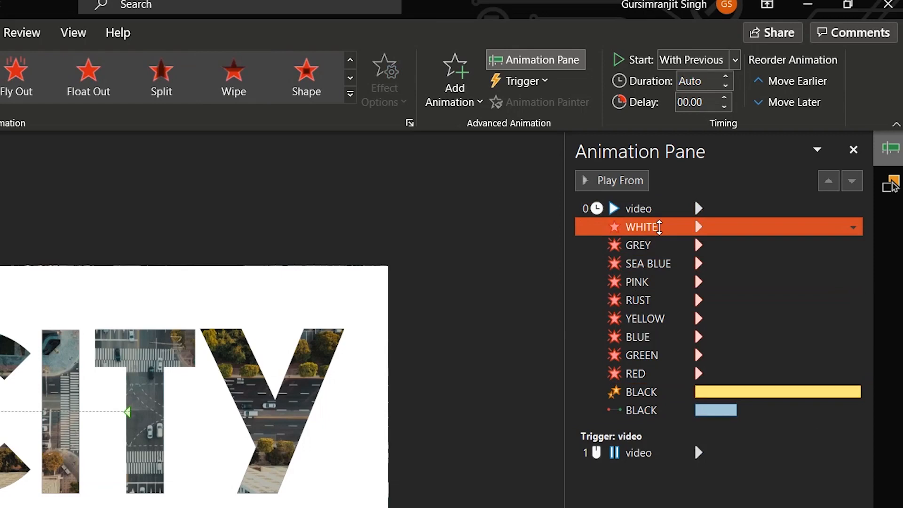
mouse_move(703, 102)
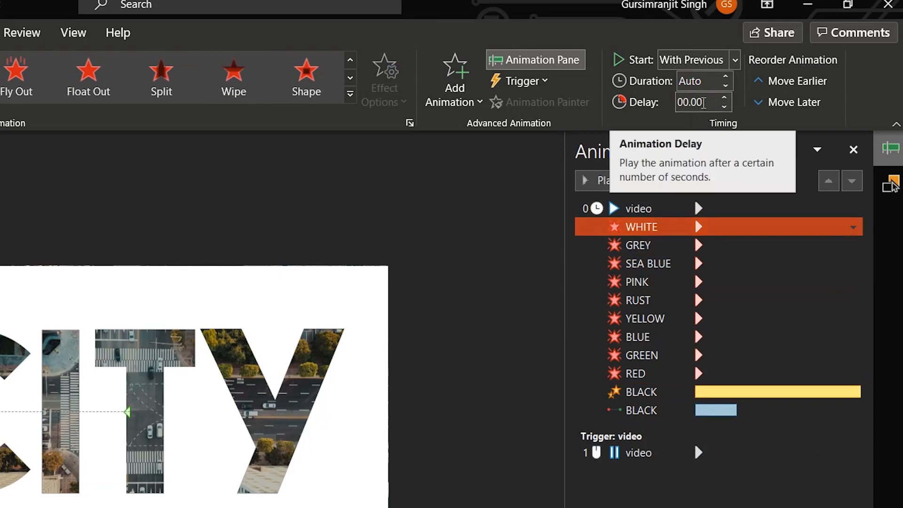
- Set exit delays 2.5 to 2.9 seconds on the WHITE, GREY, SEA BLUE and PINK pieces
click(697, 101)
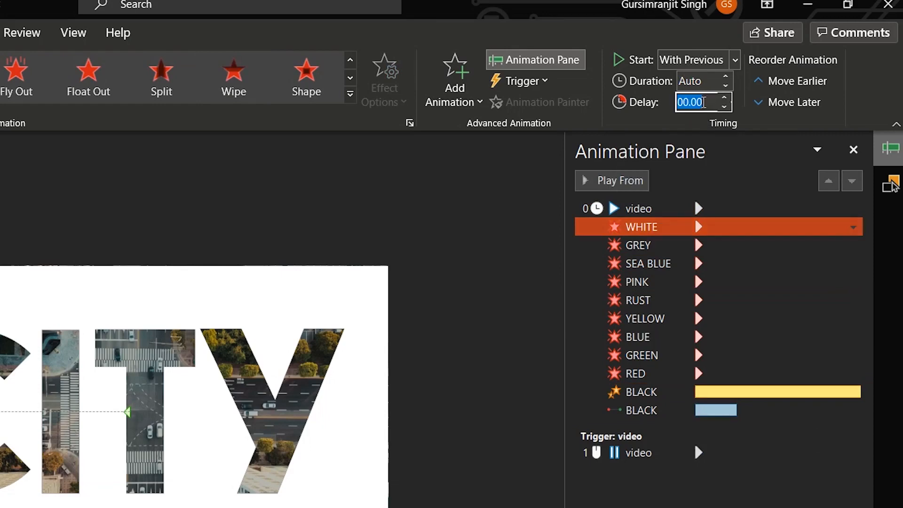
text(2.5)
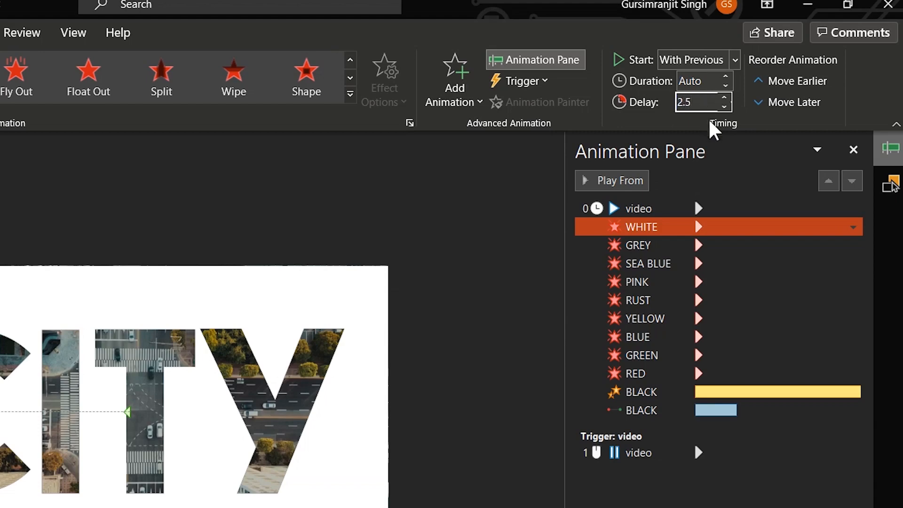
click(636, 245)
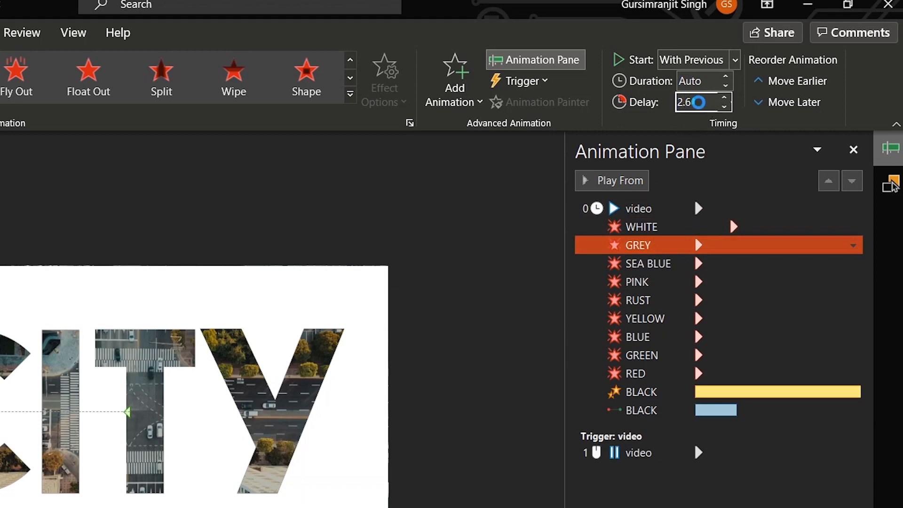
click(643, 263)
text(2.)
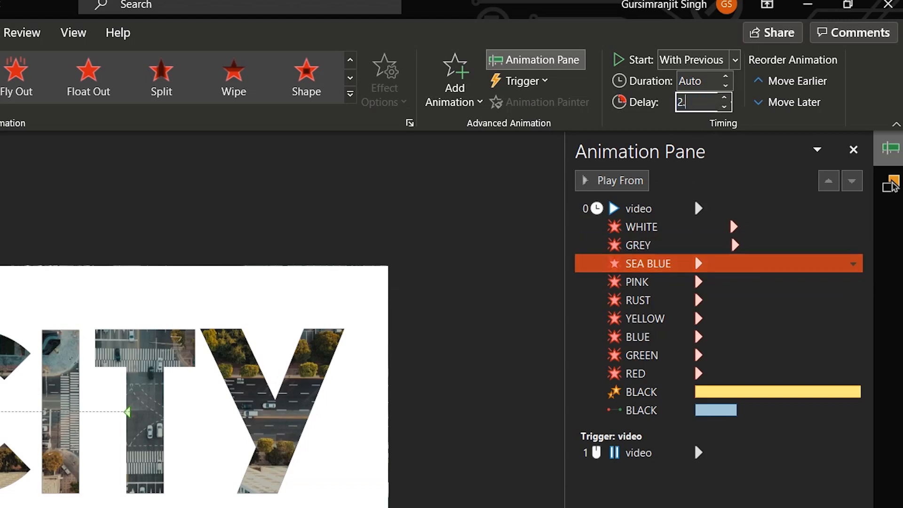
click(637, 281)
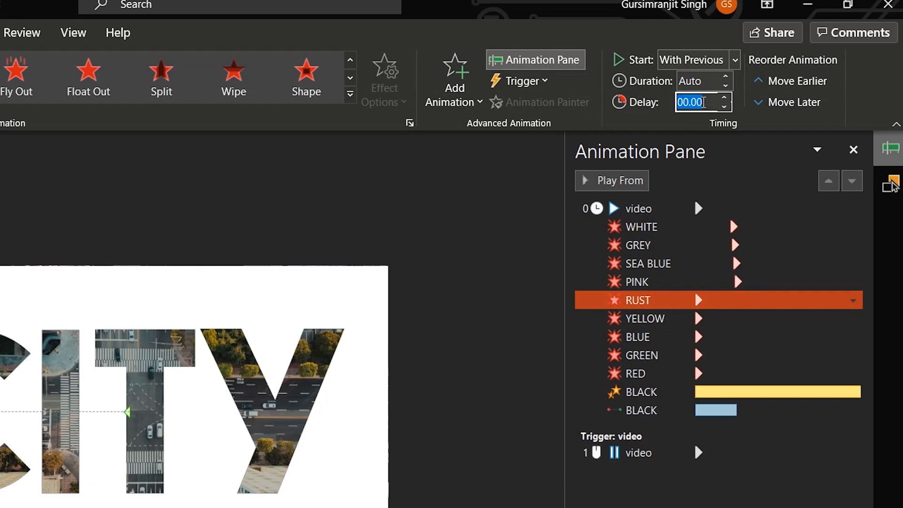
text(2.9)
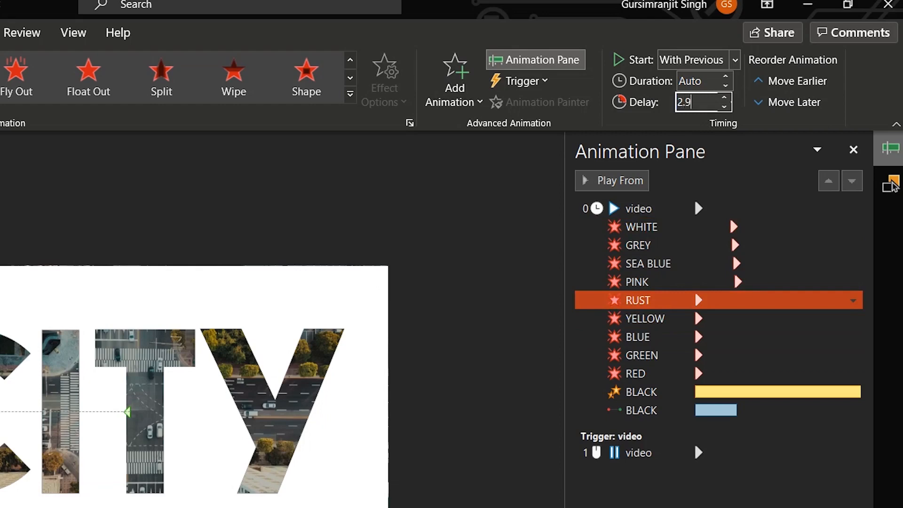
- Set exit delays rising to 3.3 seconds on the YELLOW, BLUE, GREEN and RED pieces
click(638, 318)
text(3)
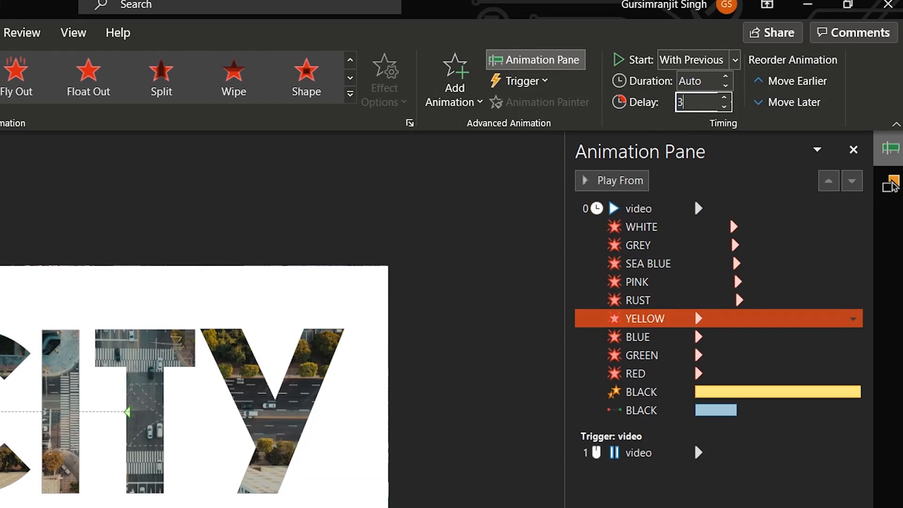
click(637, 336)
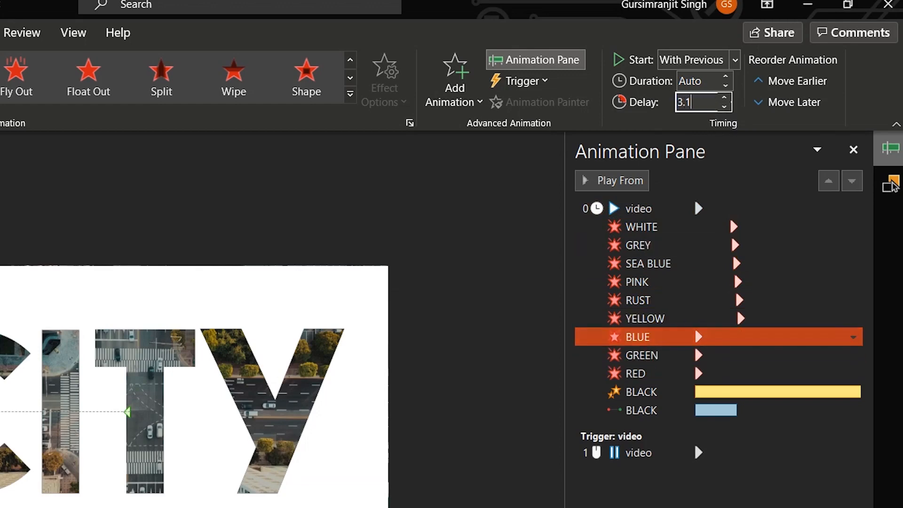
click(640, 354)
text(3)
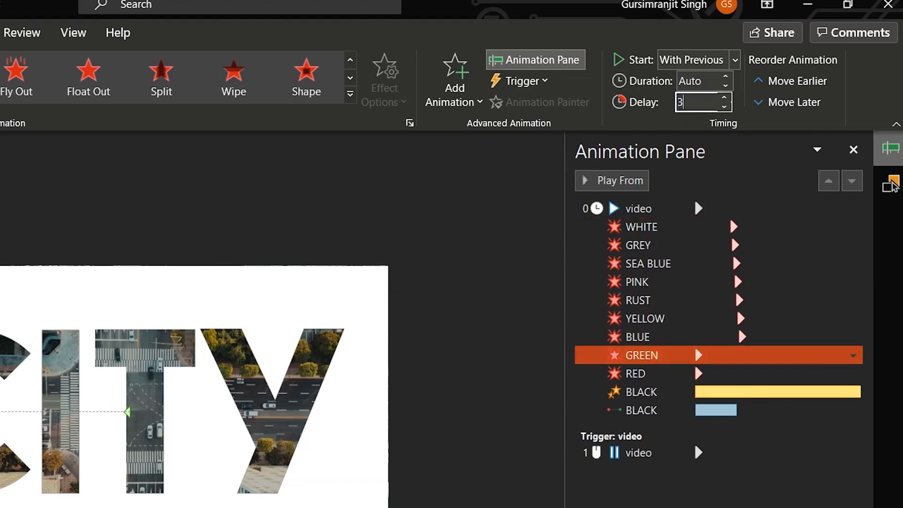
click(633, 337)
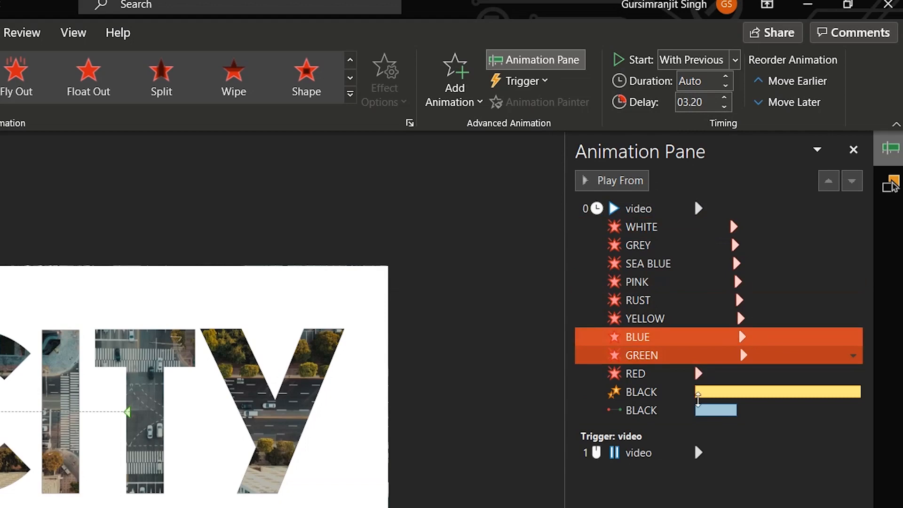
click(633, 373)
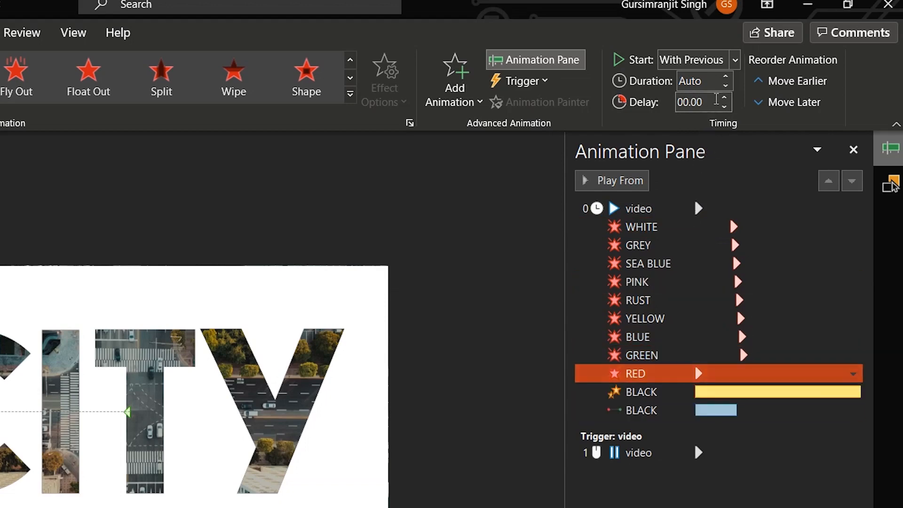
text(3.30)
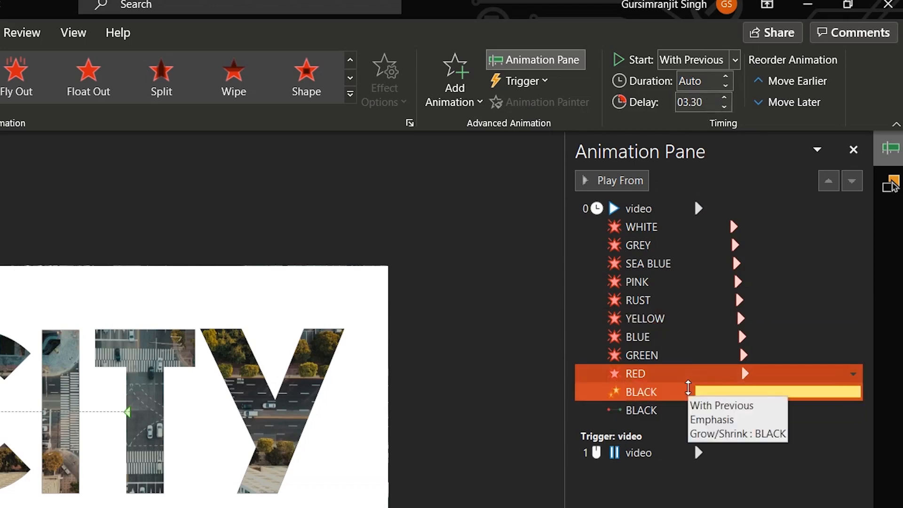
mouse_move(687, 391)
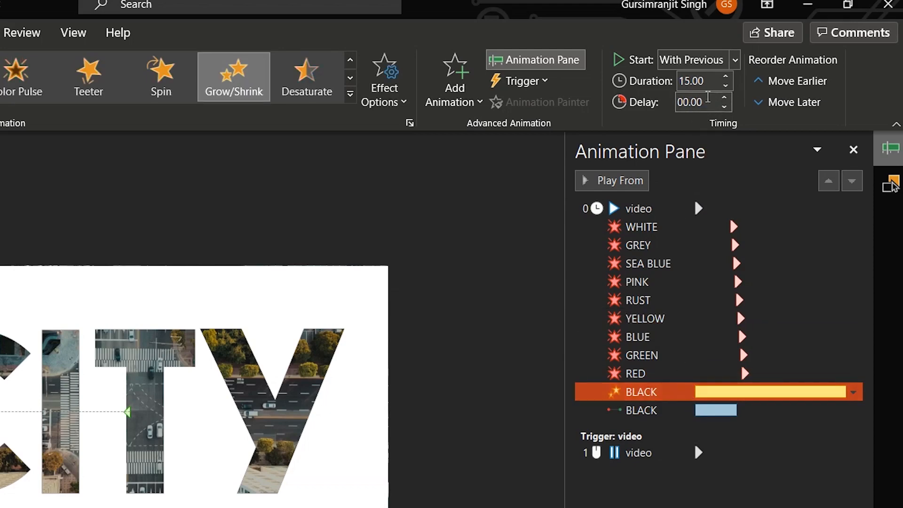
- Delay the BLACK grow effect 5.5 seconds, adjust the line path timing, and start a new slide
triple_click(697, 102)
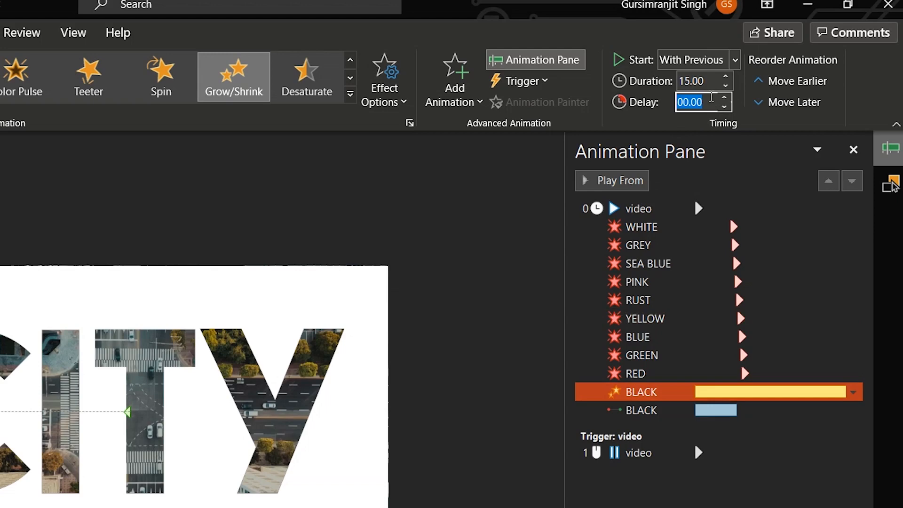
text(5.5)
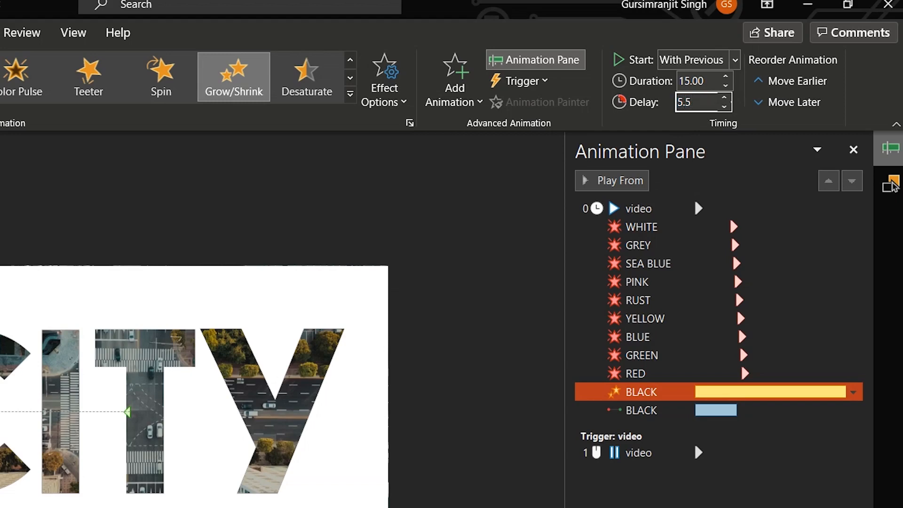
double_click(641, 410)
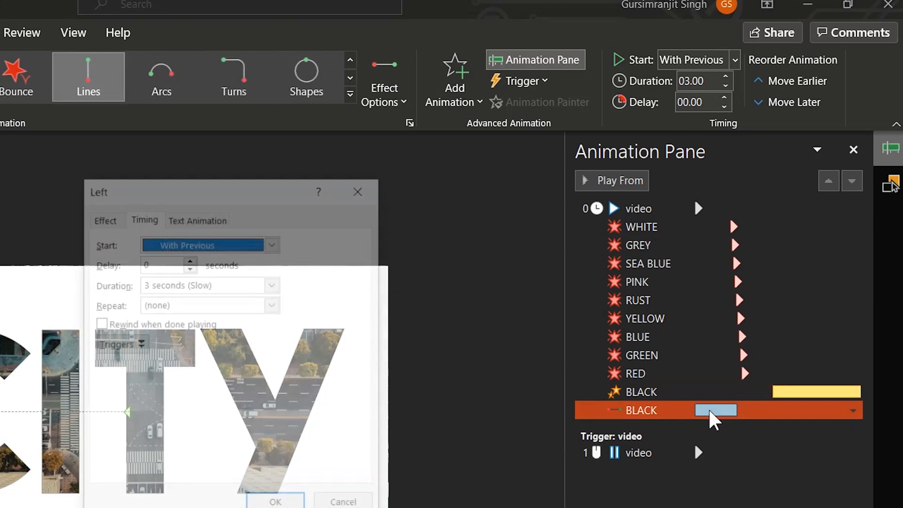
click(275, 501)
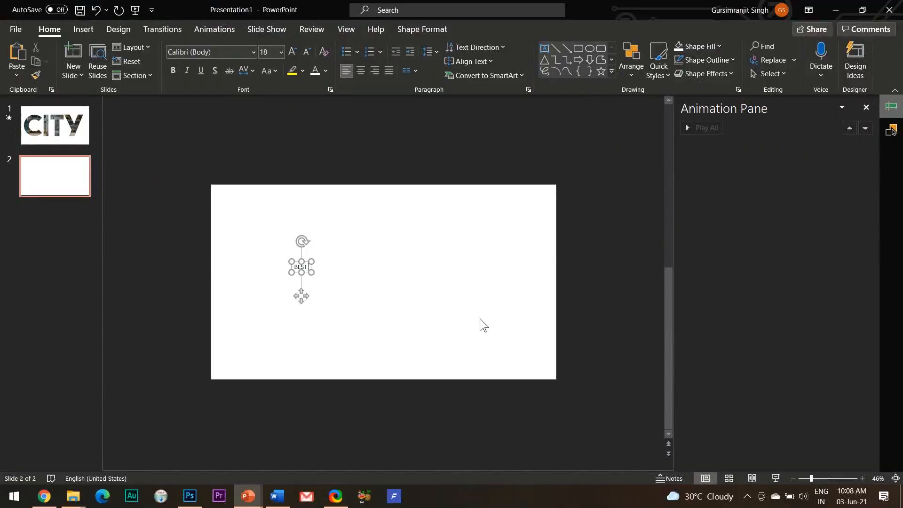
- Type BEST OF and POWERPOINT in two text boxes styled in The Bold Font at large sizes
text(OF)
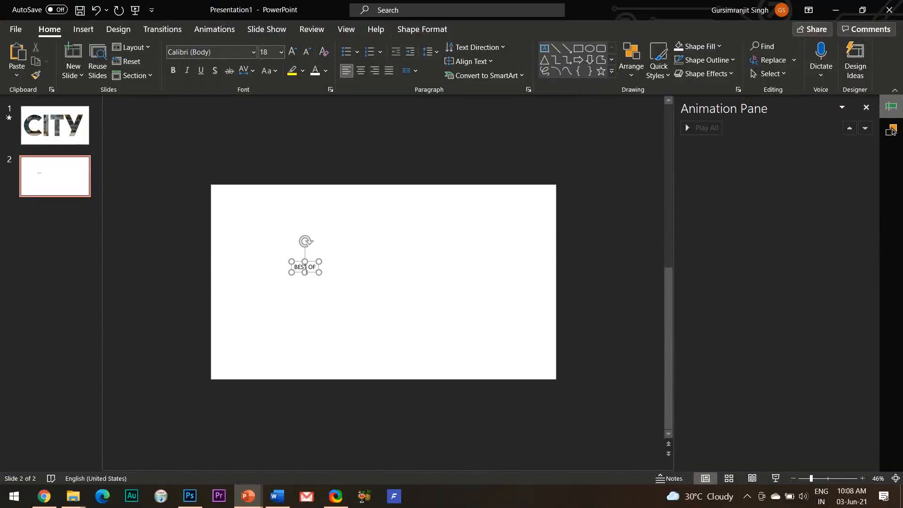
click(366, 297)
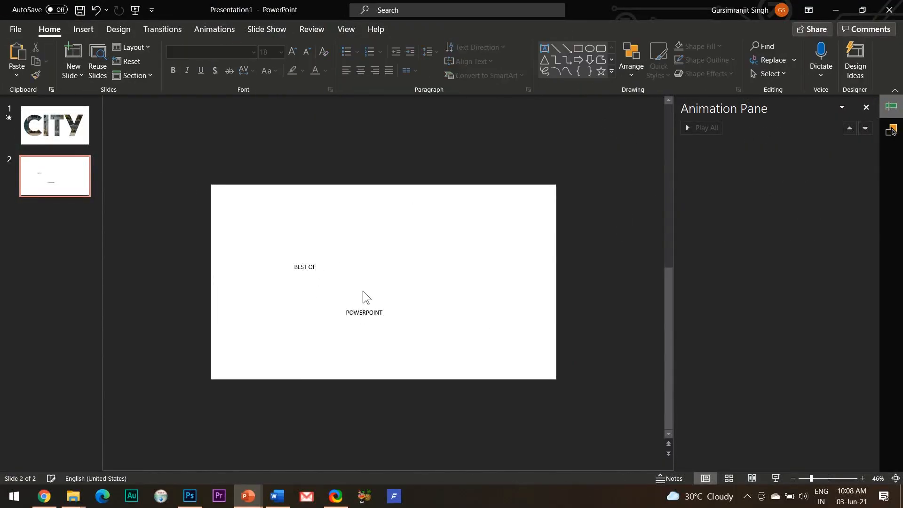
click(305, 266)
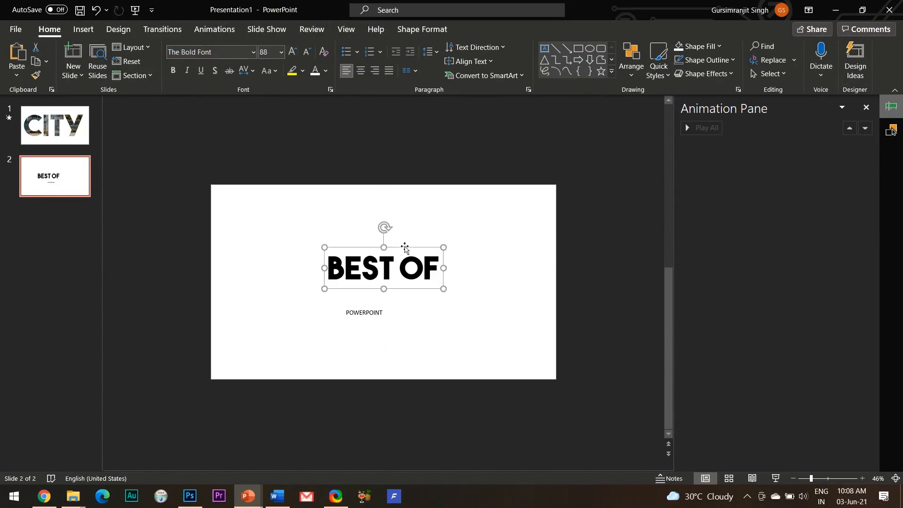
click(363, 313)
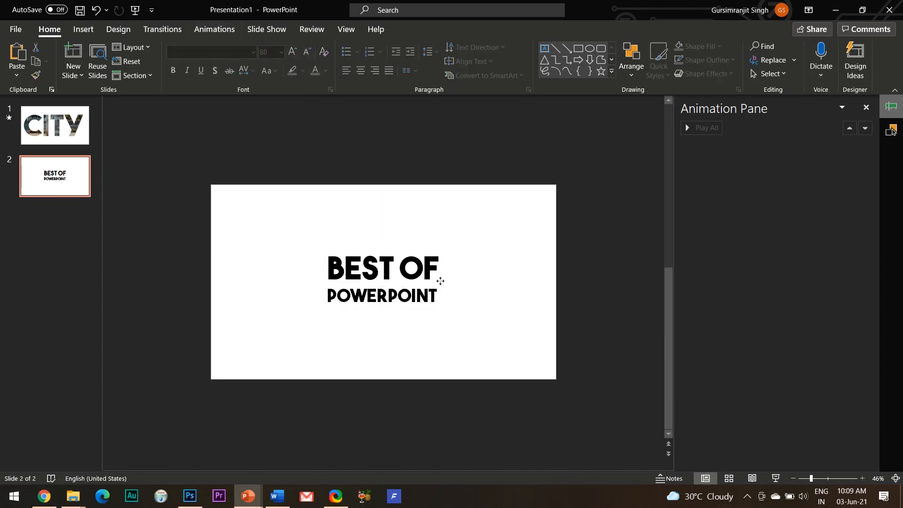
- Cut both title text boxes together and return to slide 1
click(383, 282)
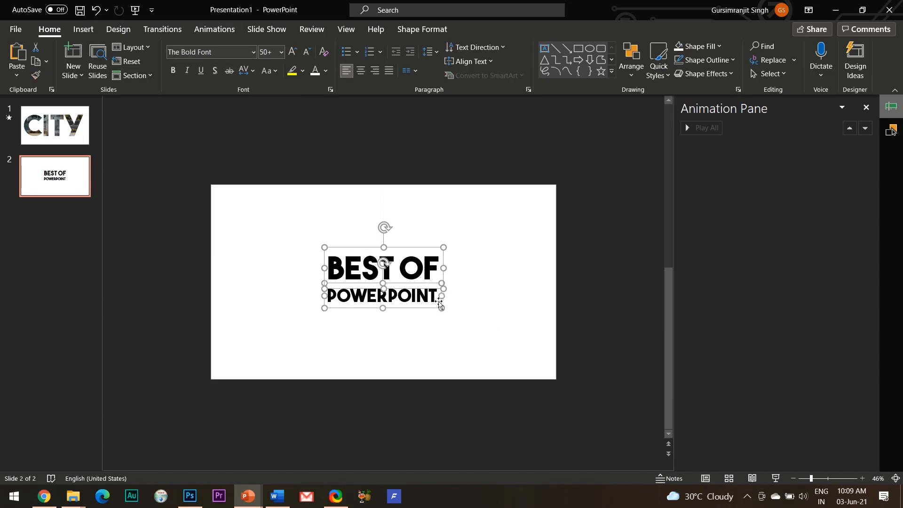
right_click(439, 304)
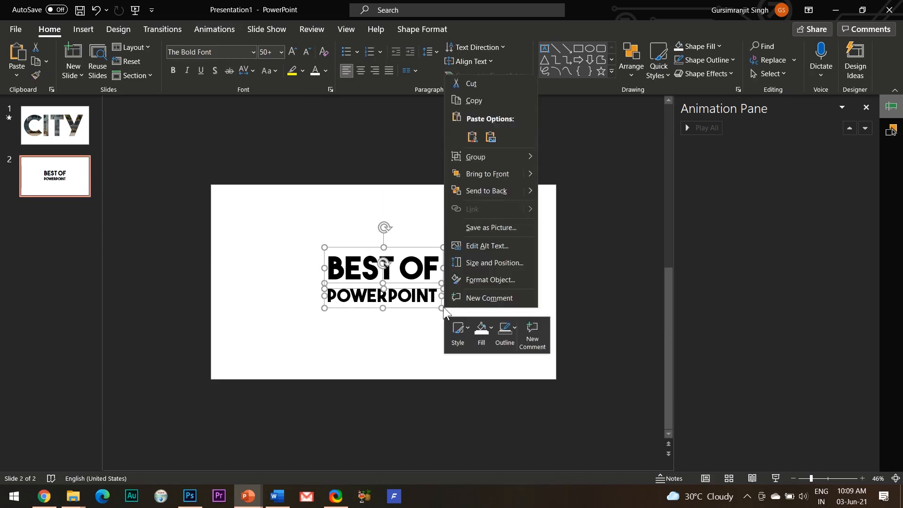
click(570, 162)
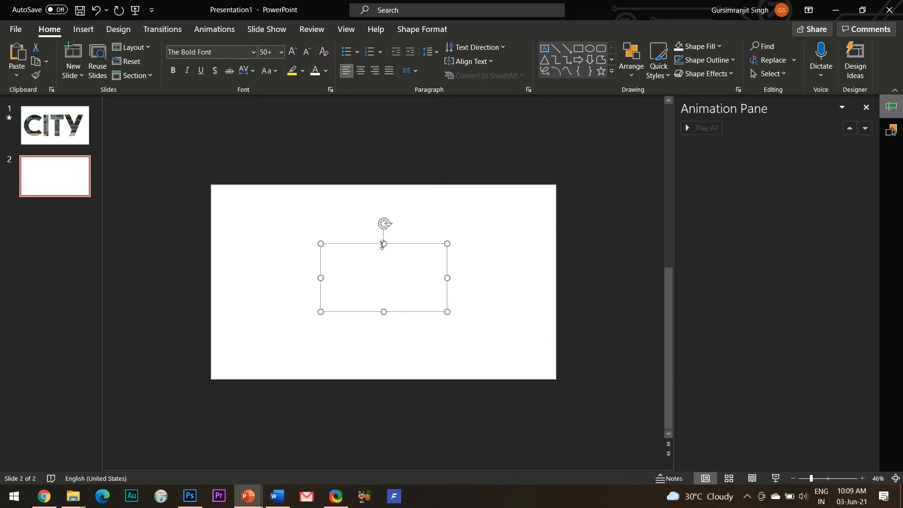
click(54, 125)
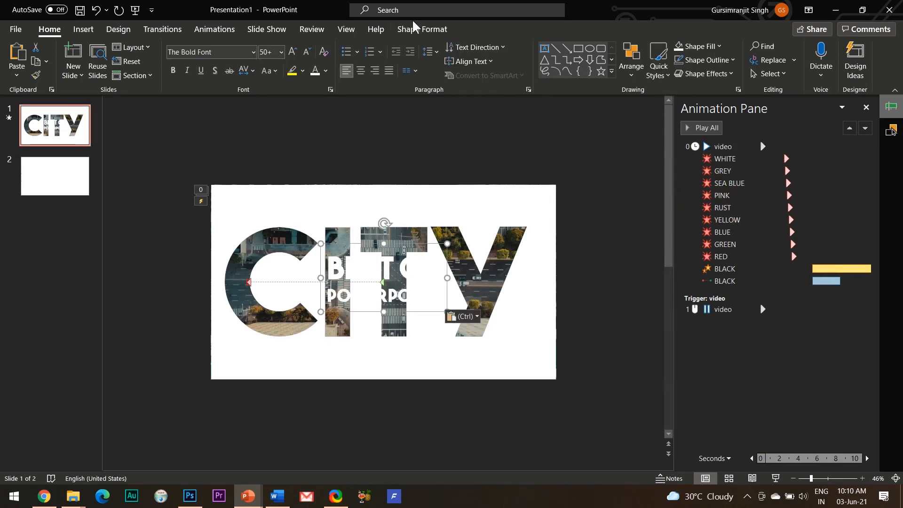
- Centre the pasted title group and give it a 2-second Fade entrance delayed 7 seconds
click(421, 29)
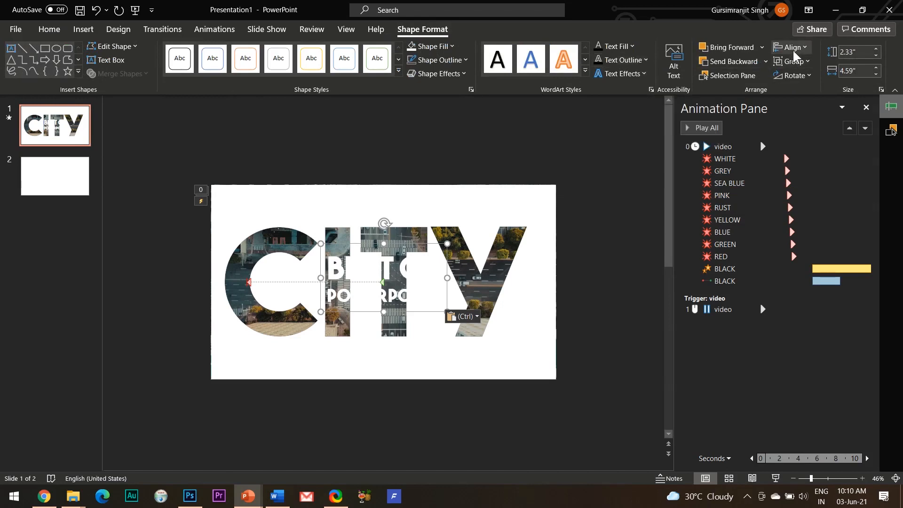
click(792, 48)
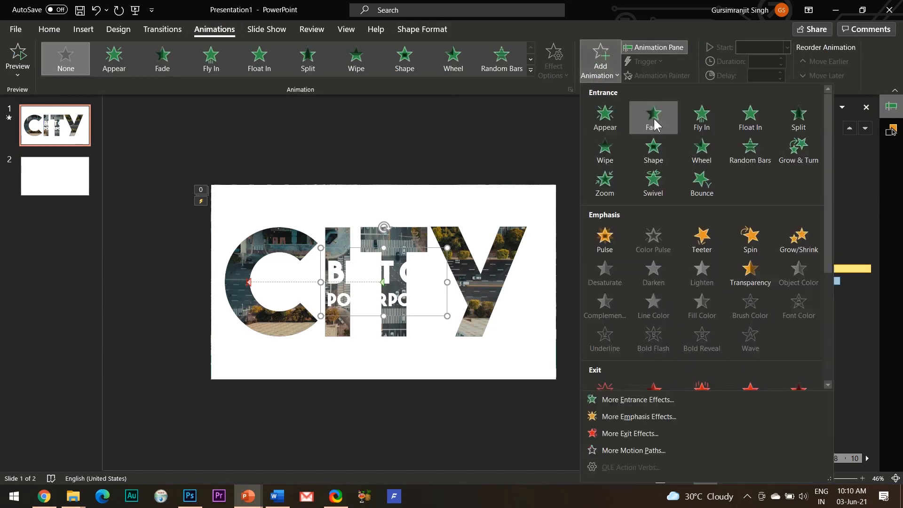
click(653, 119)
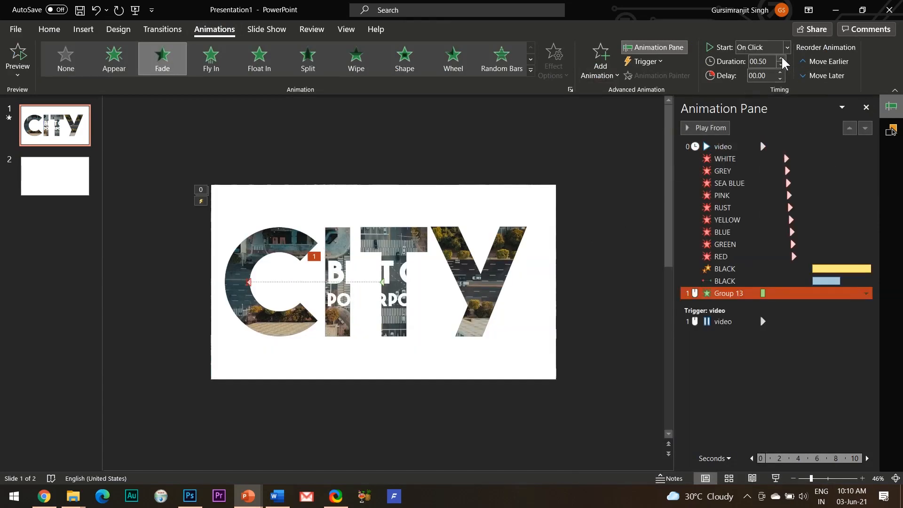
mouse_move(780, 62)
text(02)
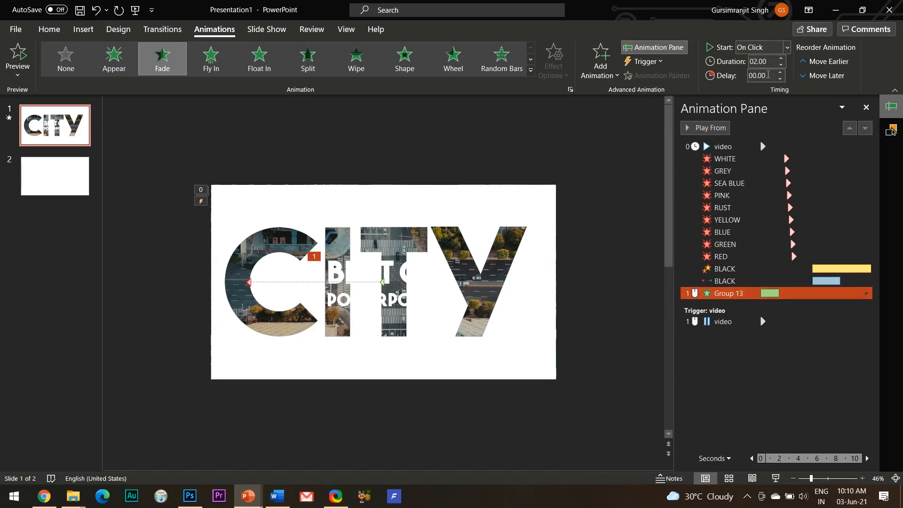
triple_click(761, 75)
text(07)
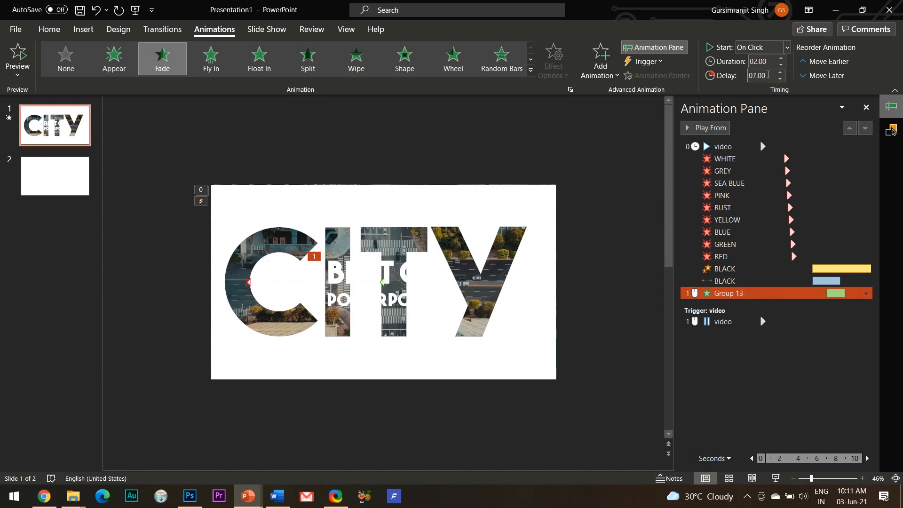
mouse_move(617, 257)
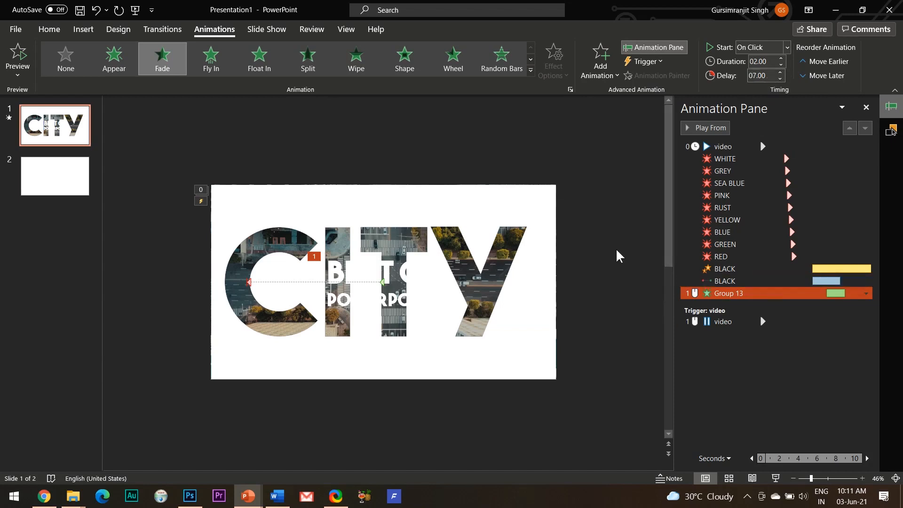
click(724, 268)
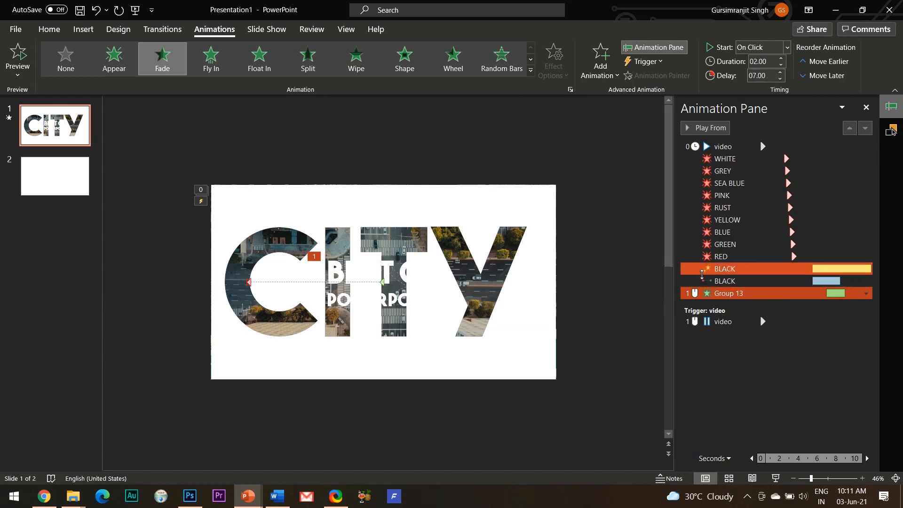
- Add a 15-second Grow/Shrink to half size starting With Previous, and start the Fade With Previous too
click(599, 59)
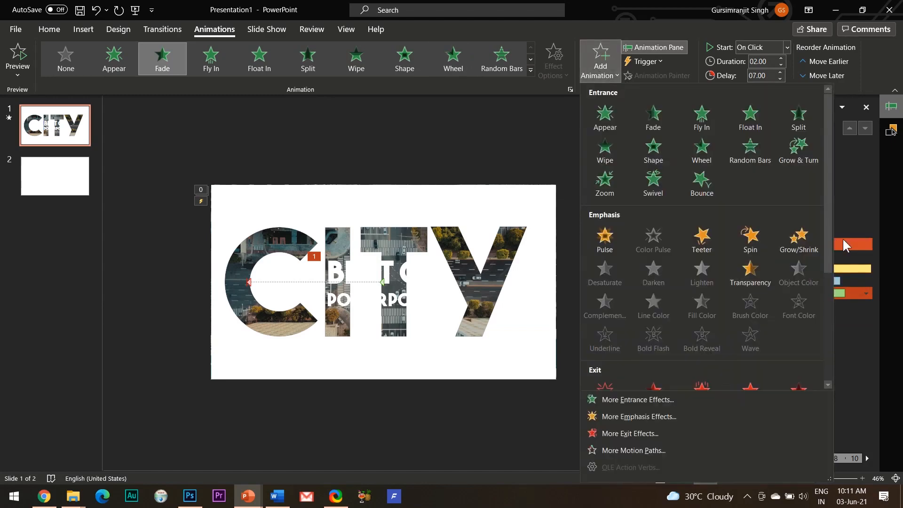
click(798, 239)
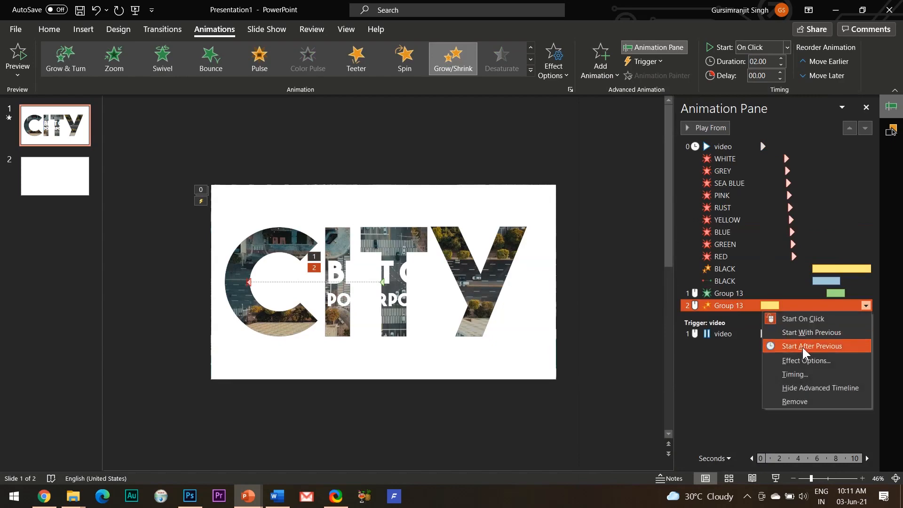
click(811, 346)
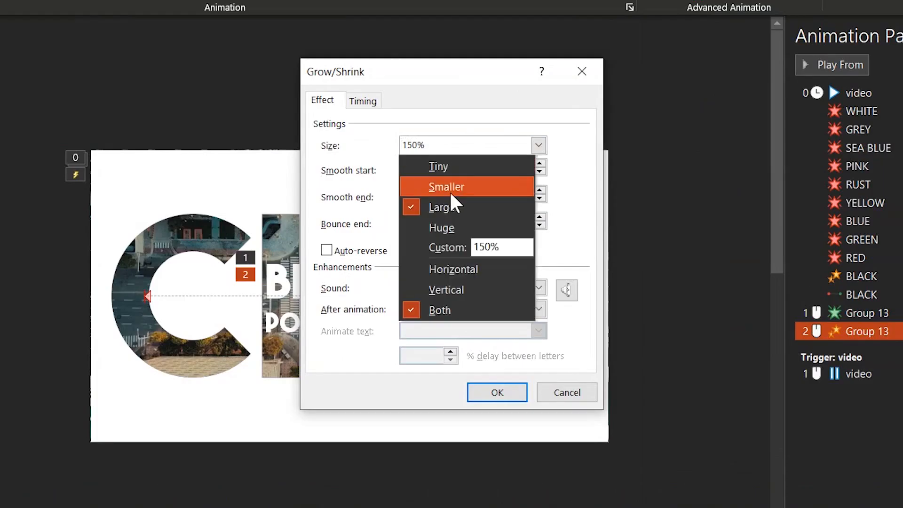
click(446, 187)
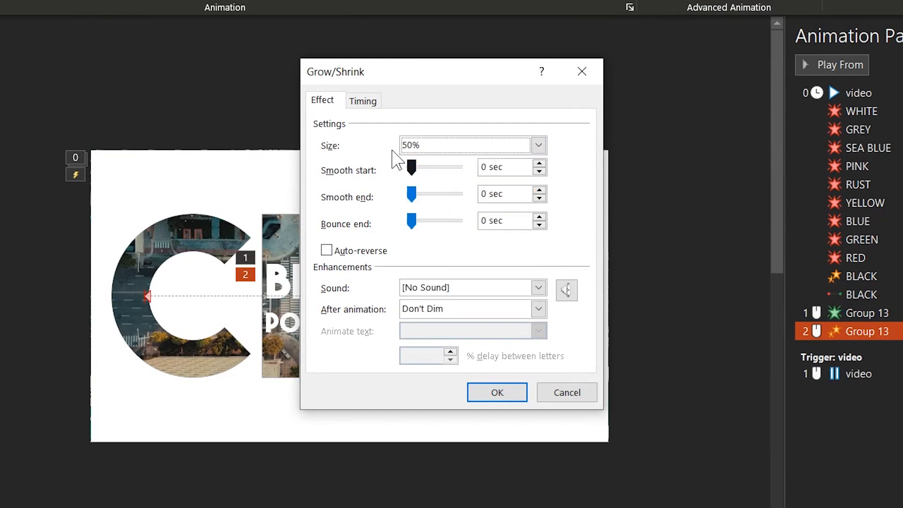
click(363, 100)
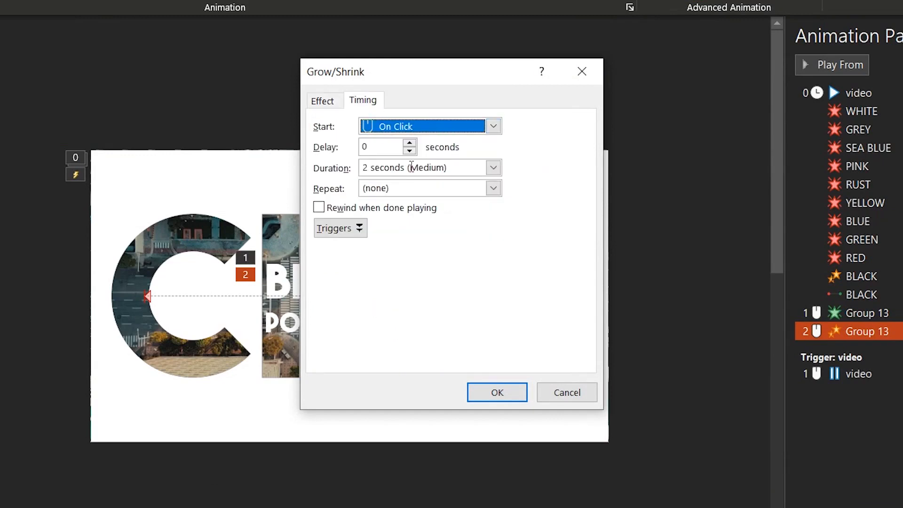
click(492, 126)
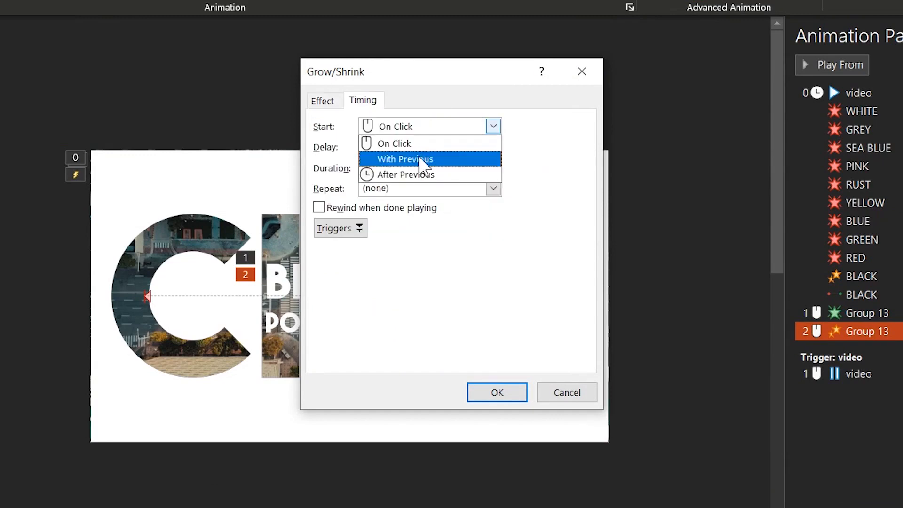
click(404, 159)
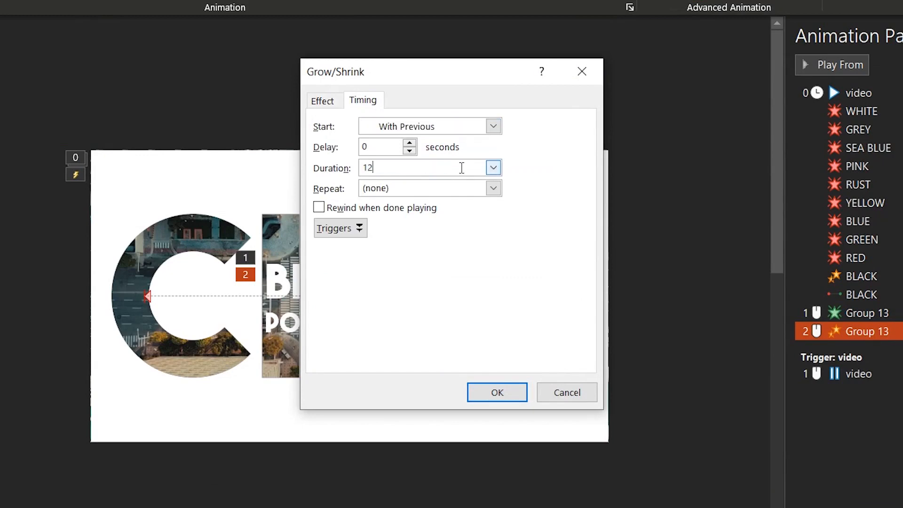
text(15)
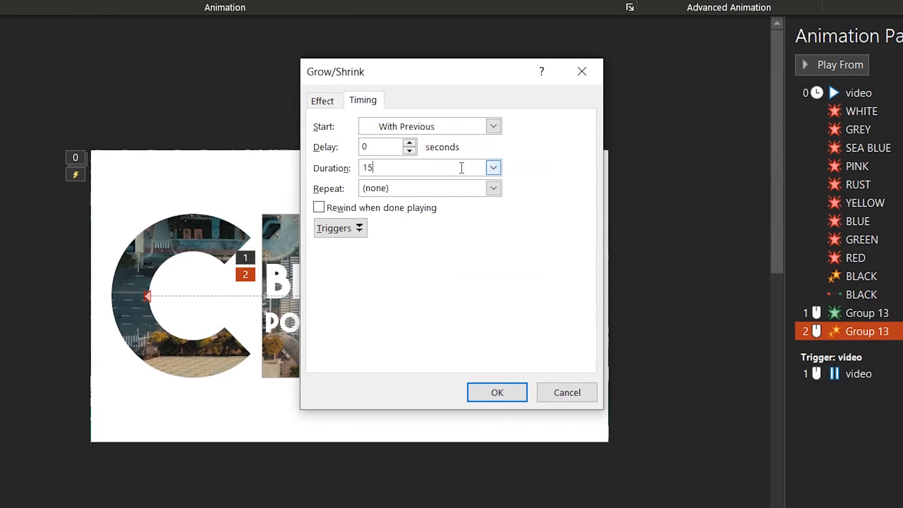
click(497, 392)
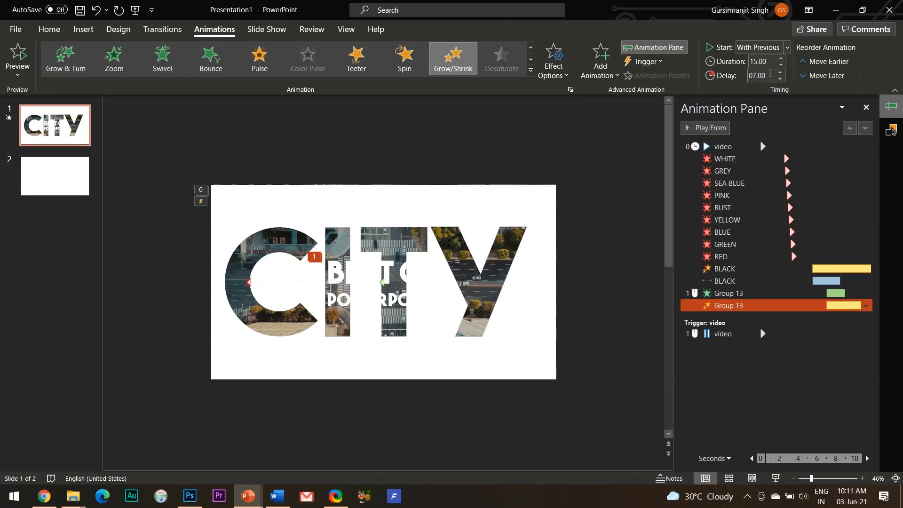
click(728, 293)
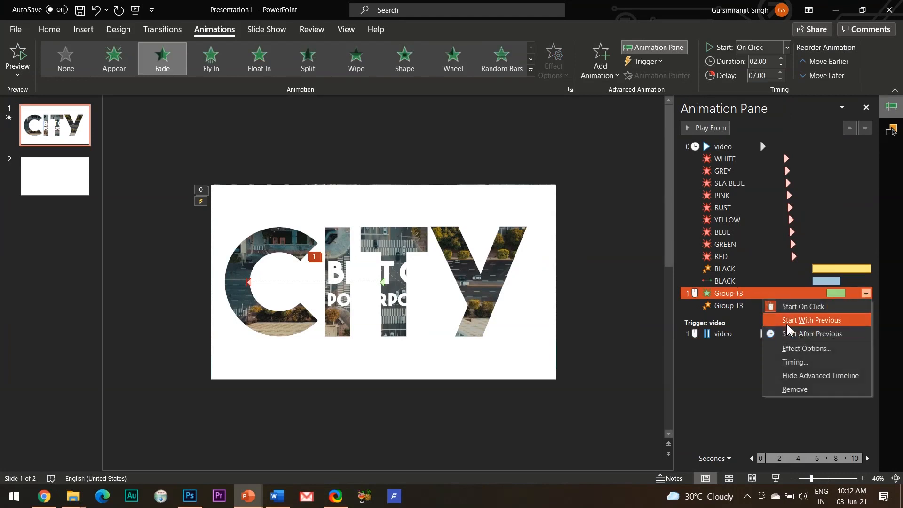
mouse_move(794, 327)
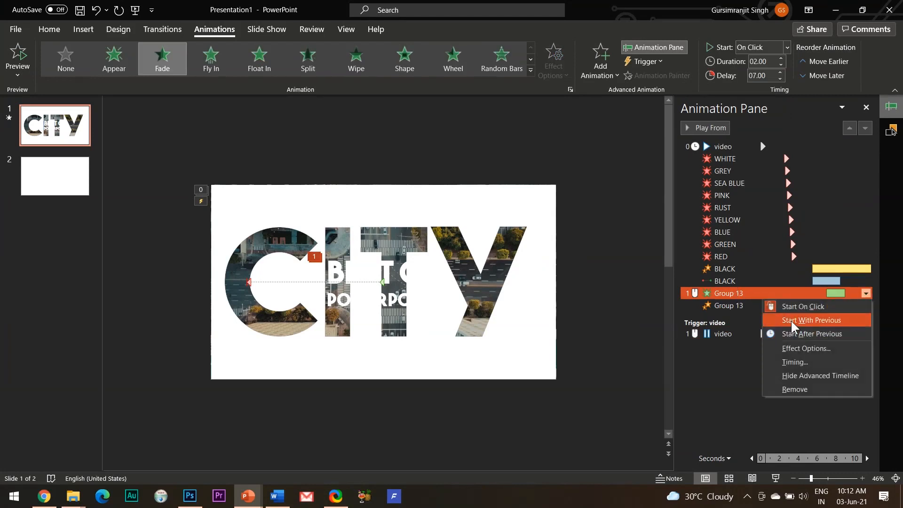
click(811, 320)
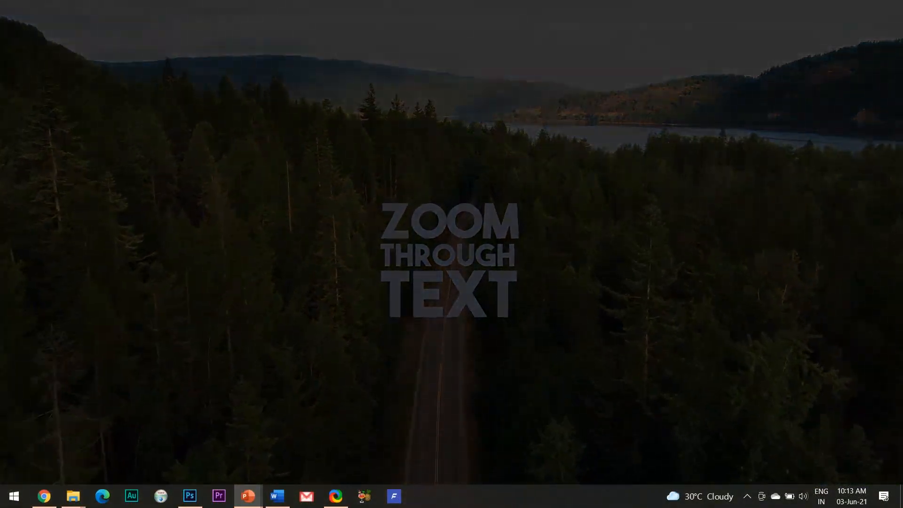
- Leave the finished full-screen example after the ZOOM THROUGH TEXT title plays
click(247, 496)
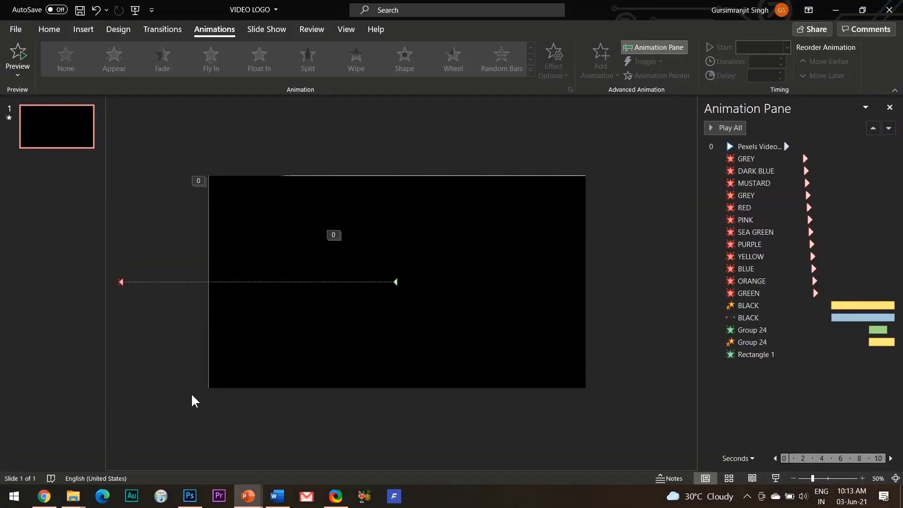
mouse_move(248, 495)
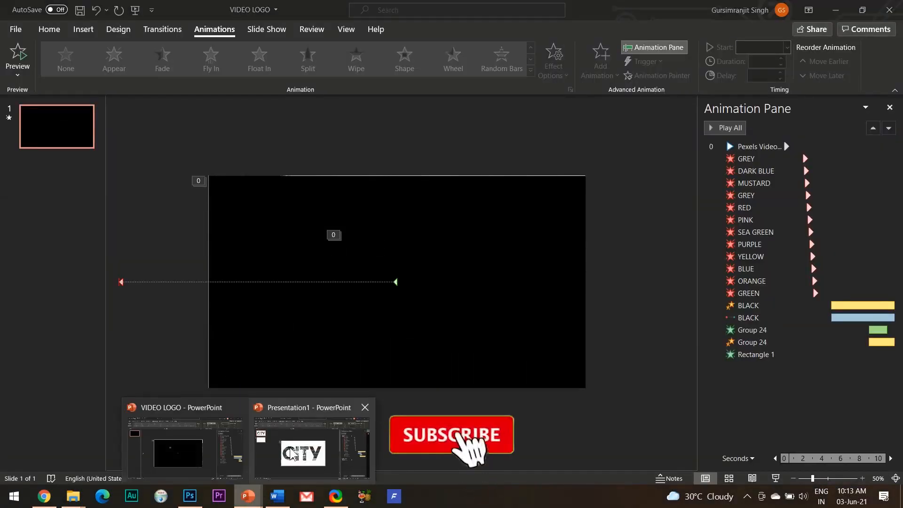
- Switch from the VIDEO LOGO window back to Presentation1 with the CITY slide
click(301, 452)
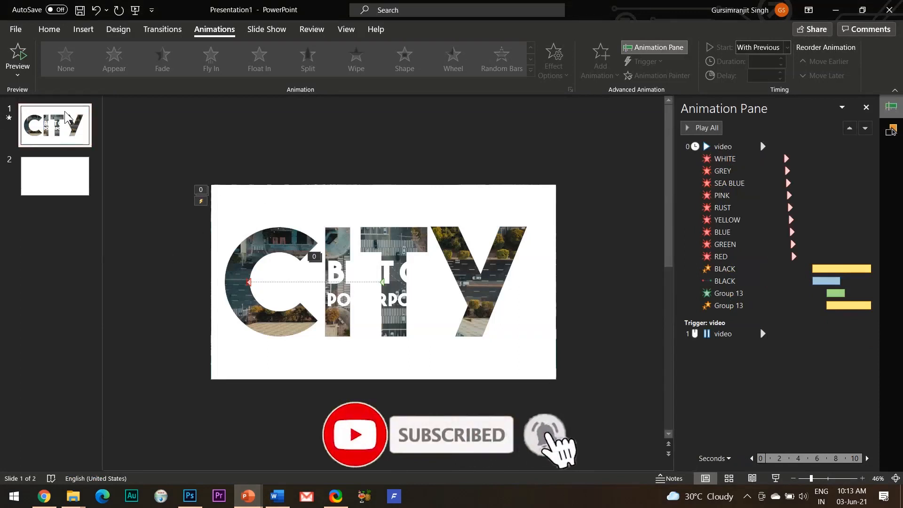
click(368, 348)
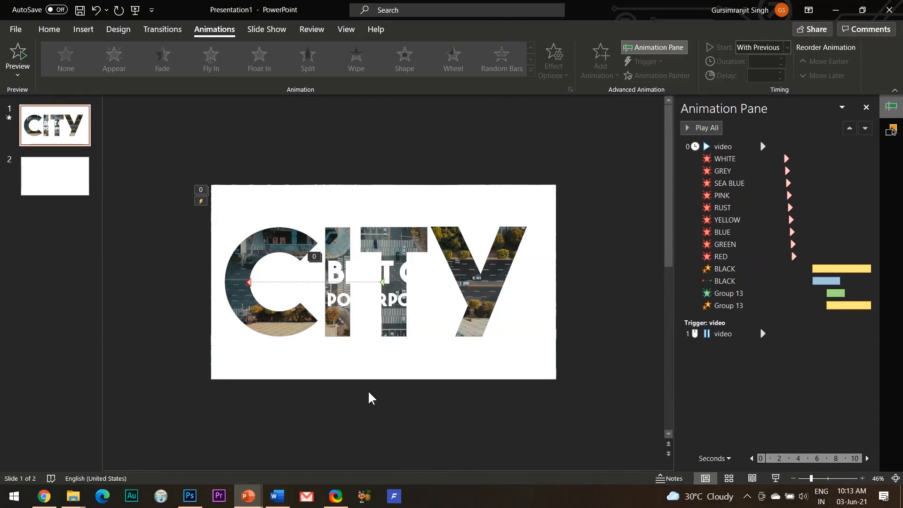
click(438, 374)
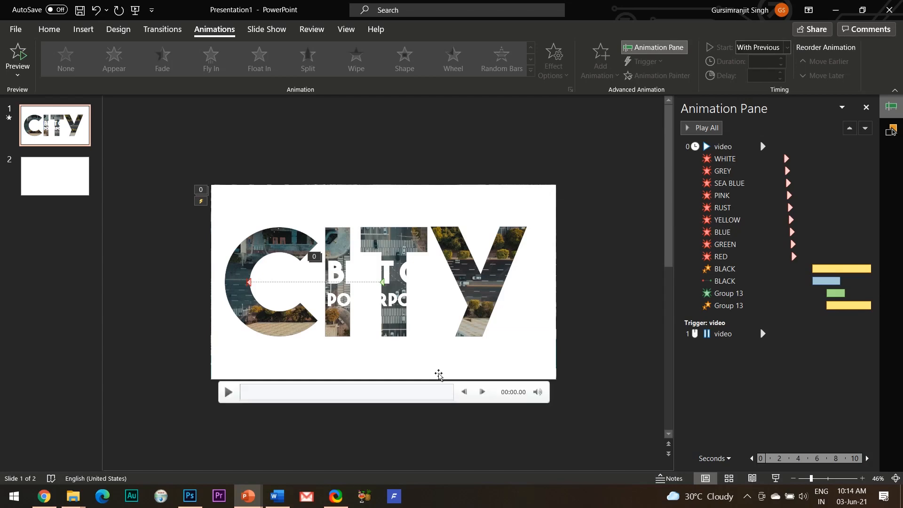
click(451, 425)
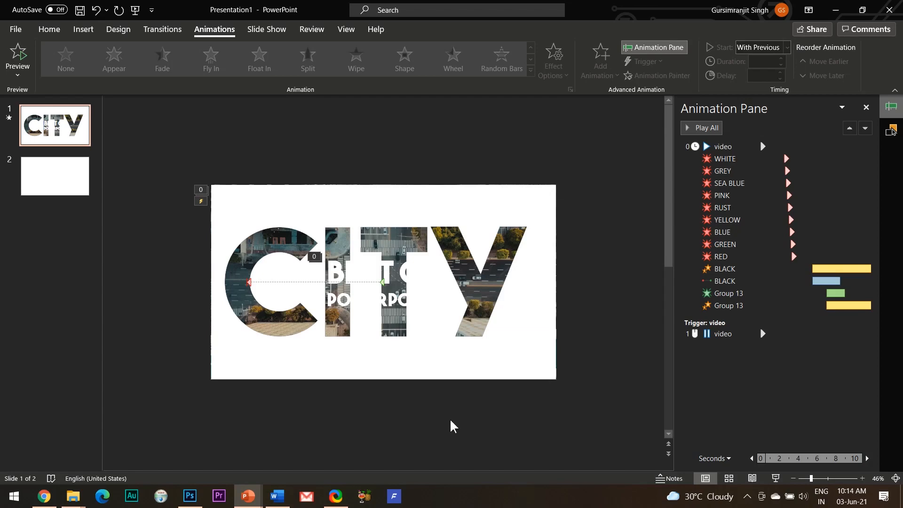